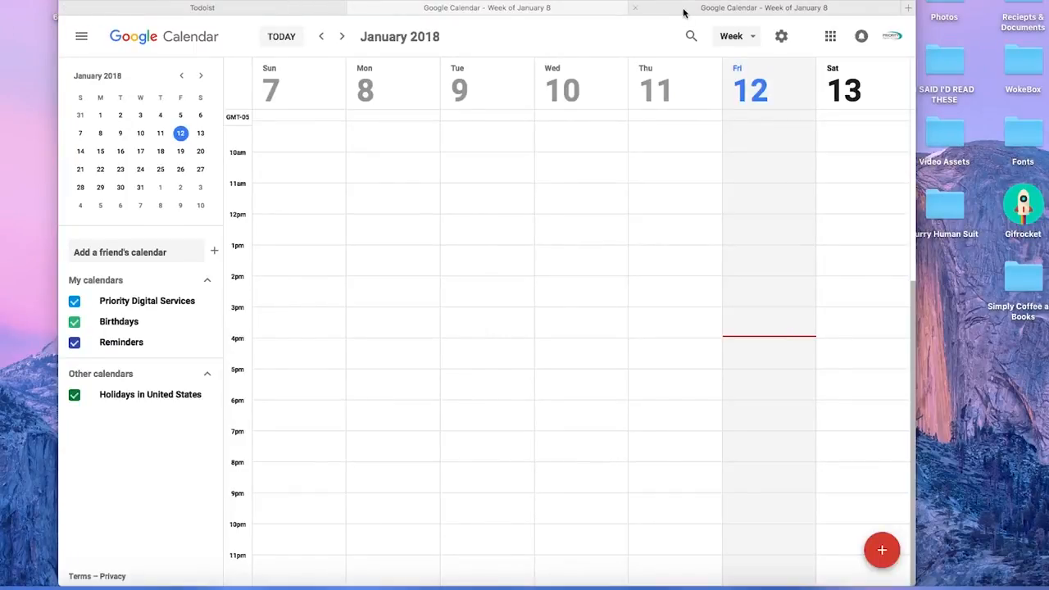
# Glance at the Google Calendar week tab, then return to Todoist's Today list.
pyautogui.click(202, 7)
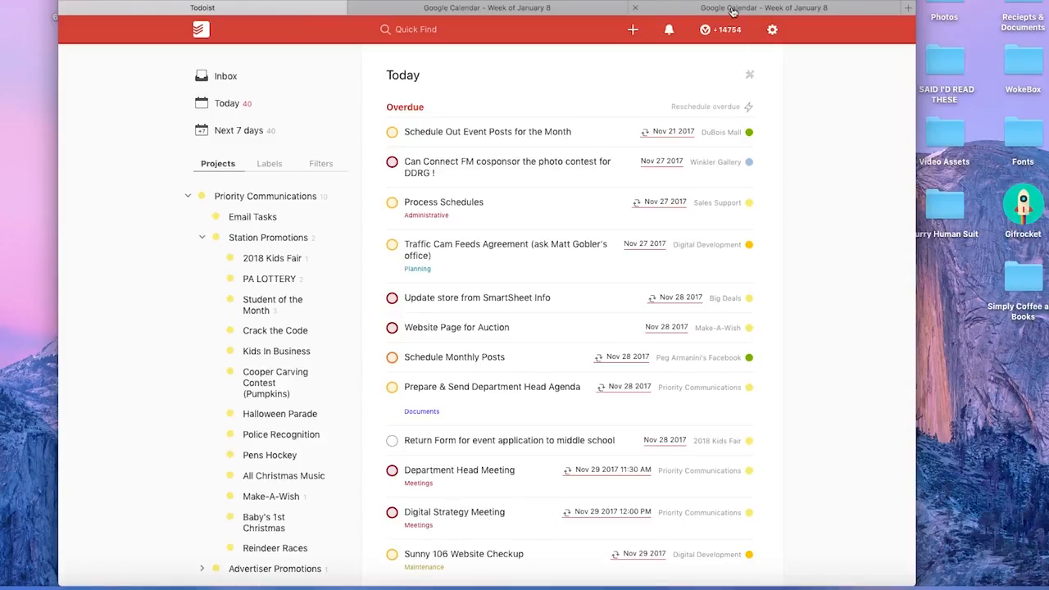
pyautogui.click(763, 7)
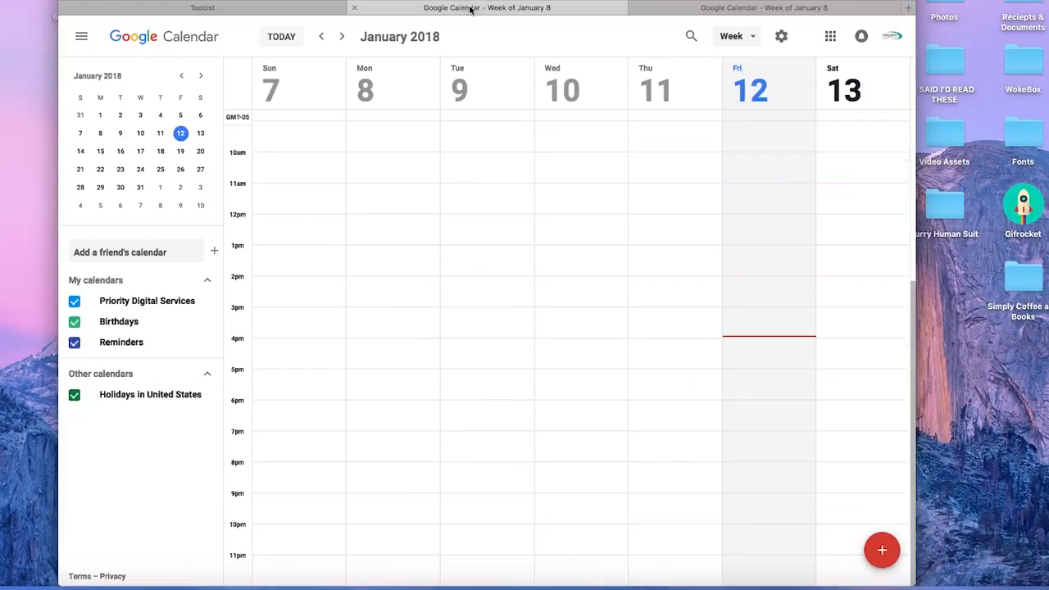
pyautogui.click(203, 7)
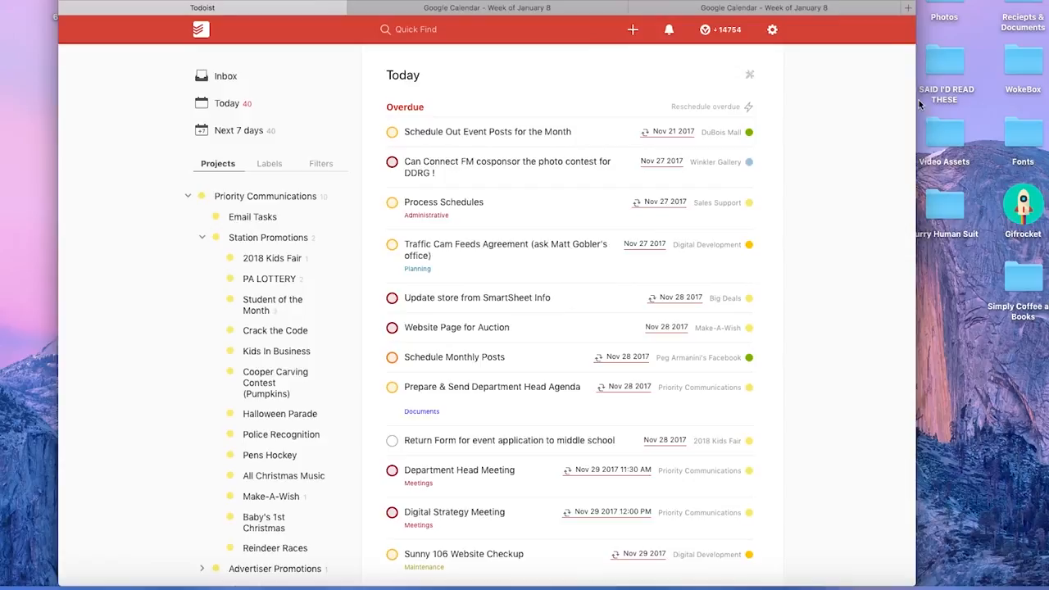
pyautogui.moveTo(561, 60)
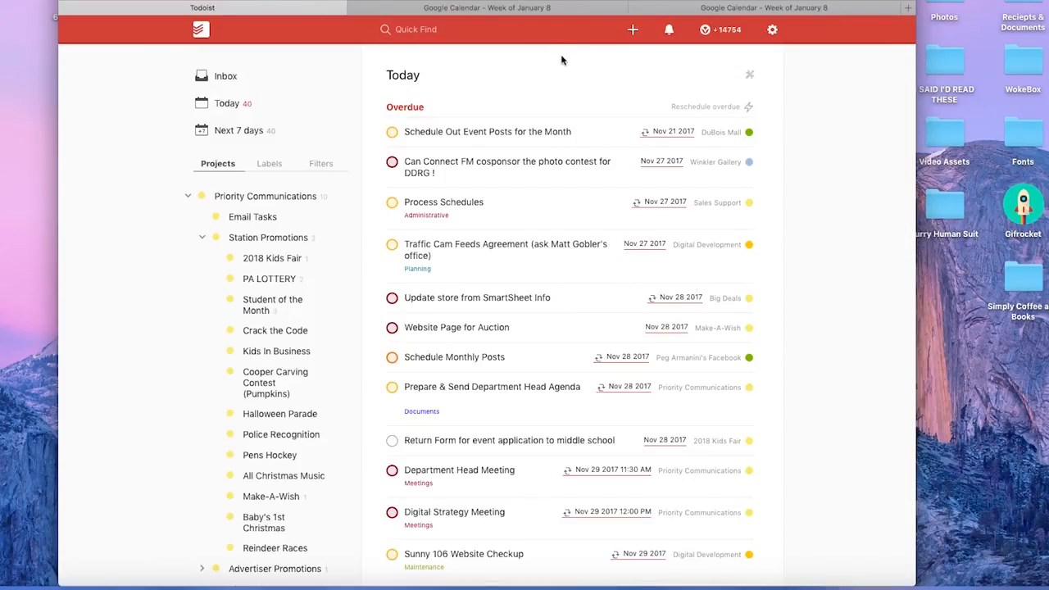
pyautogui.moveTo(559, 98)
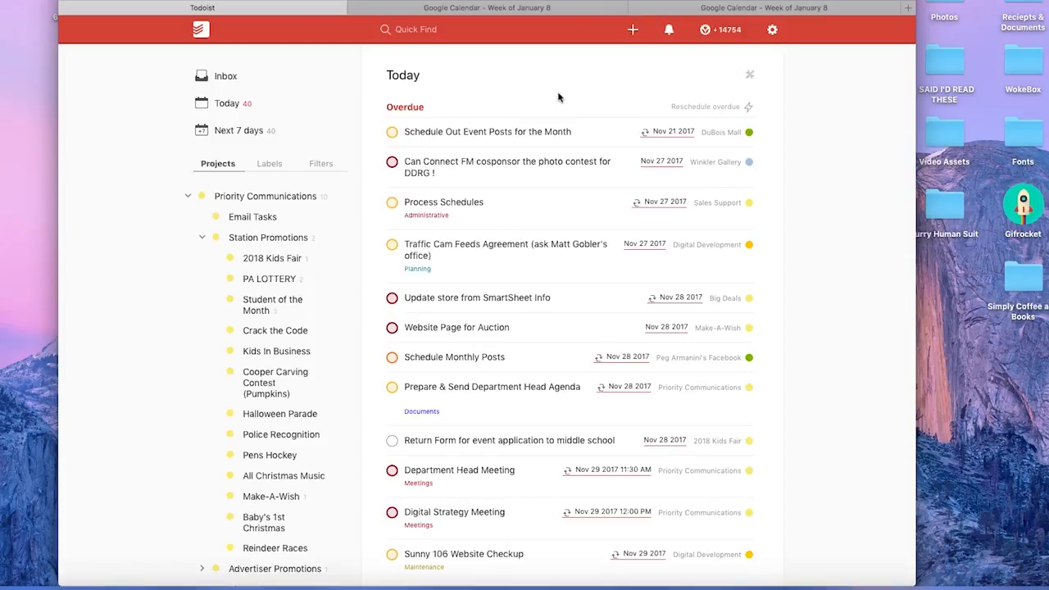
pyautogui.moveTo(525, 101)
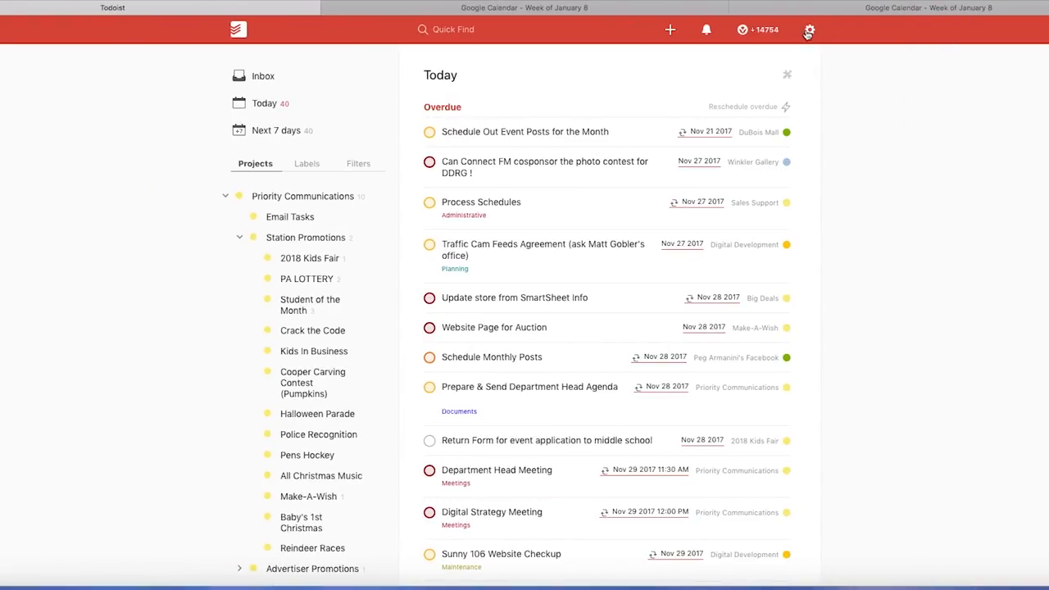
# Open Todoist Settings from the gear menu and go to Integrations.
pyautogui.click(809, 29)
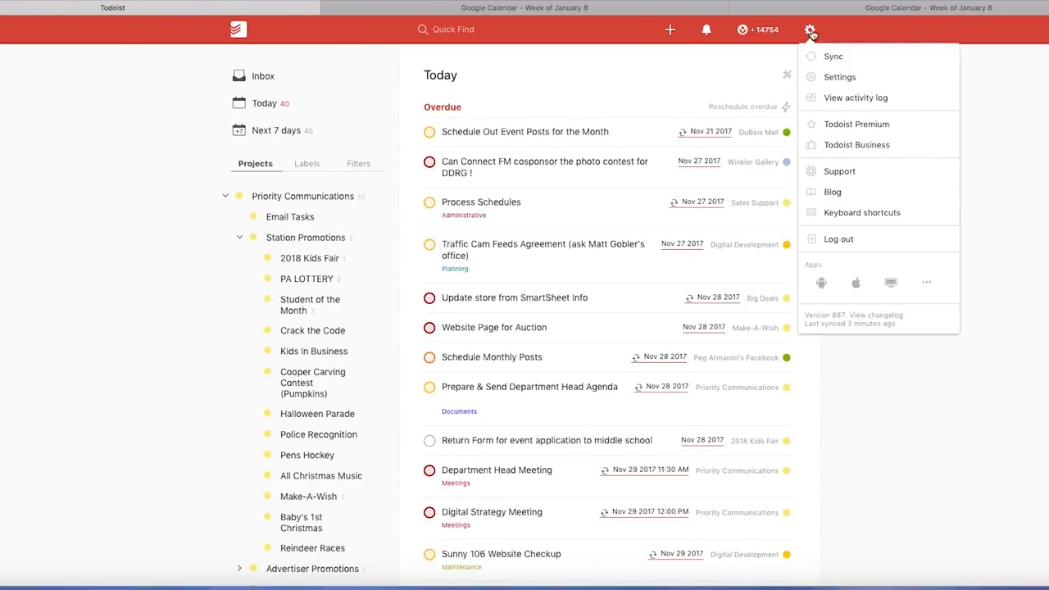
pyautogui.moveTo(840, 77)
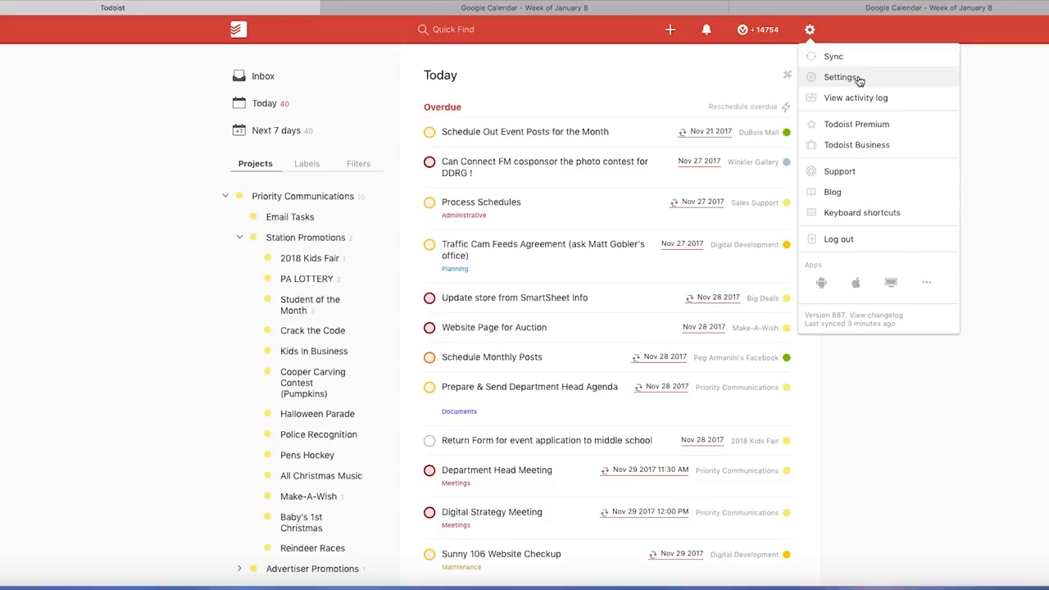
pyautogui.click(841, 77)
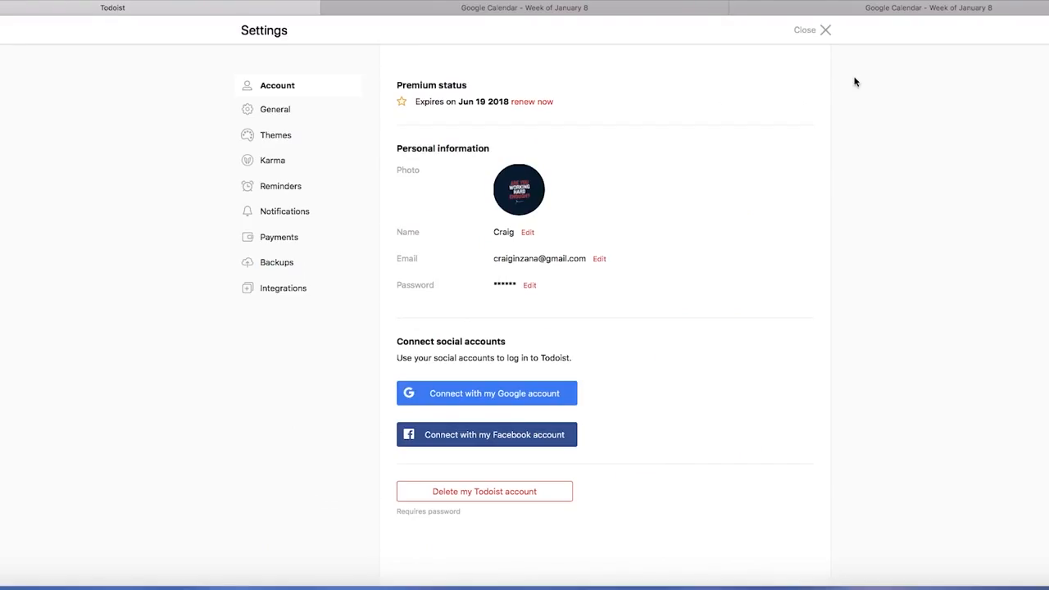
pyautogui.moveTo(832, 77)
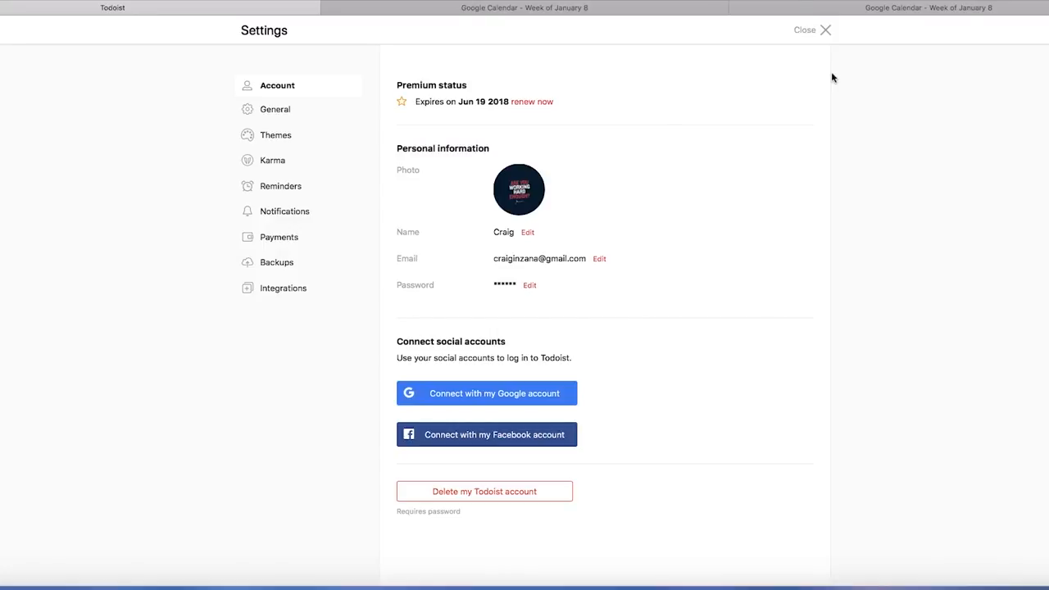
pyautogui.moveTo(320, 147)
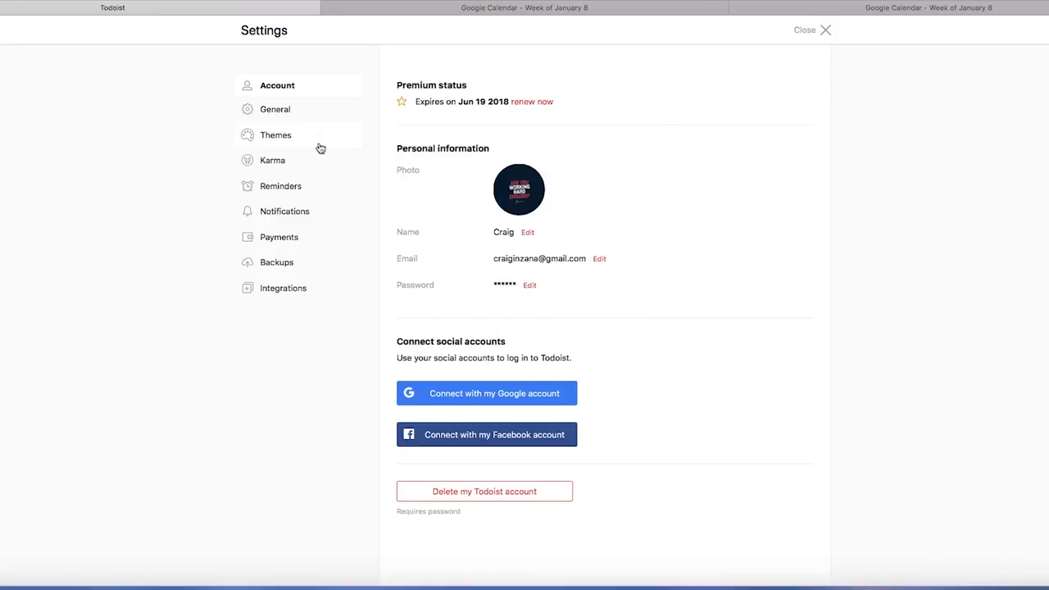
pyautogui.click(282, 288)
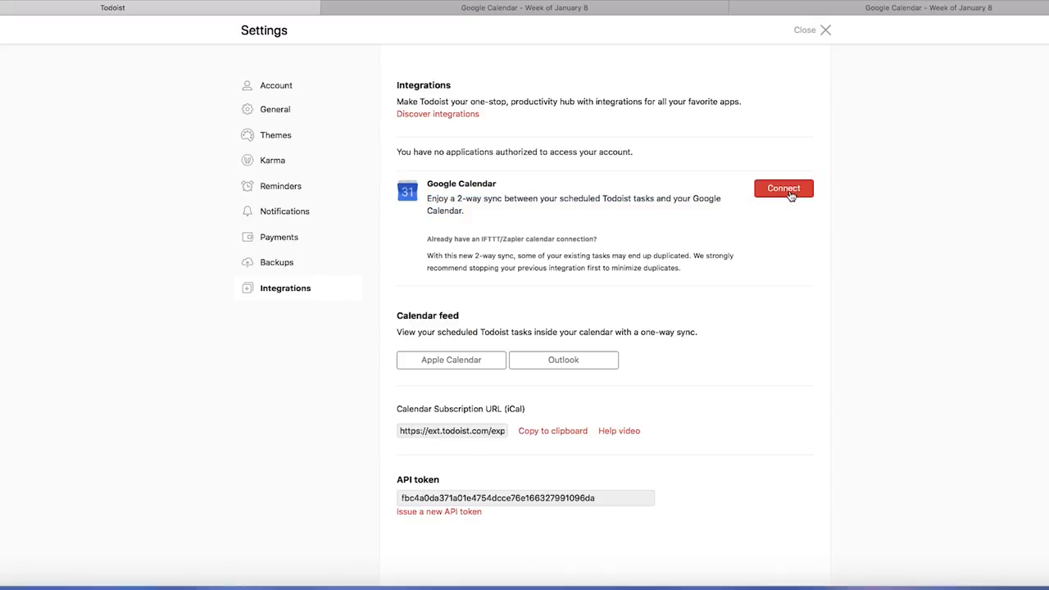
# Start the Google Calendar connection and choose the Google account to link.
pyautogui.click(783, 188)
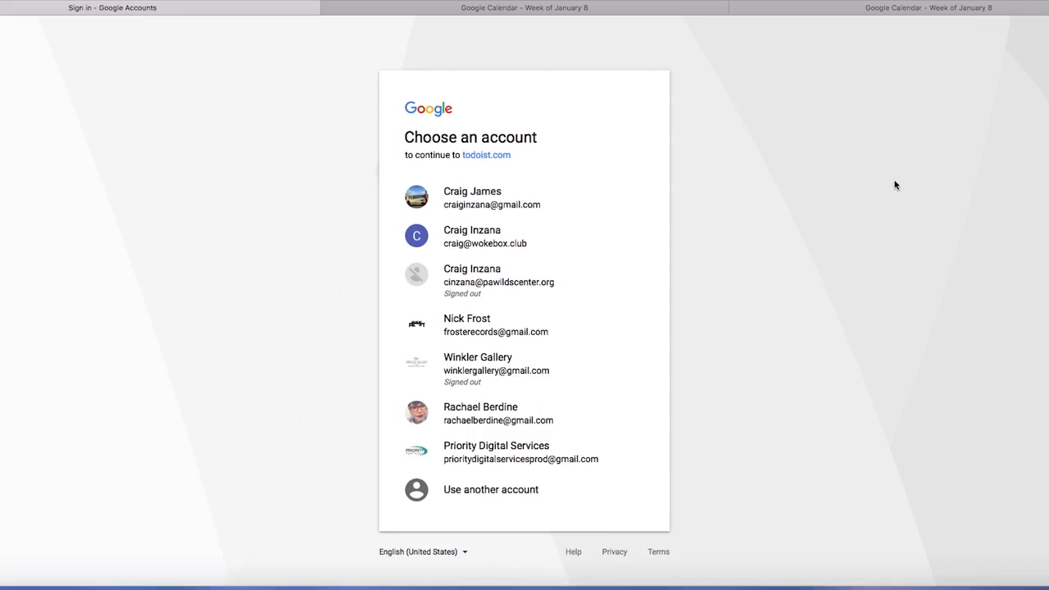
pyautogui.moveTo(553, 131)
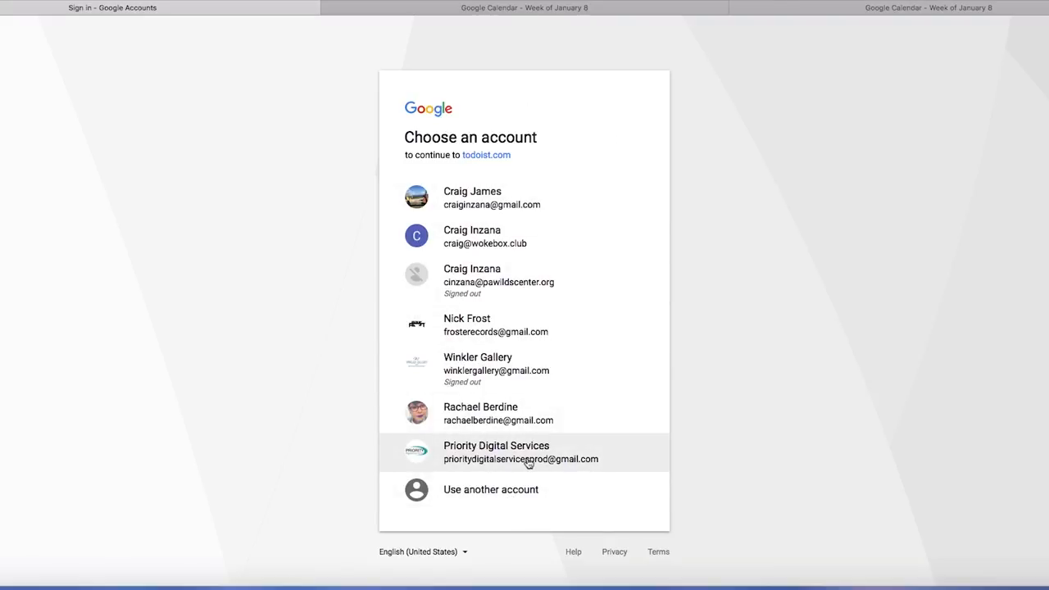
pyautogui.moveTo(758, 272)
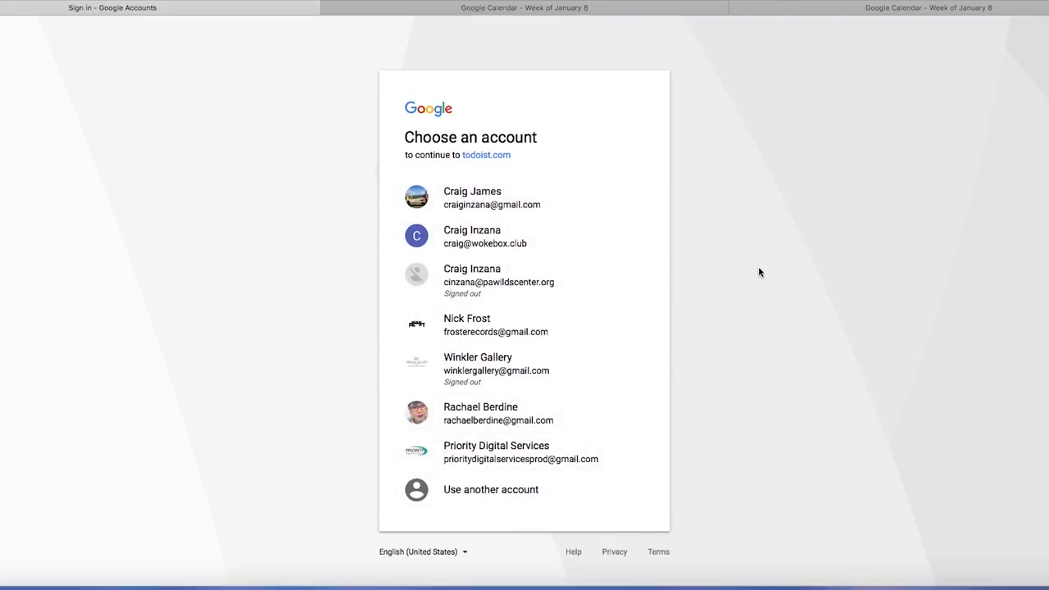
pyautogui.click(495, 451)
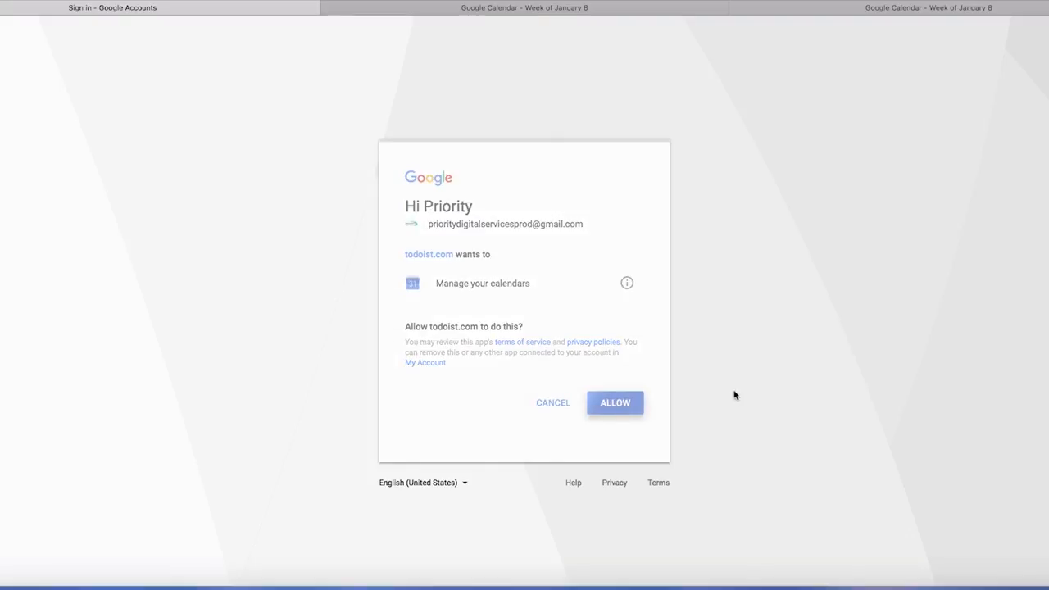
# Allow todoist.com calendar access and keep Todoist (new) as the target calendar.
pyautogui.click(614, 403)
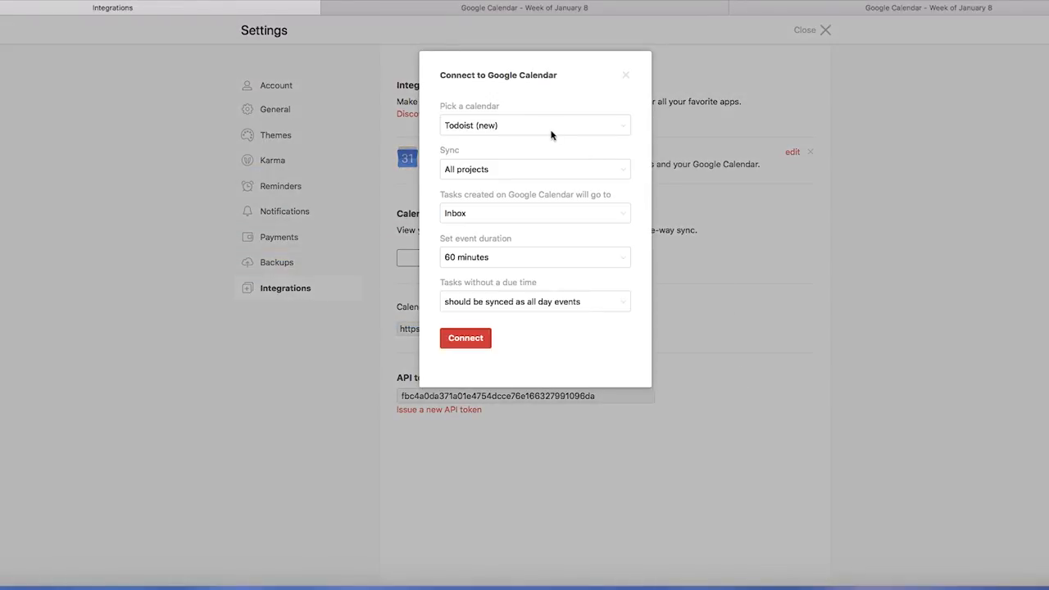
pyautogui.click(534, 126)
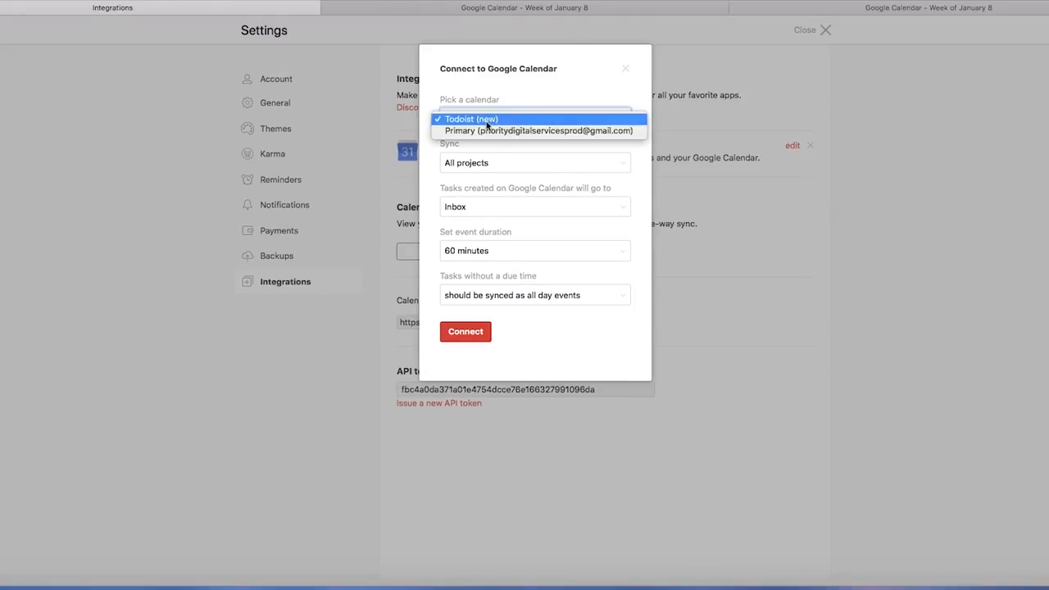
pyautogui.moveTo(516, 131)
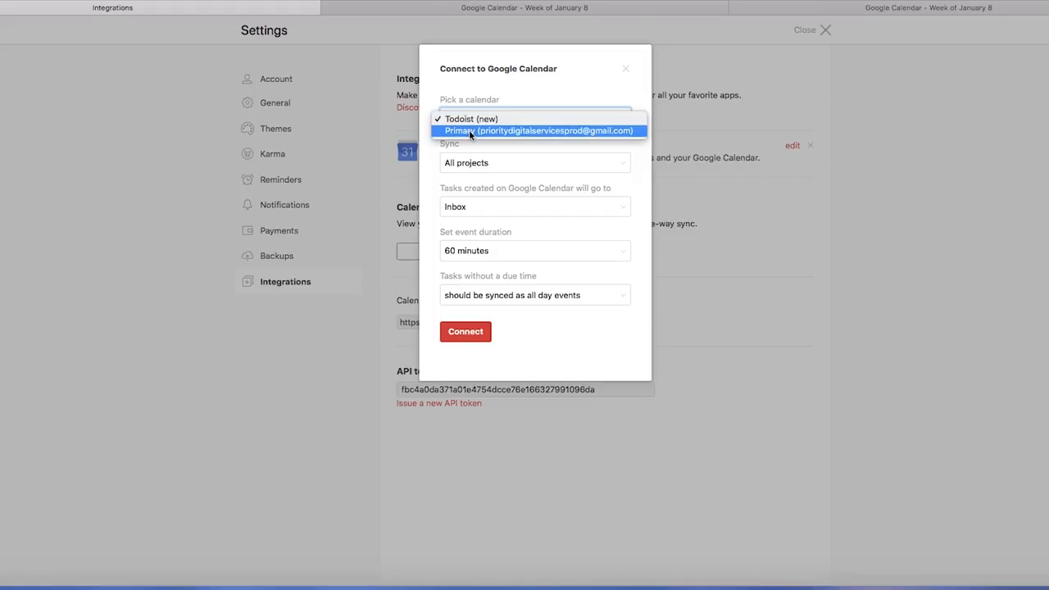
pyautogui.moveTo(527, 131)
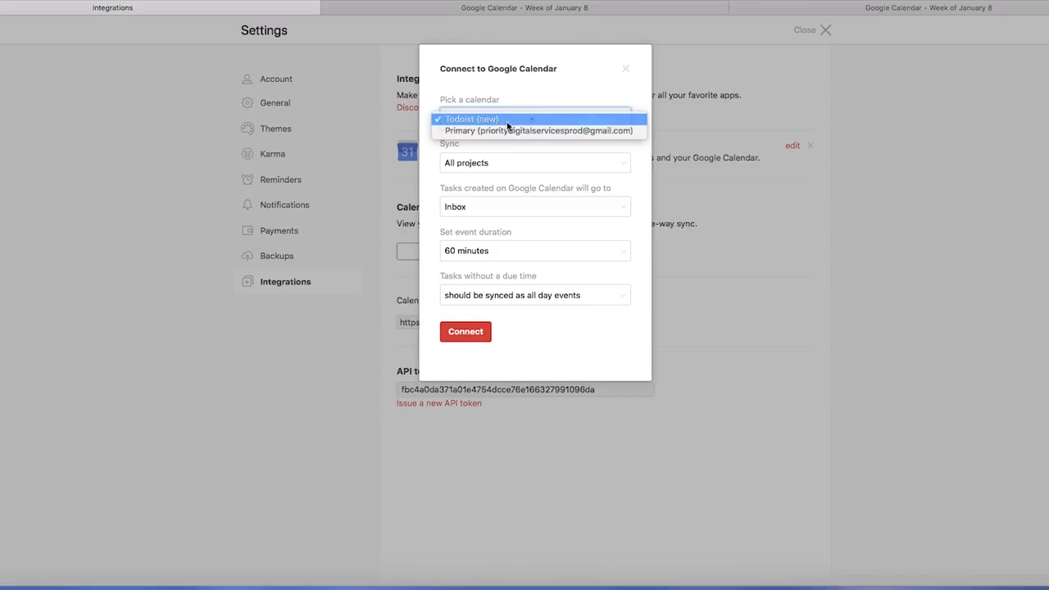
pyautogui.click(470, 119)
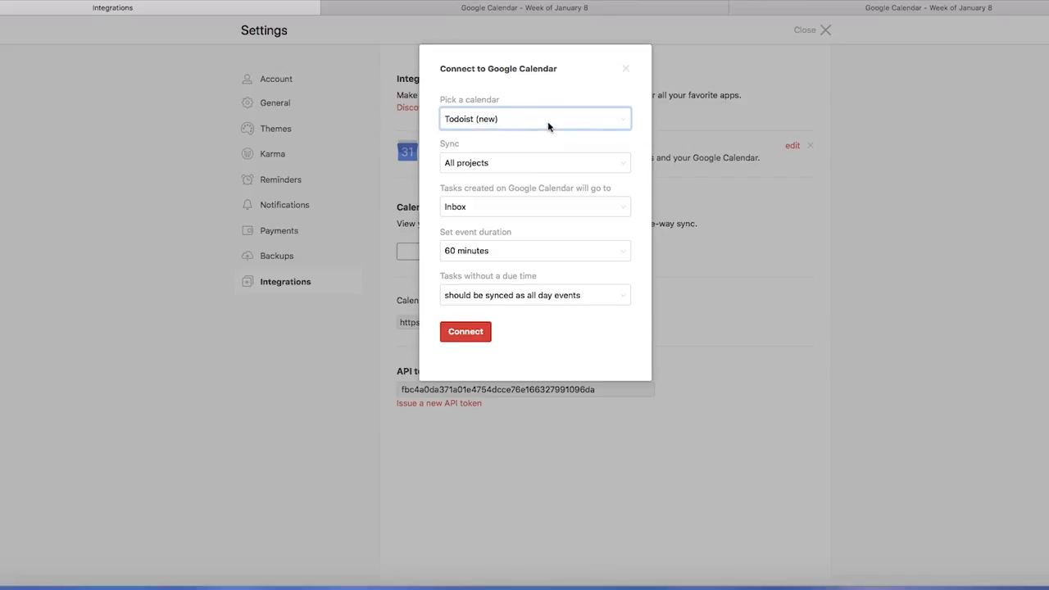
pyautogui.moveTo(507, 169)
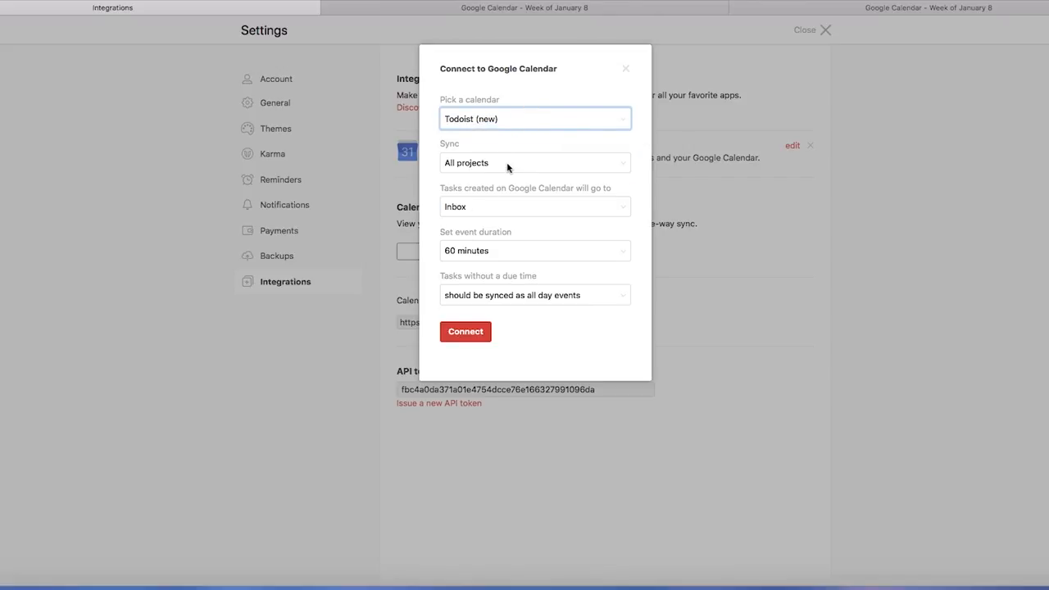
# Keep syncing all projects, with calendar-created tasks going to Inbox.
pyautogui.click(534, 162)
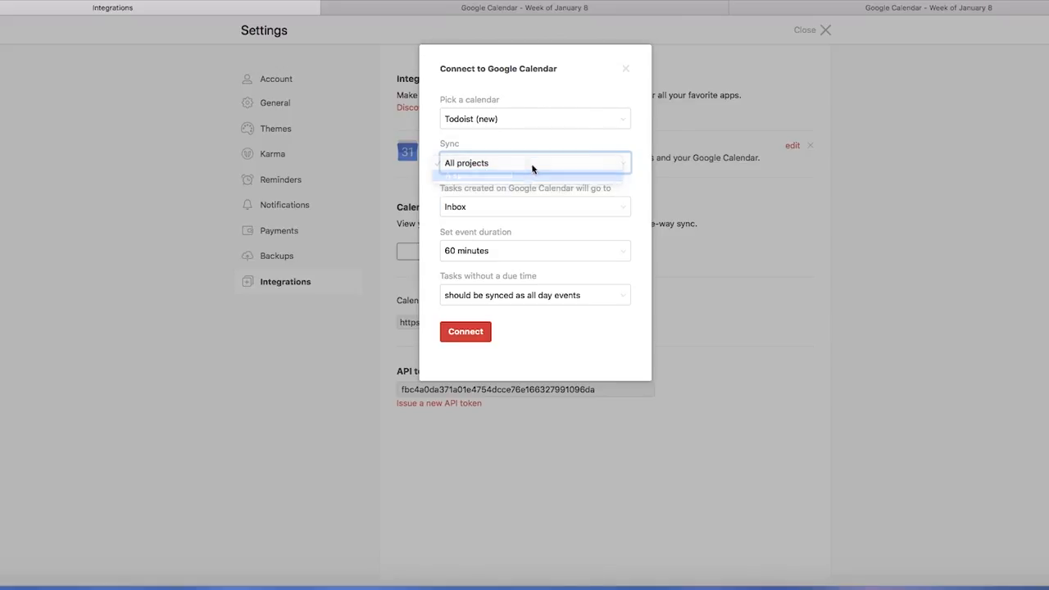
pyautogui.click(534, 163)
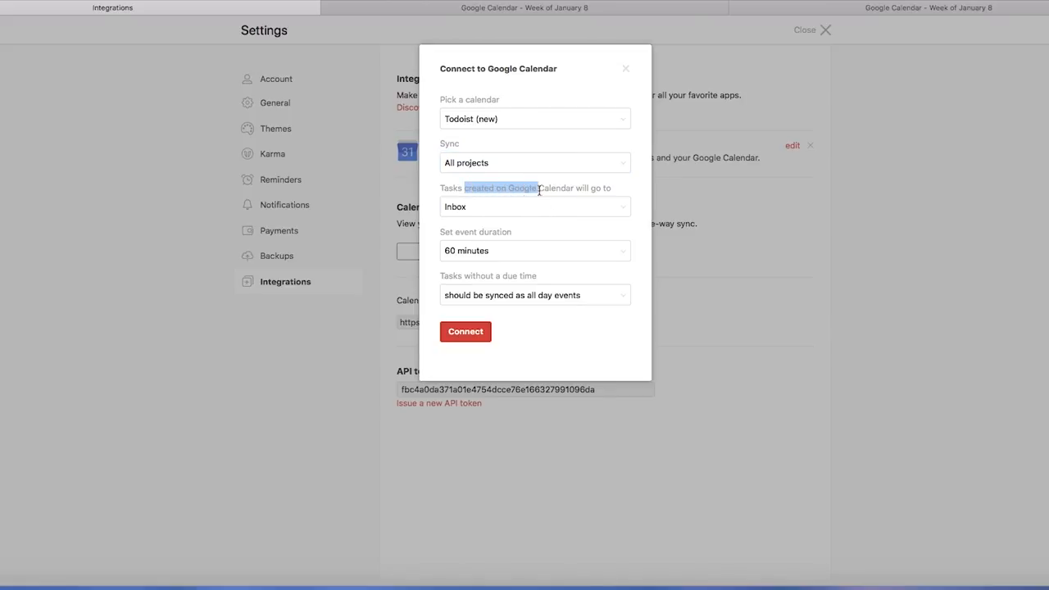
pyautogui.click(534, 206)
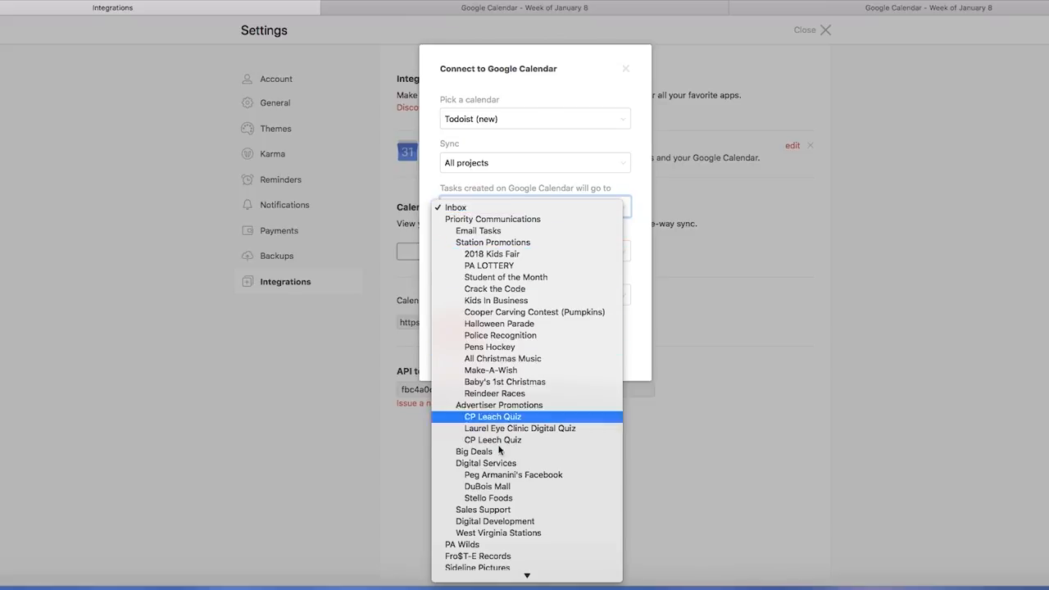
pyautogui.scroll(3)
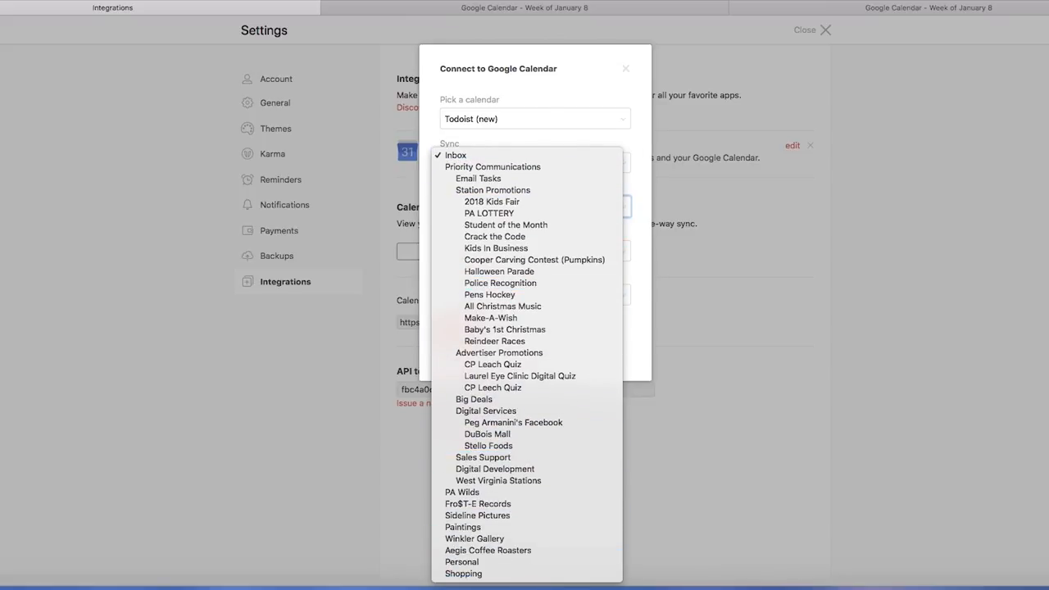
pyautogui.moveTo(228, 75)
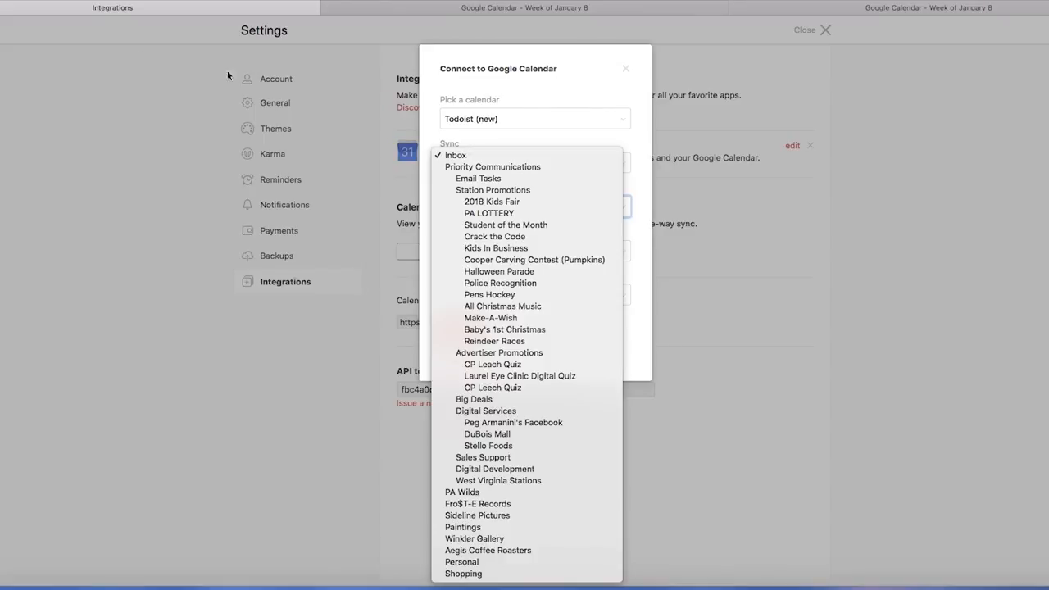
pyautogui.click(455, 155)
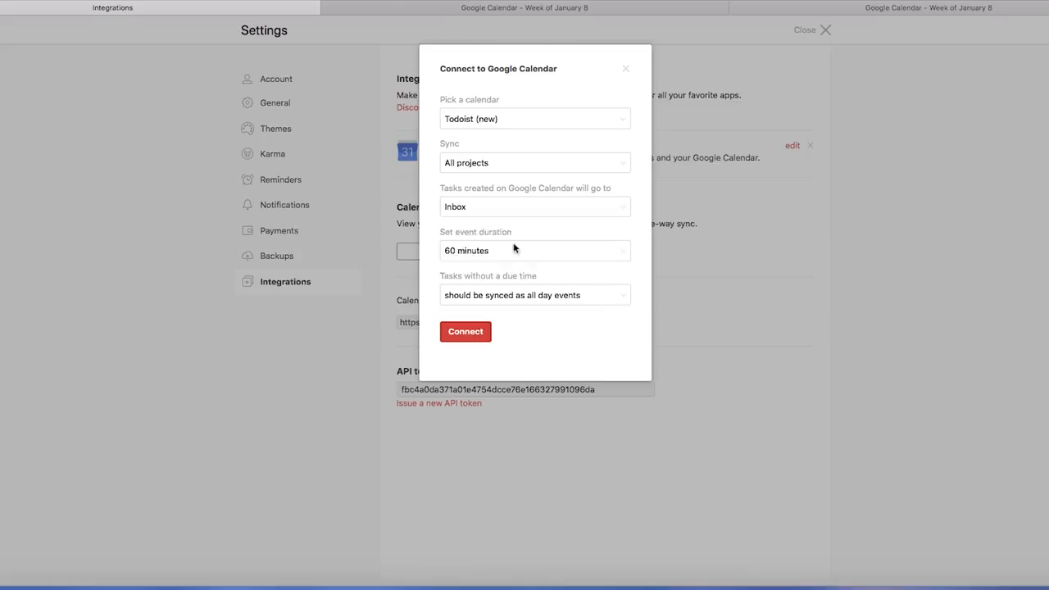
# Set 15-minute events, keep undated tasks as all-day events, and connect Google Calendar.
pyautogui.click(535, 250)
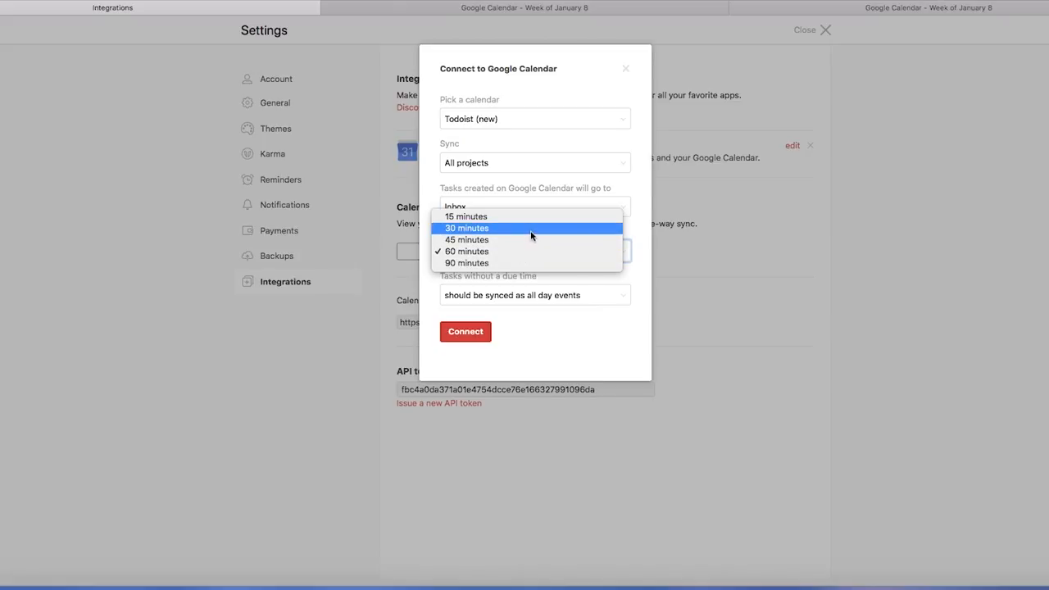
pyautogui.moveTo(514, 232)
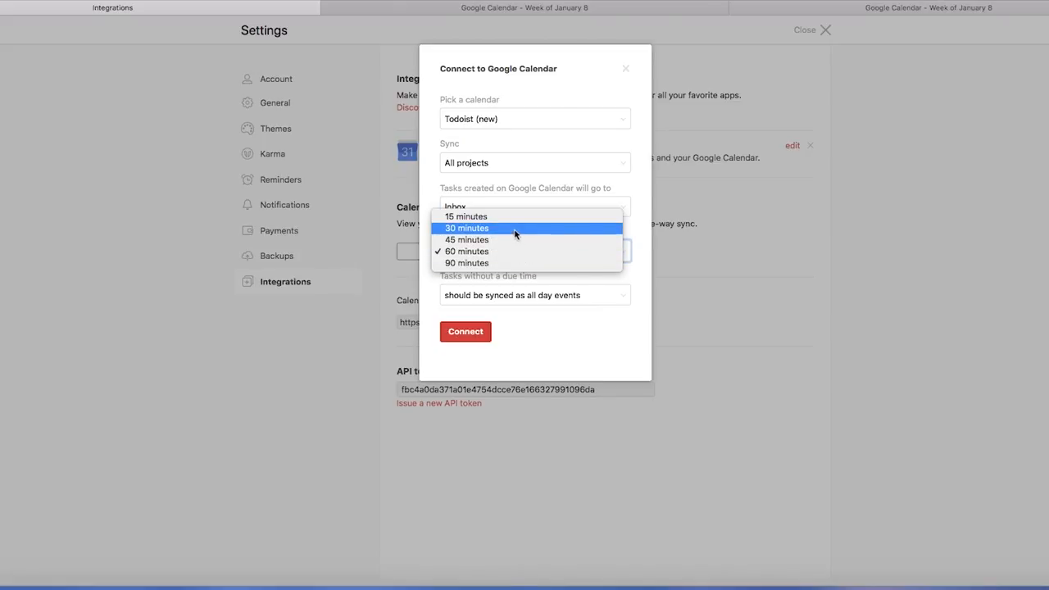
pyautogui.moveTo(503, 233)
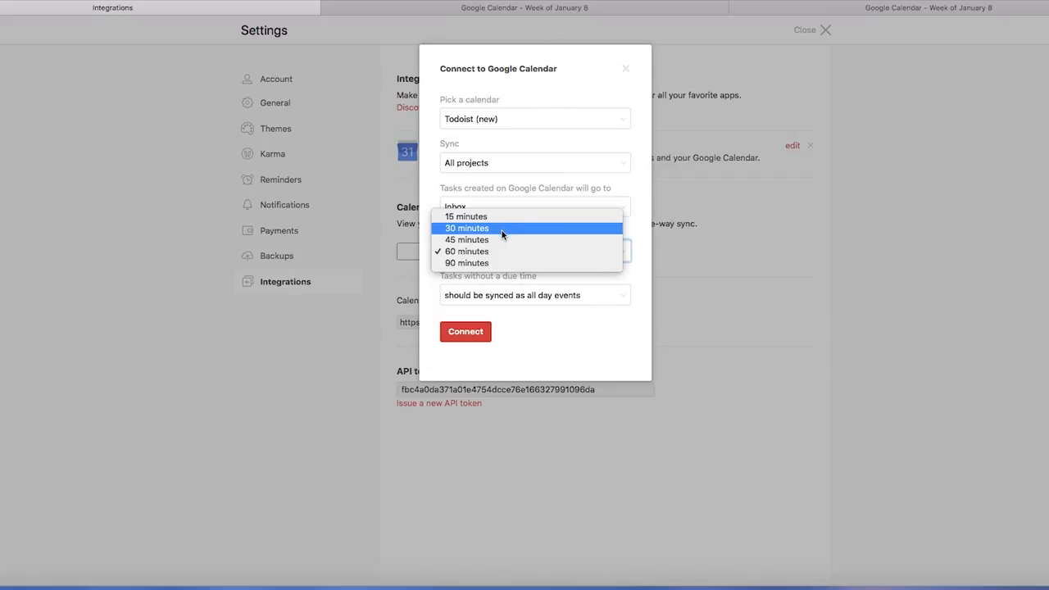
pyautogui.click(465, 217)
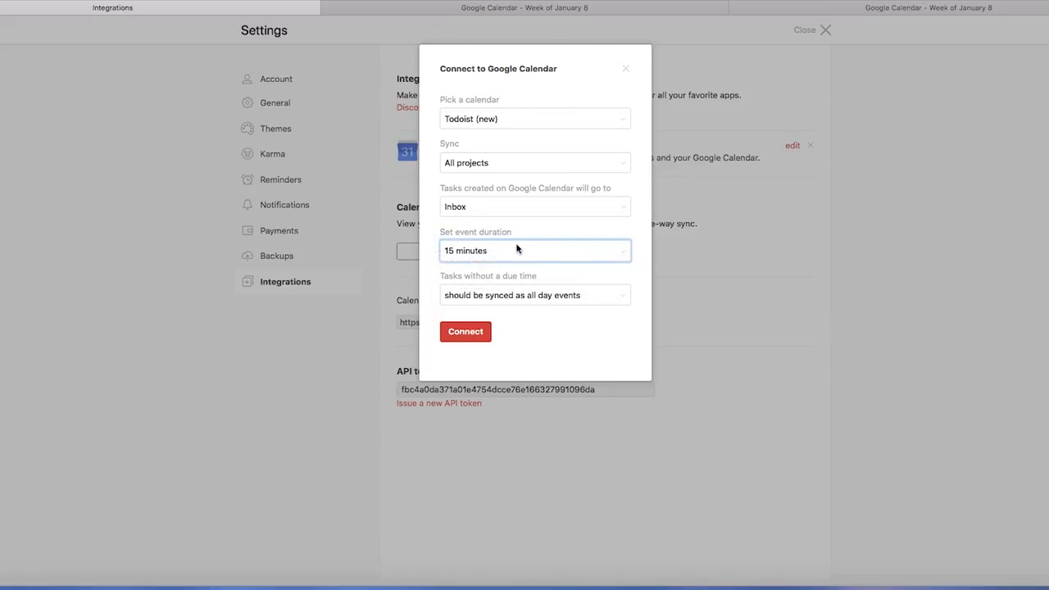
pyautogui.doubleClick(499, 276)
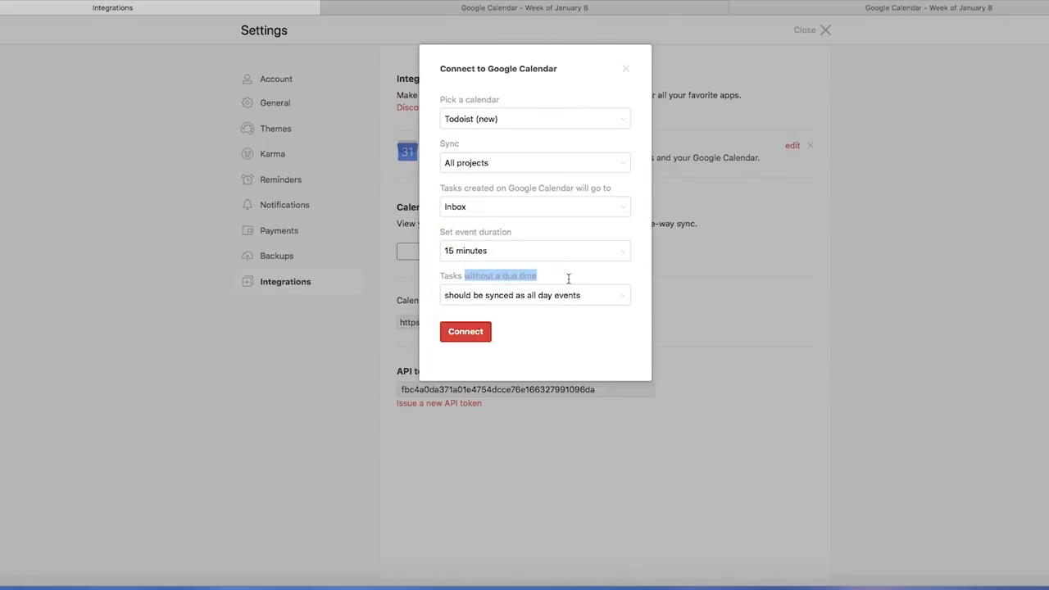
pyautogui.click(534, 295)
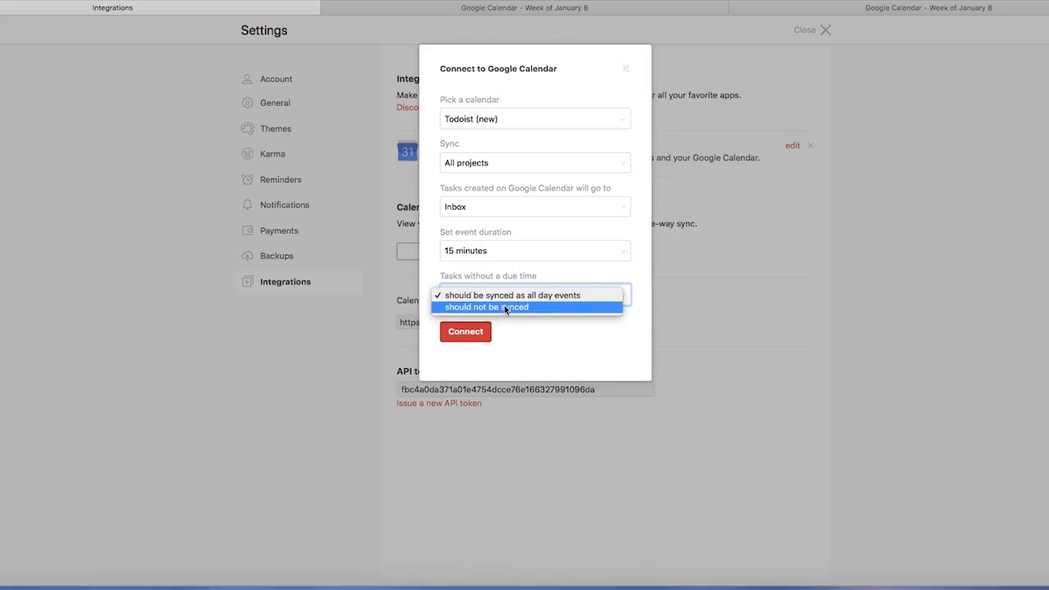
pyautogui.moveTo(587, 280)
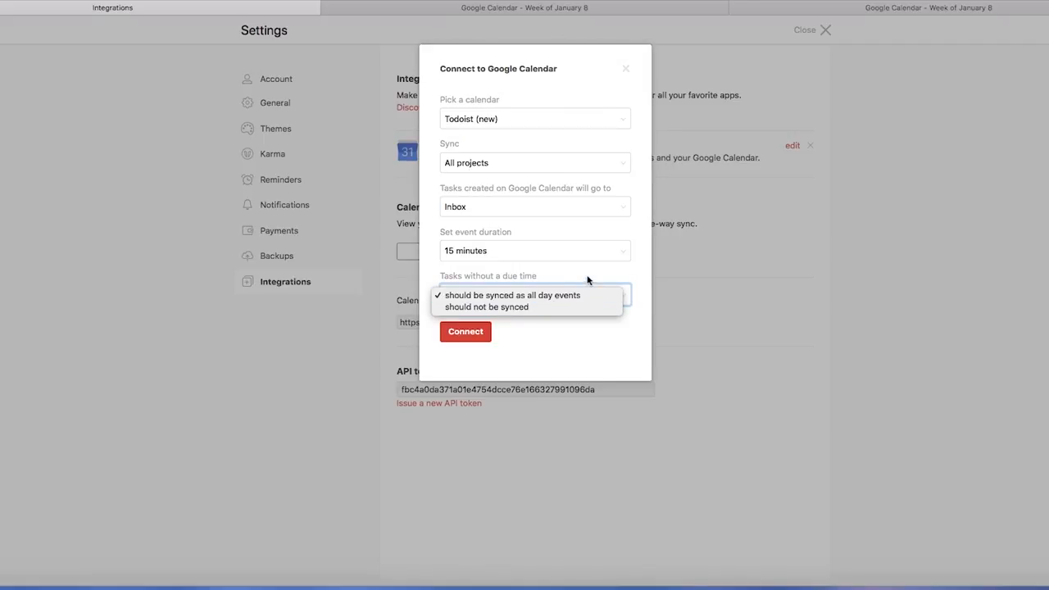
pyautogui.moveTo(512, 295)
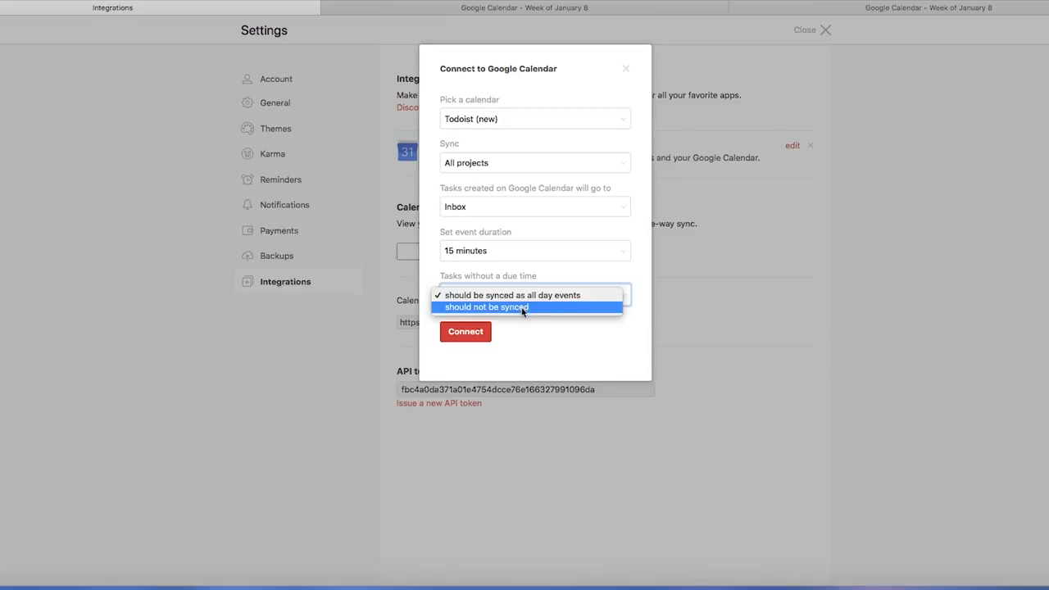
pyautogui.moveTo(551, 307)
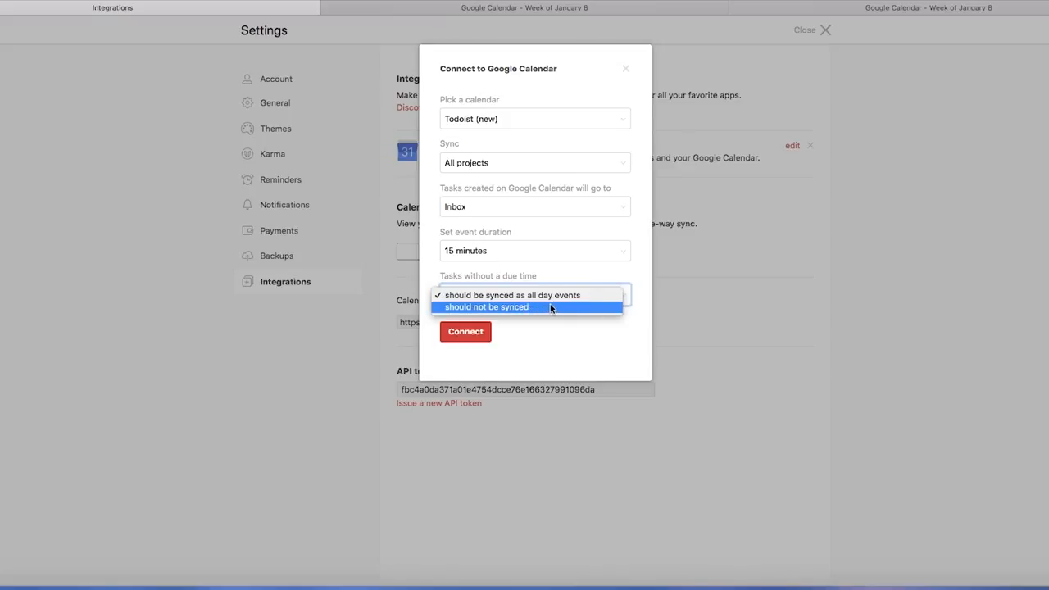
pyautogui.moveTo(531, 307)
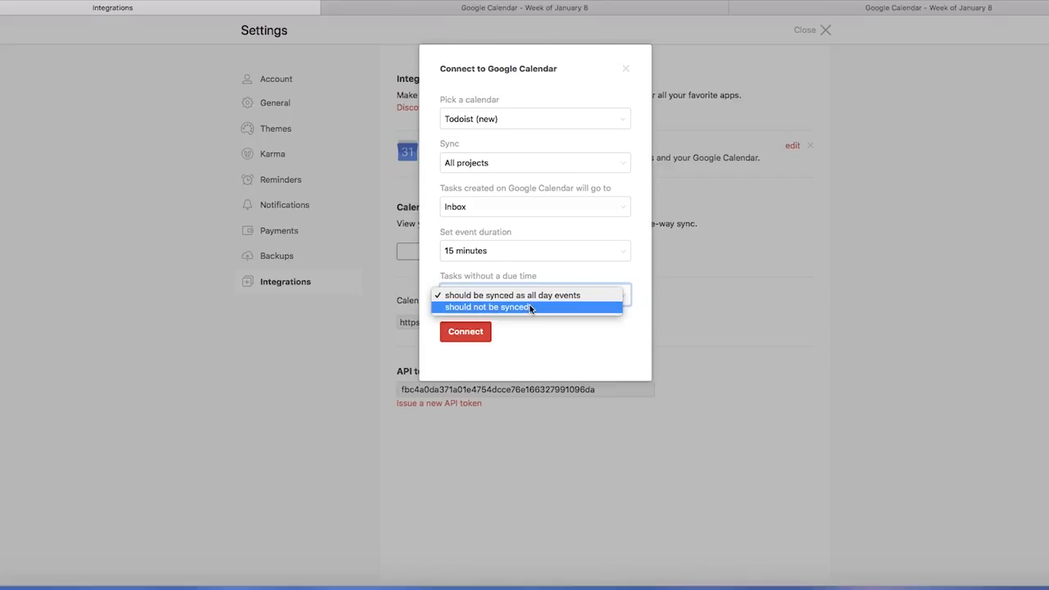
pyautogui.moveTo(513, 295)
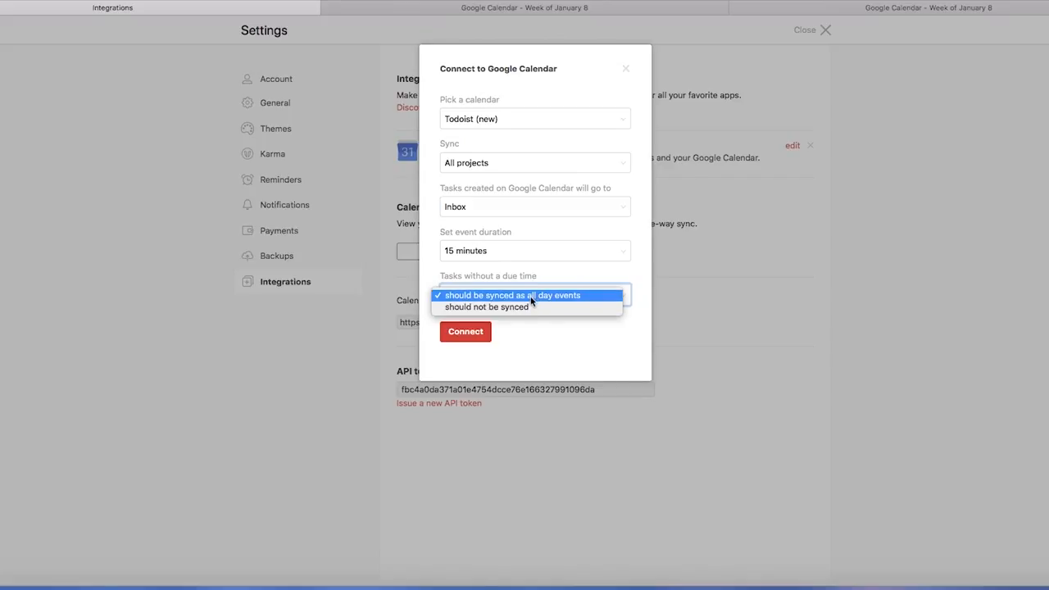
pyautogui.moveTo(472, 297)
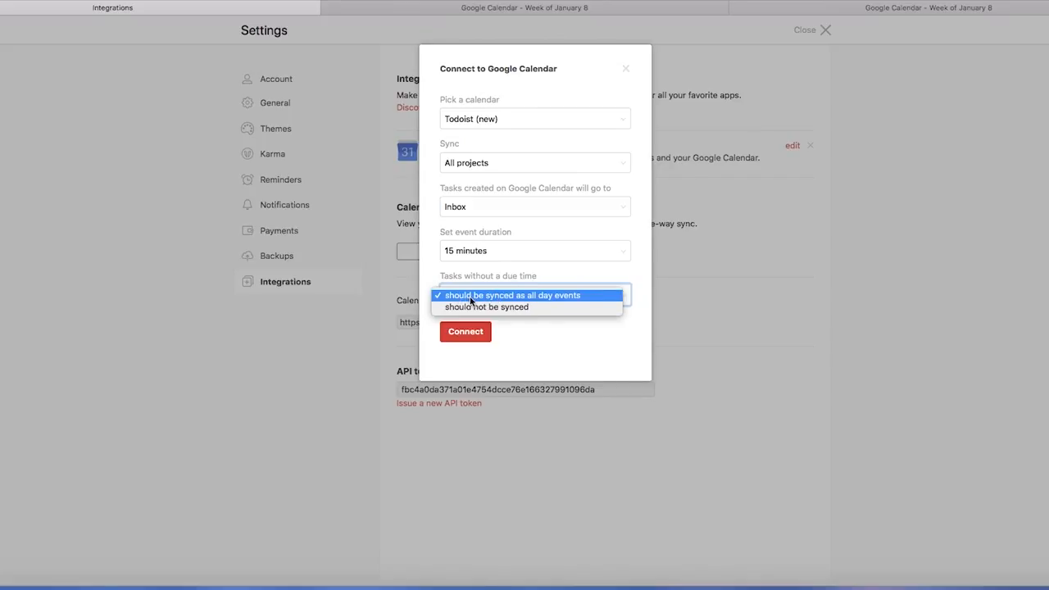
pyautogui.click(512, 295)
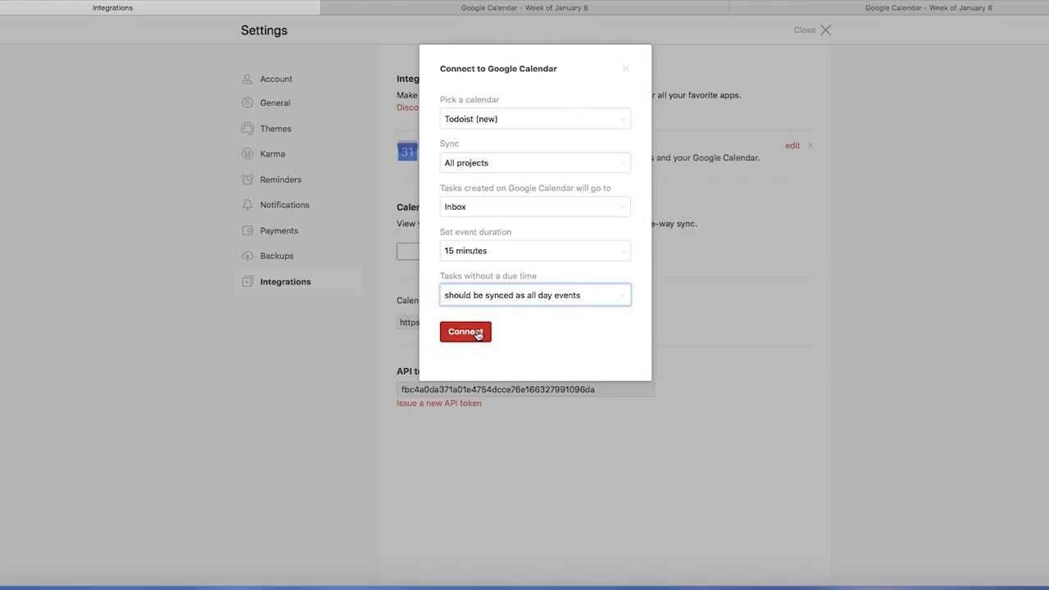
pyautogui.click(466, 332)
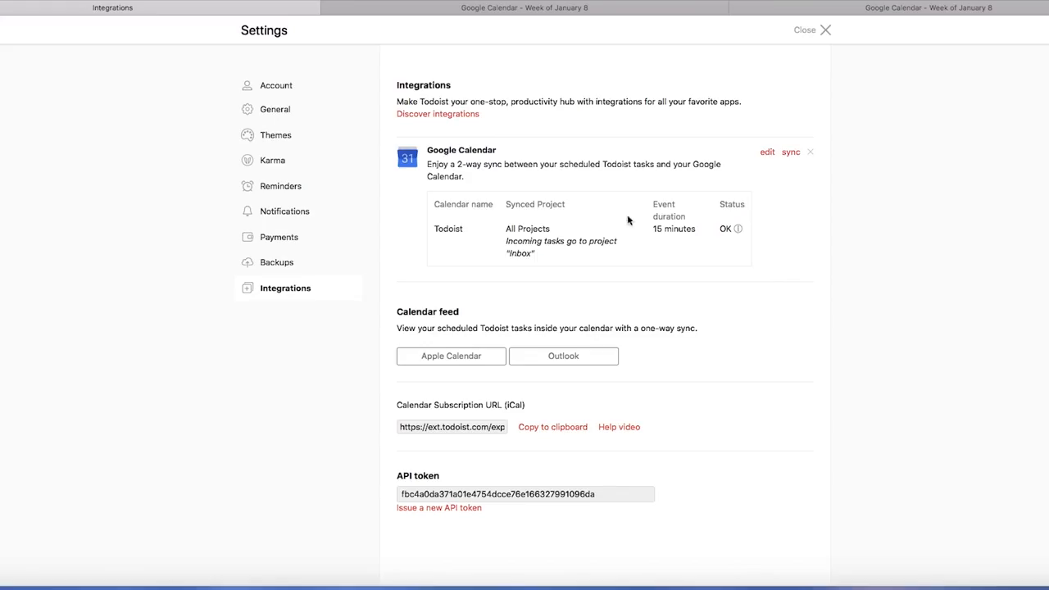
pyautogui.moveTo(769, 286)
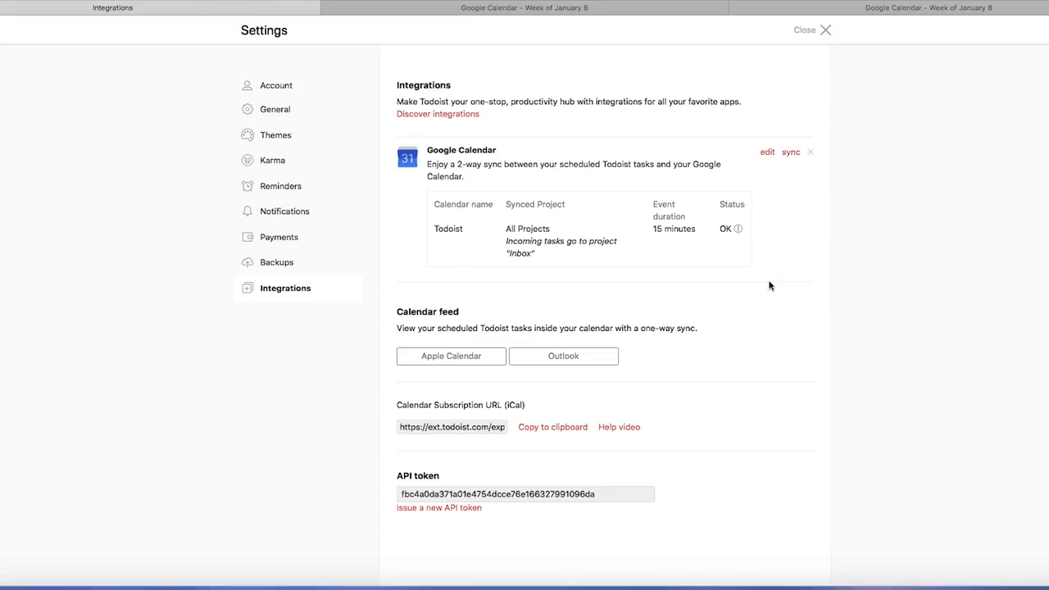
pyautogui.moveTo(772, 280)
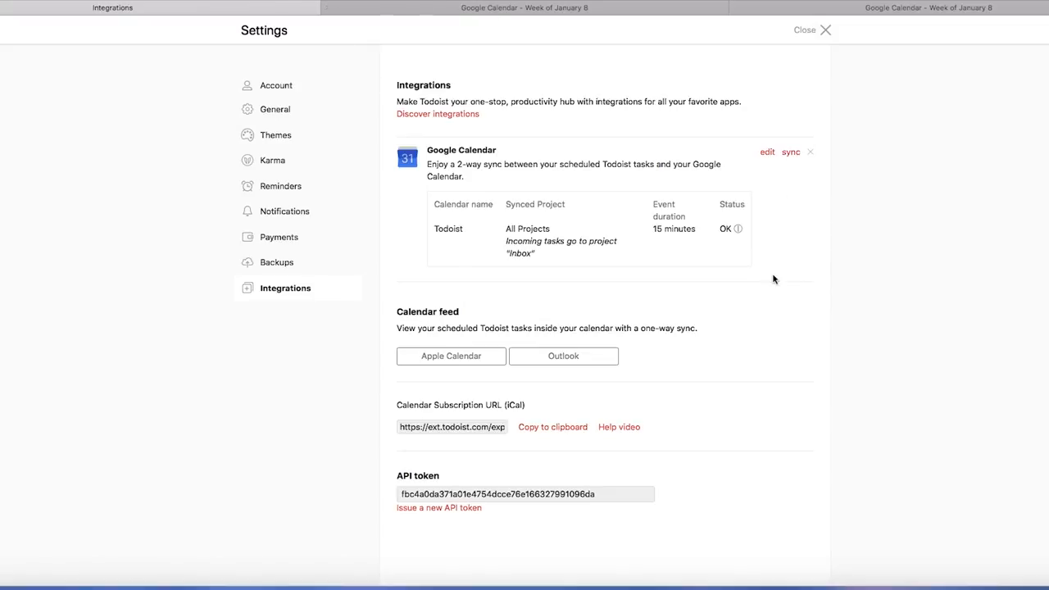
pyautogui.moveTo(790, 152)
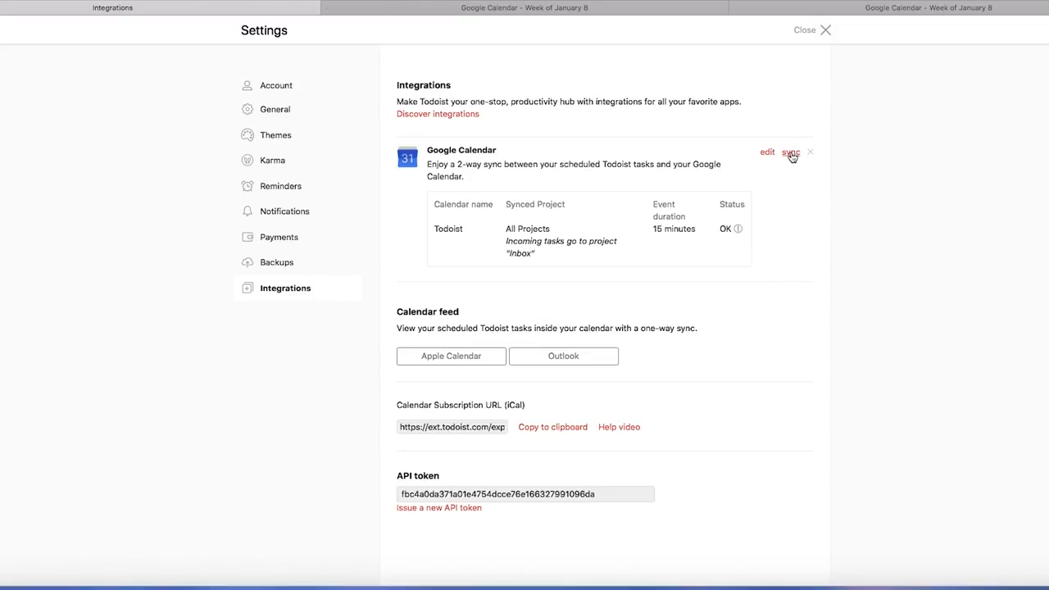
pyautogui.moveTo(511, 152)
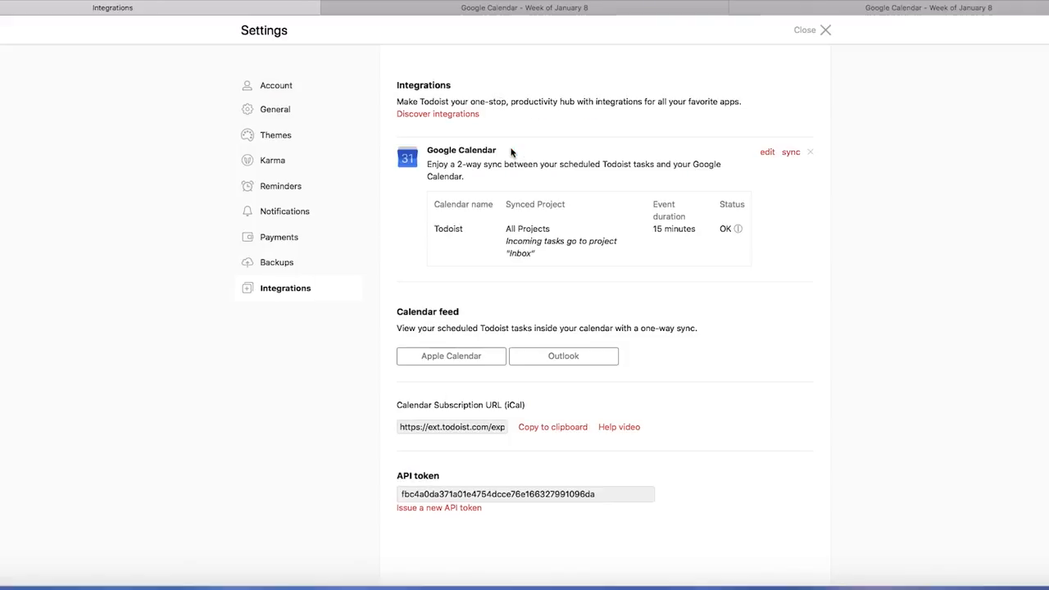
pyautogui.moveTo(522, 45)
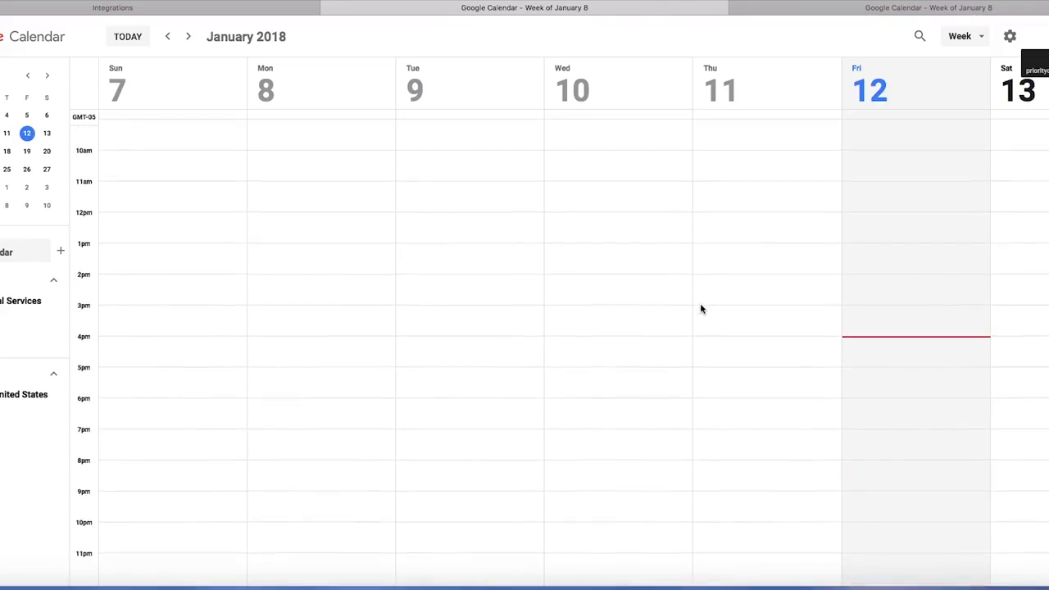
# Flip between the calendar tabs for the weeks of January 1 and January 8.
pyautogui.click(963, 36)
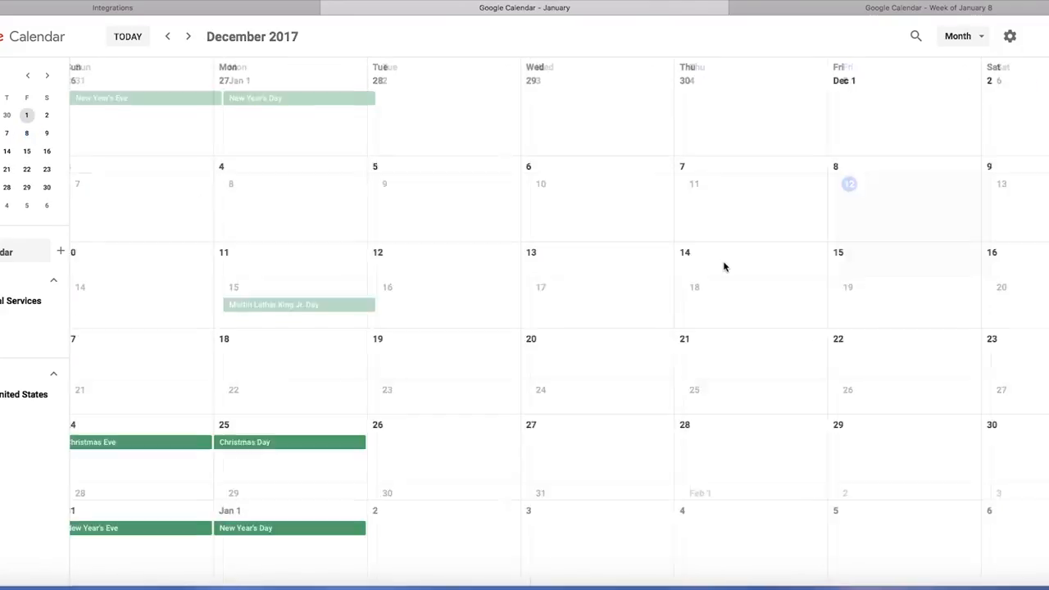
pyautogui.click(188, 37)
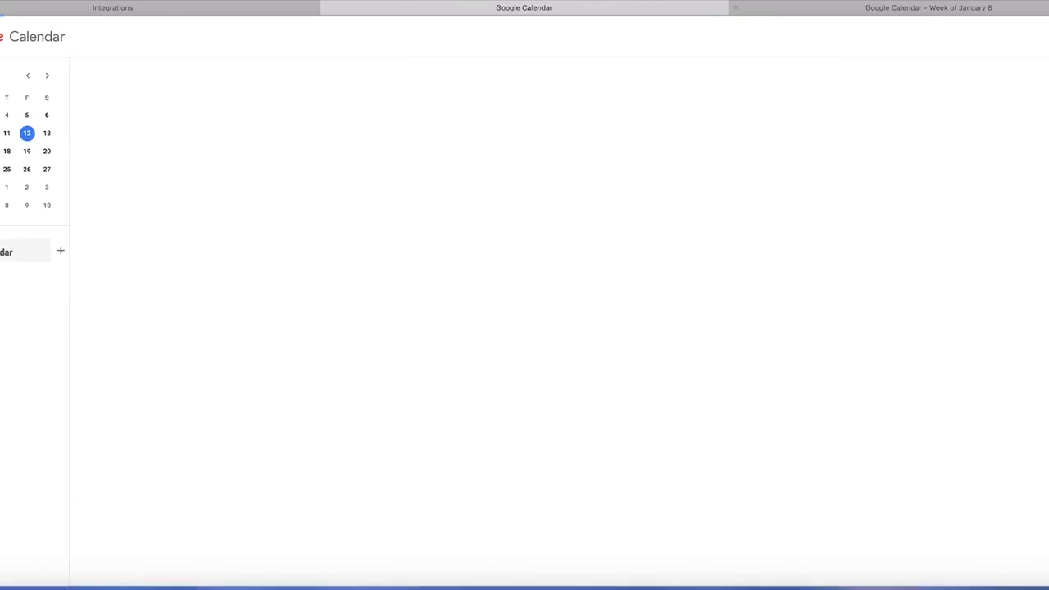
pyautogui.click(959, 36)
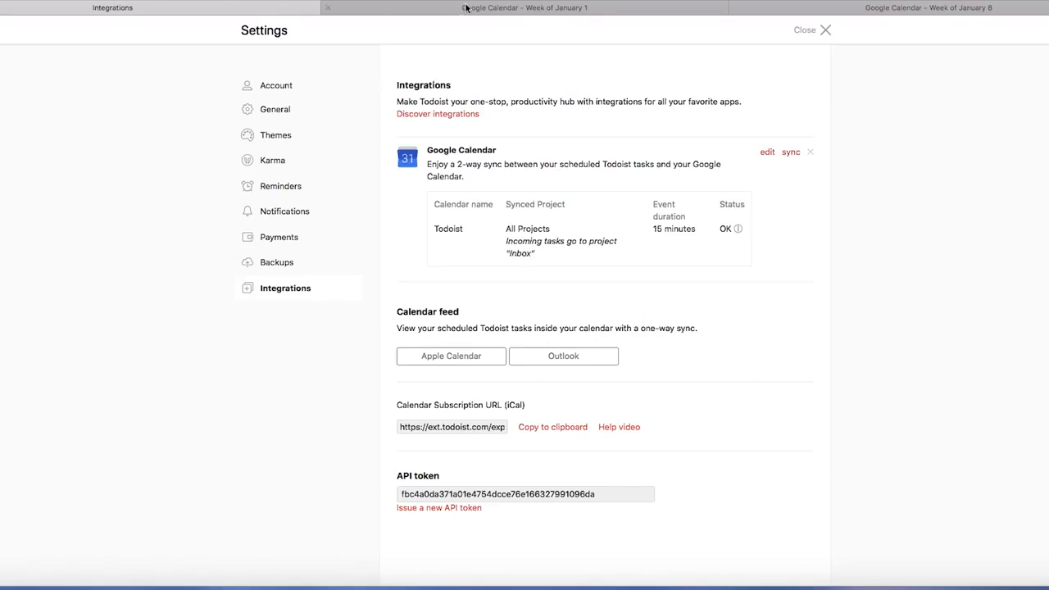
pyautogui.click(805, 30)
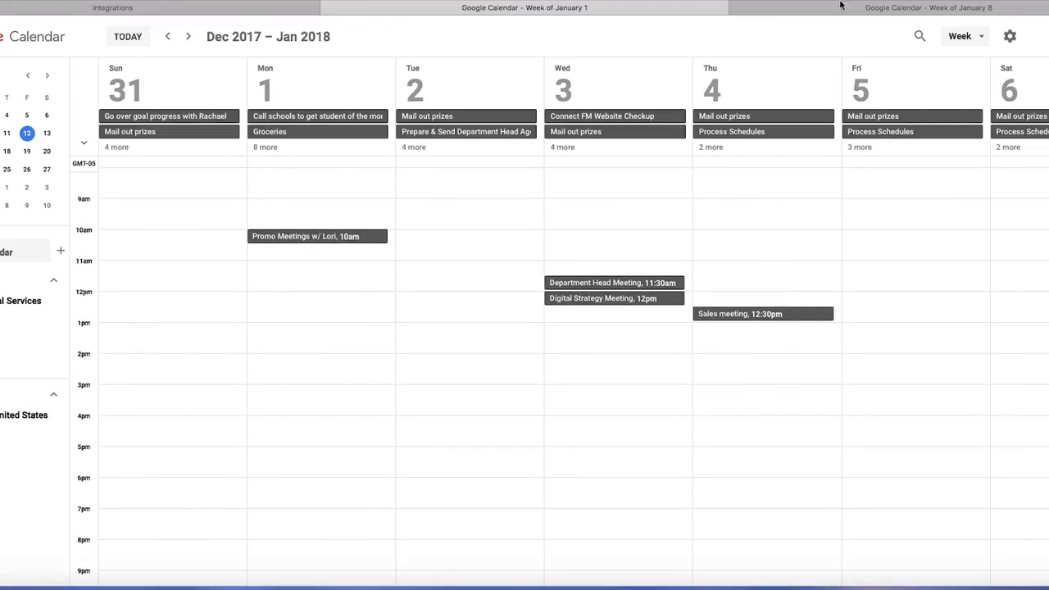
pyautogui.click(188, 36)
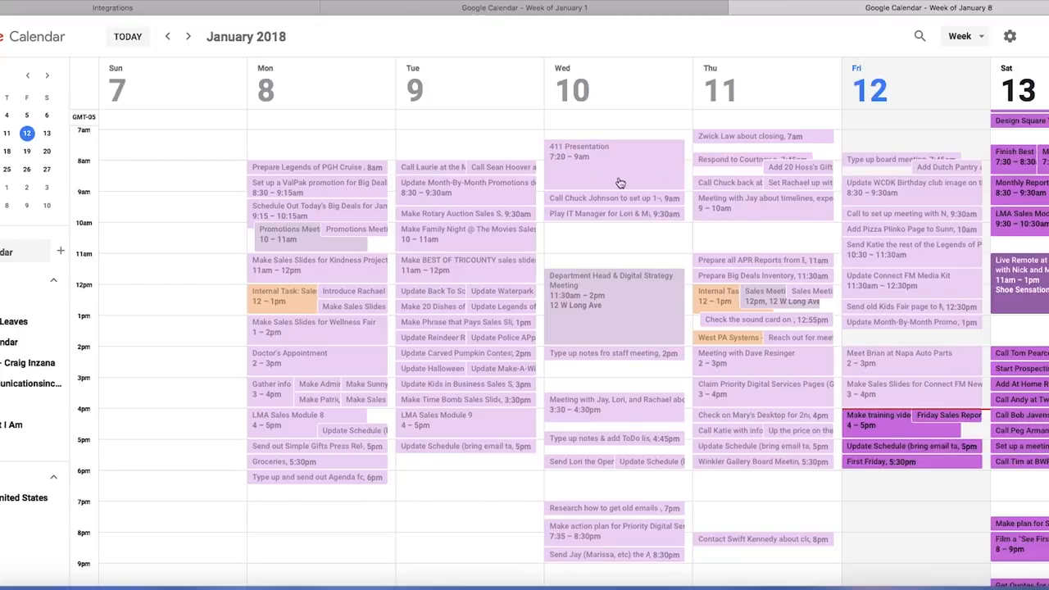
pyautogui.moveTo(543, 165)
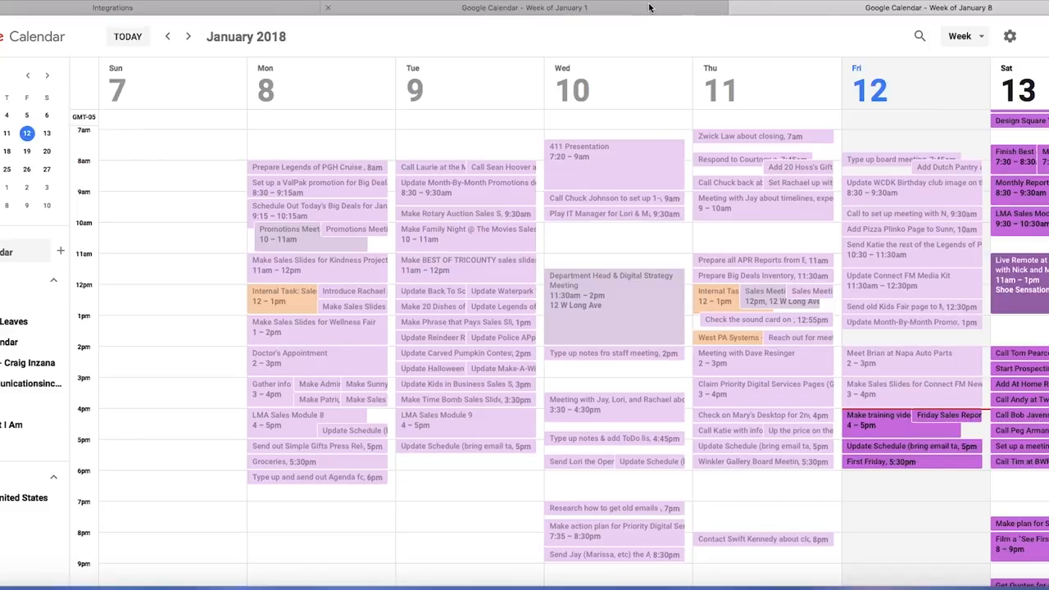
pyautogui.click(168, 36)
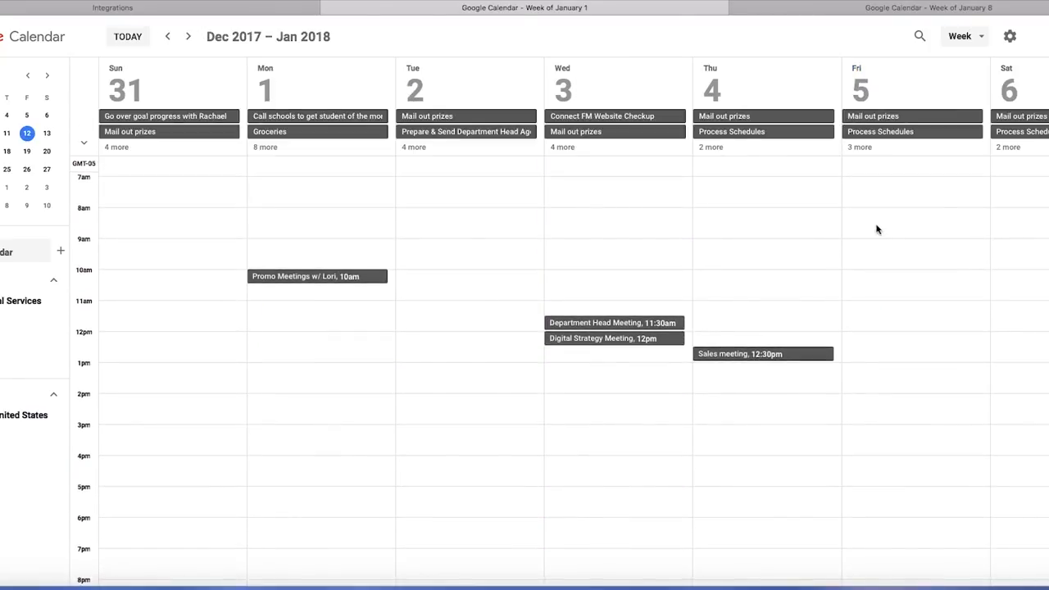
pyautogui.moveTo(799, 192)
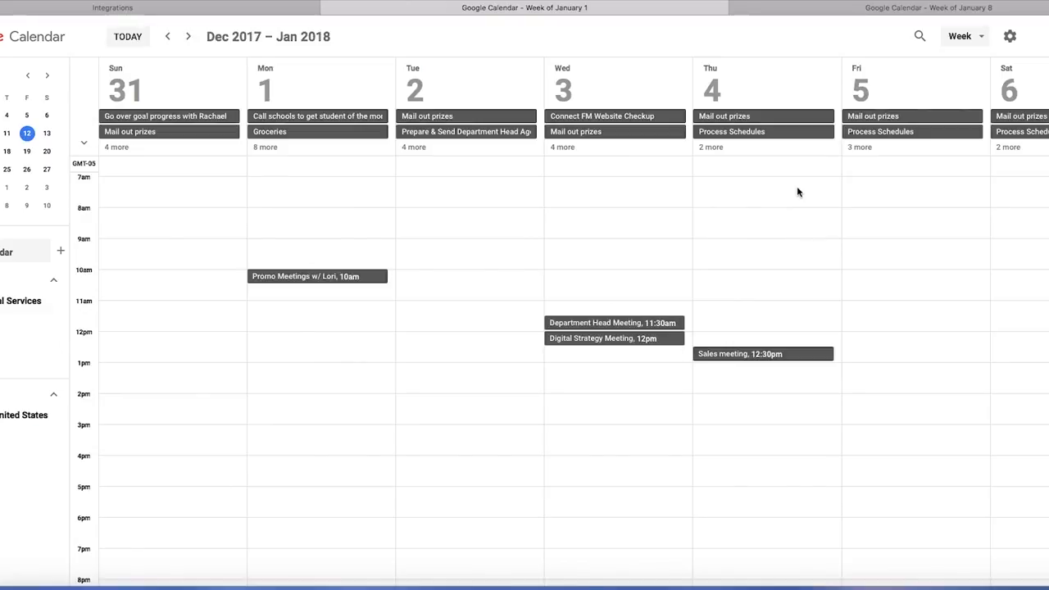
pyautogui.moveTo(495, 138)
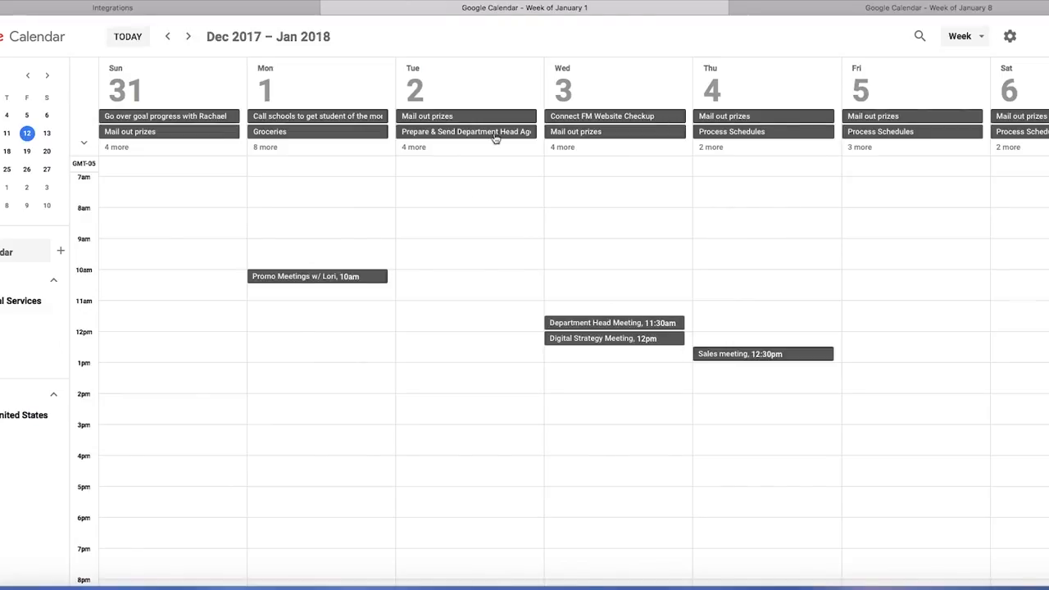
pyautogui.moveTo(730, 244)
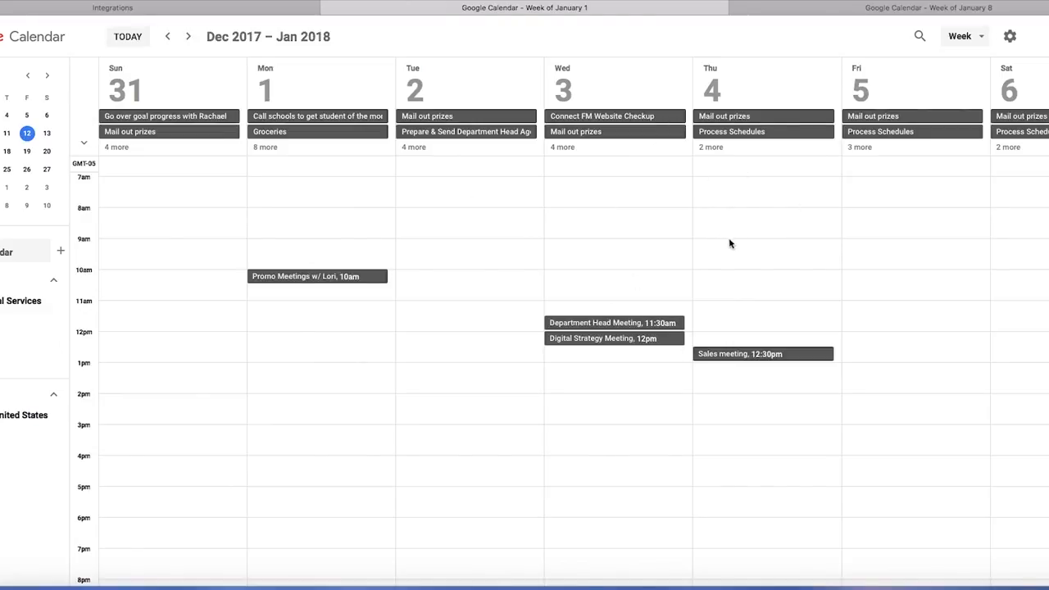
pyautogui.moveTo(746, 338)
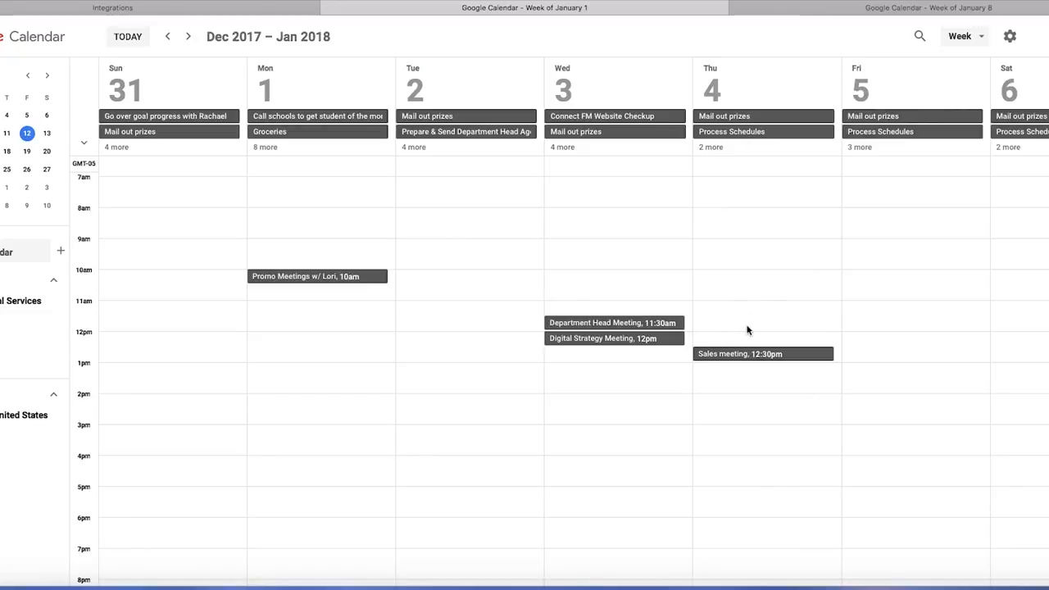
pyautogui.click(188, 36)
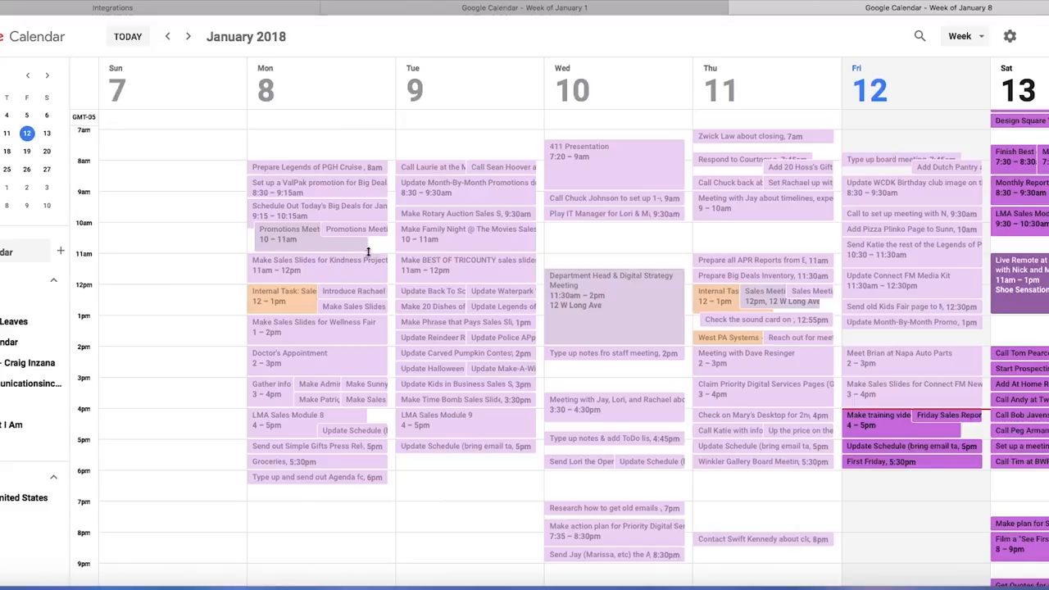
pyautogui.moveTo(352, 182)
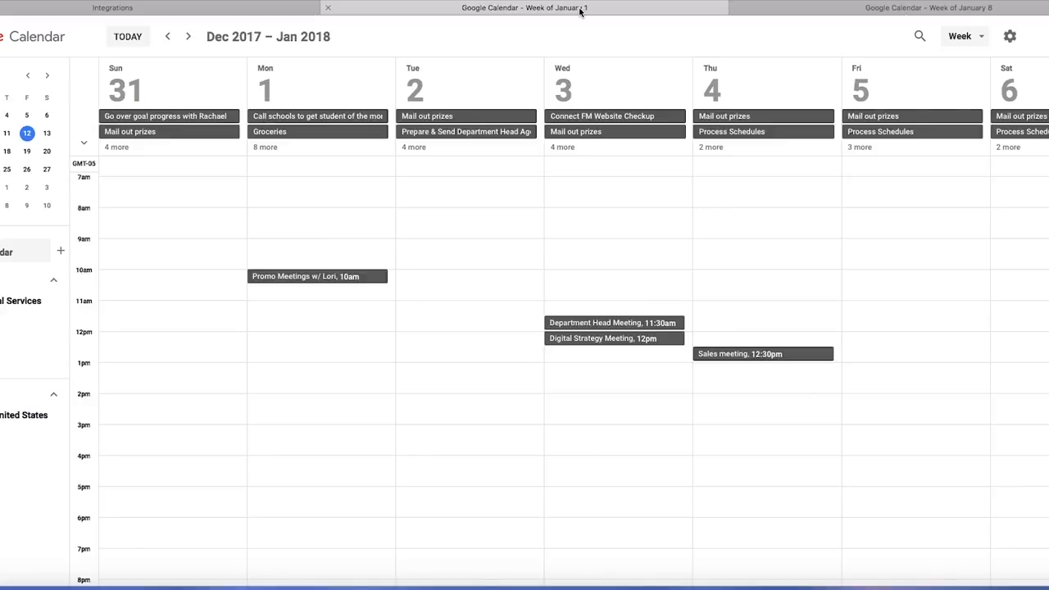
pyautogui.moveTo(709, 150)
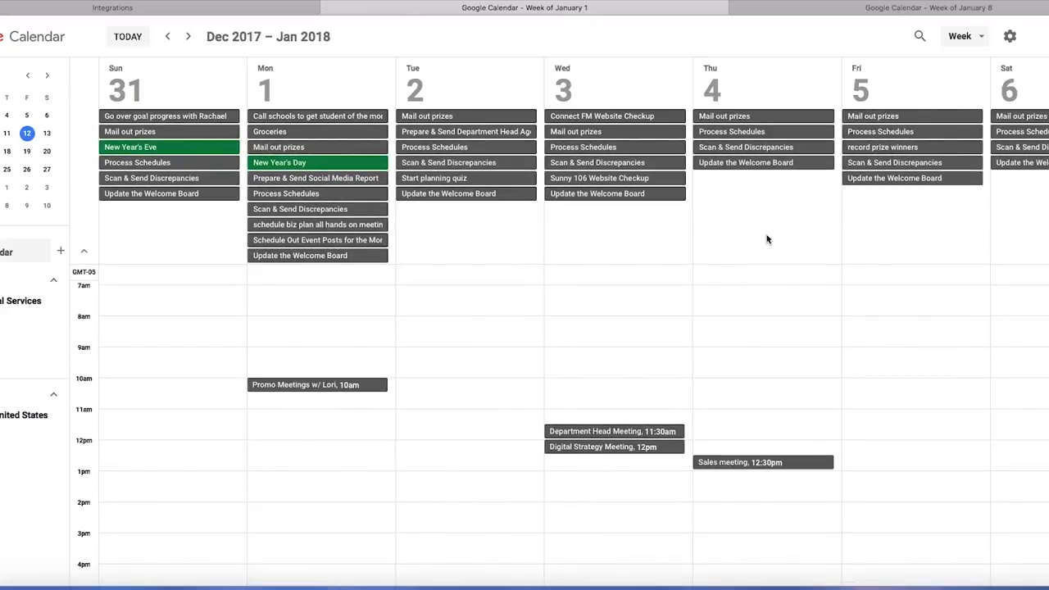
pyautogui.moveTo(456, 177)
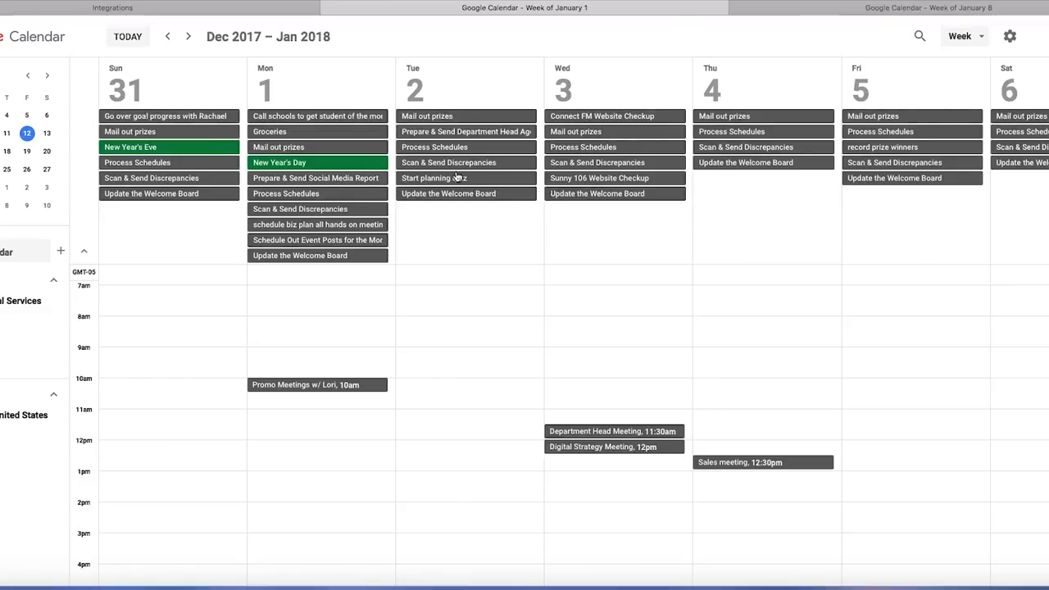
pyautogui.moveTo(481, 178)
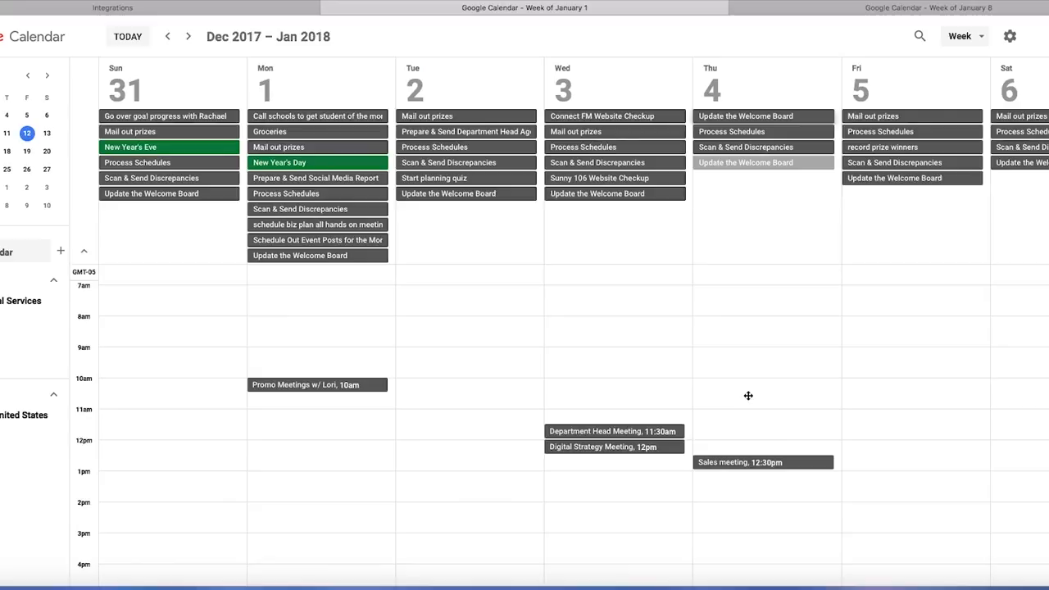
pyautogui.moveTo(755, 388)
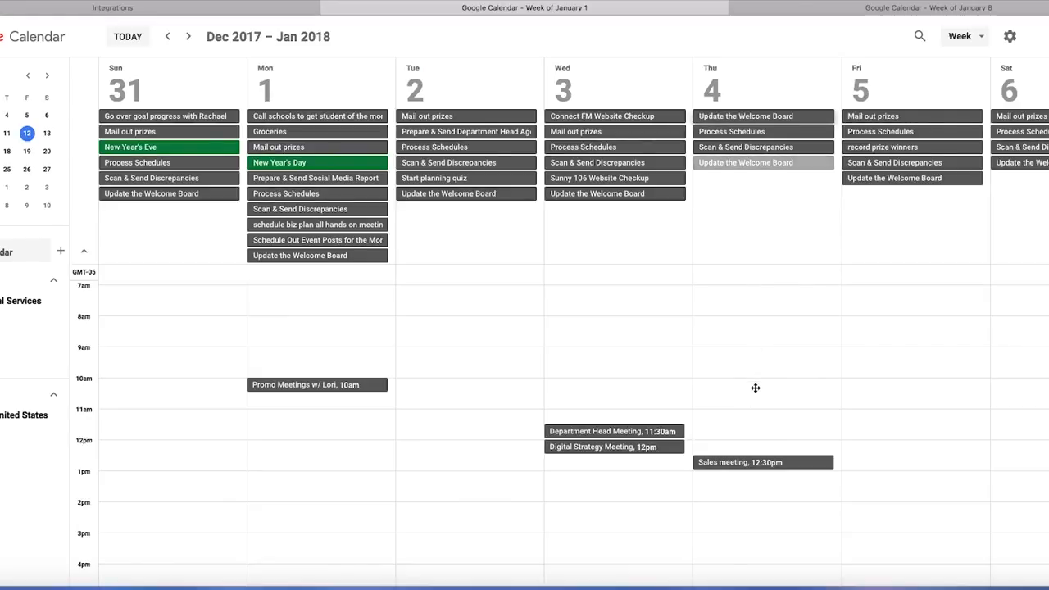
# Switch the calendar from Week to Day view for January 1, then to Month.
pyautogui.click(964, 36)
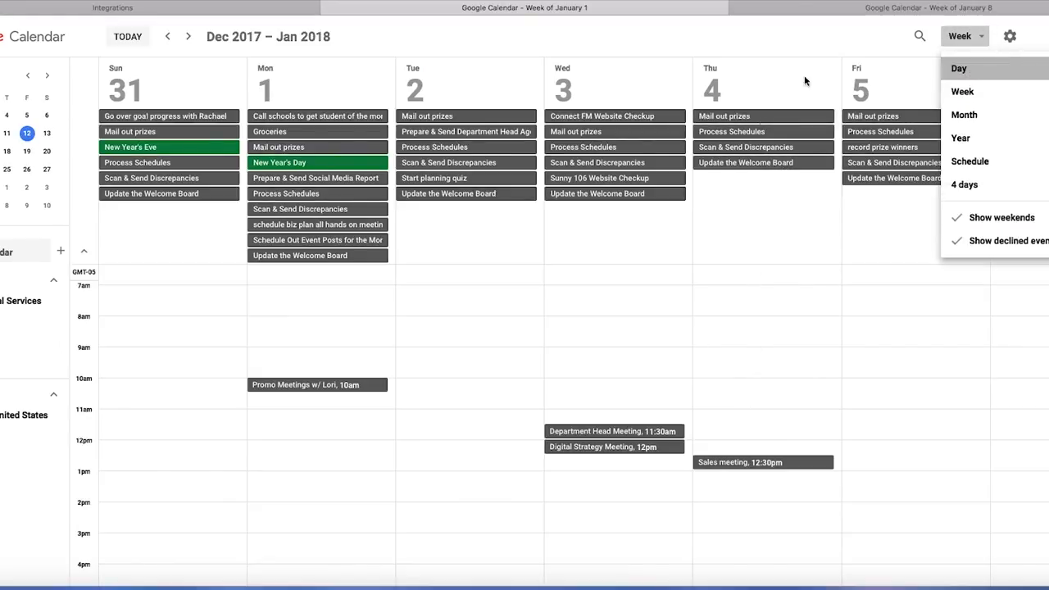
pyautogui.click(959, 68)
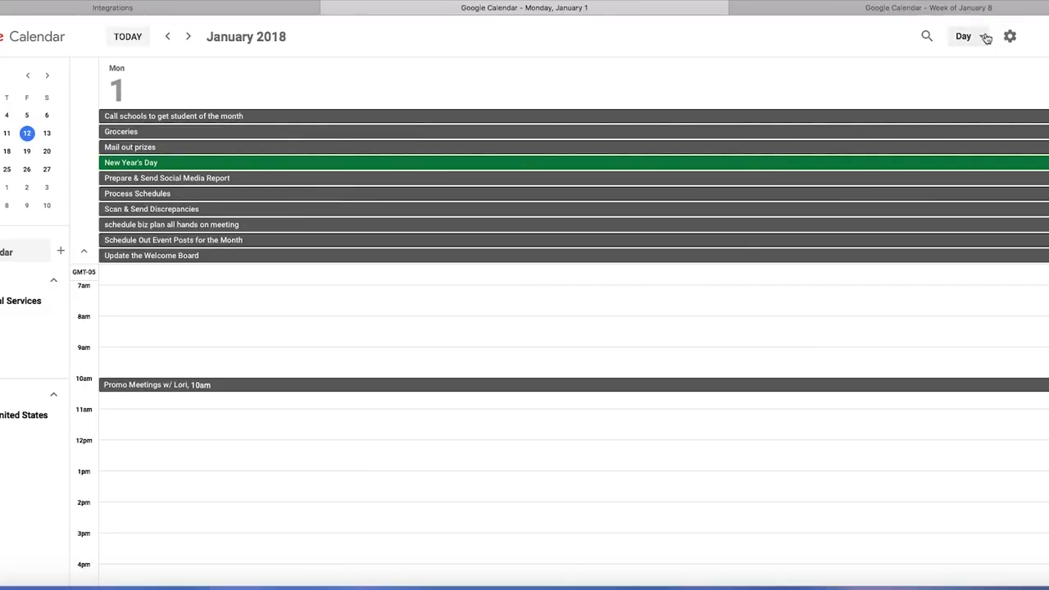
pyautogui.click(963, 36)
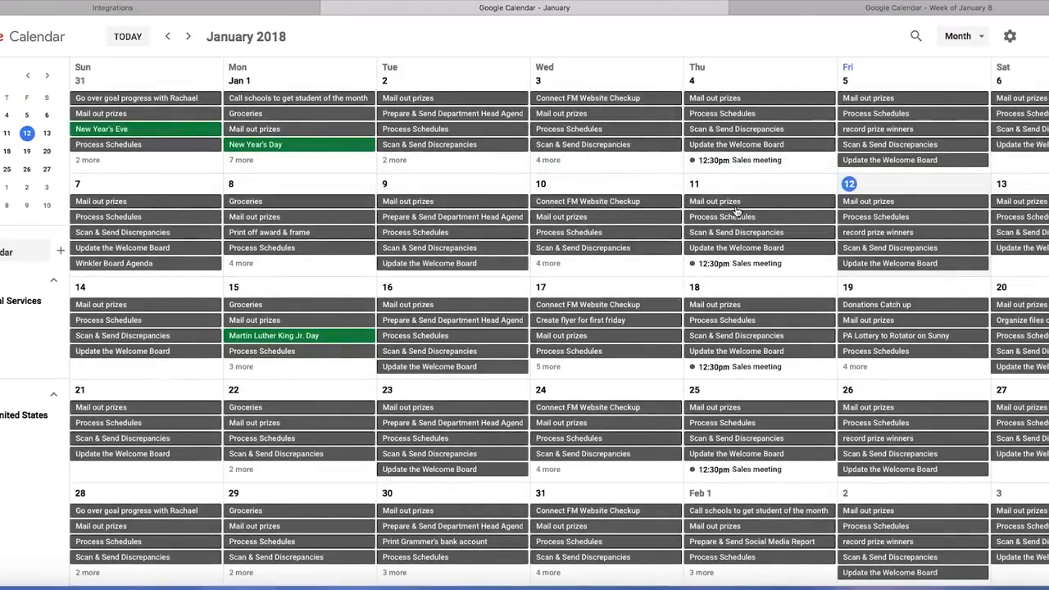
pyautogui.click(961, 36)
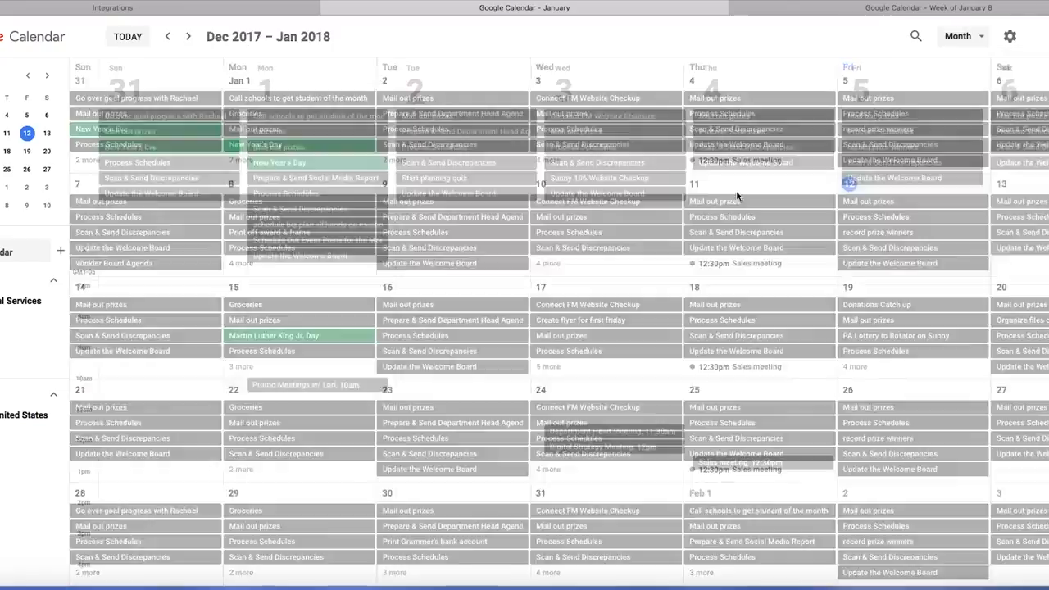
pyautogui.click(959, 36)
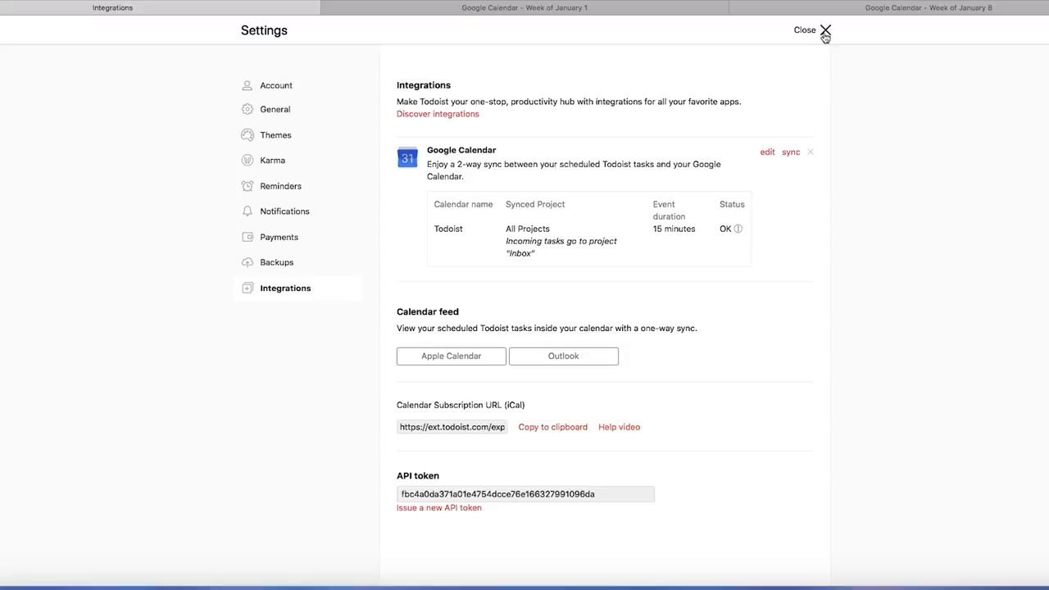
# Close Settings and reschedule the overdue tasks to today with Smart Schedule's Update.
pyautogui.click(825, 30)
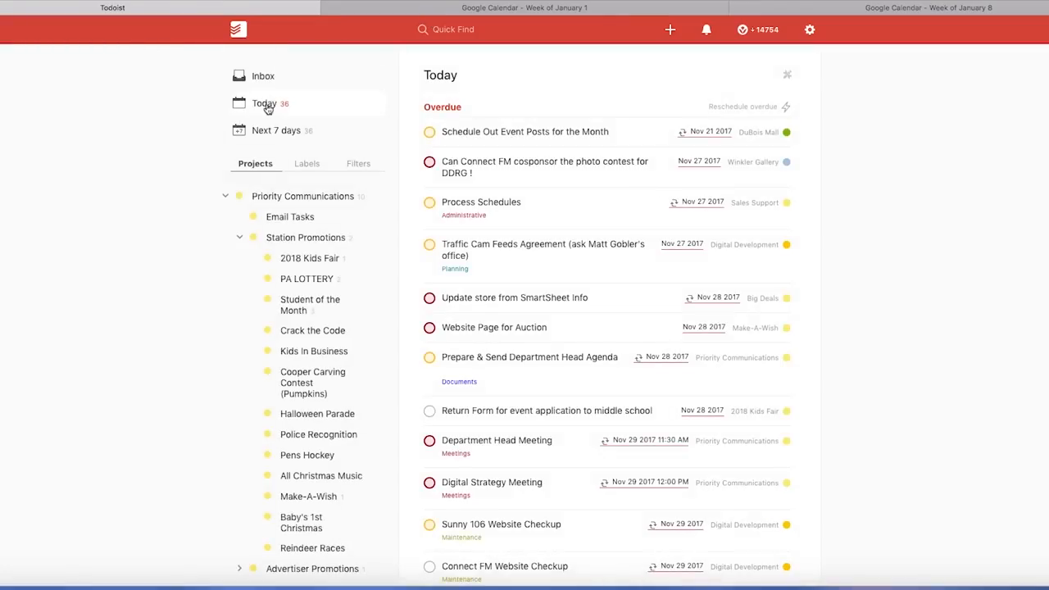
pyautogui.scroll(-3)
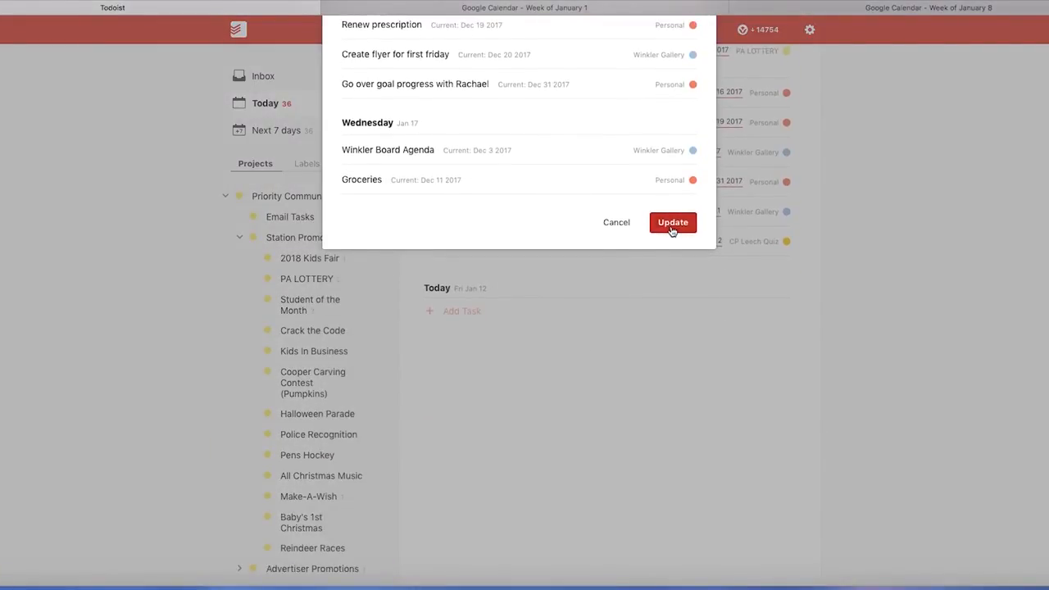
pyautogui.click(672, 222)
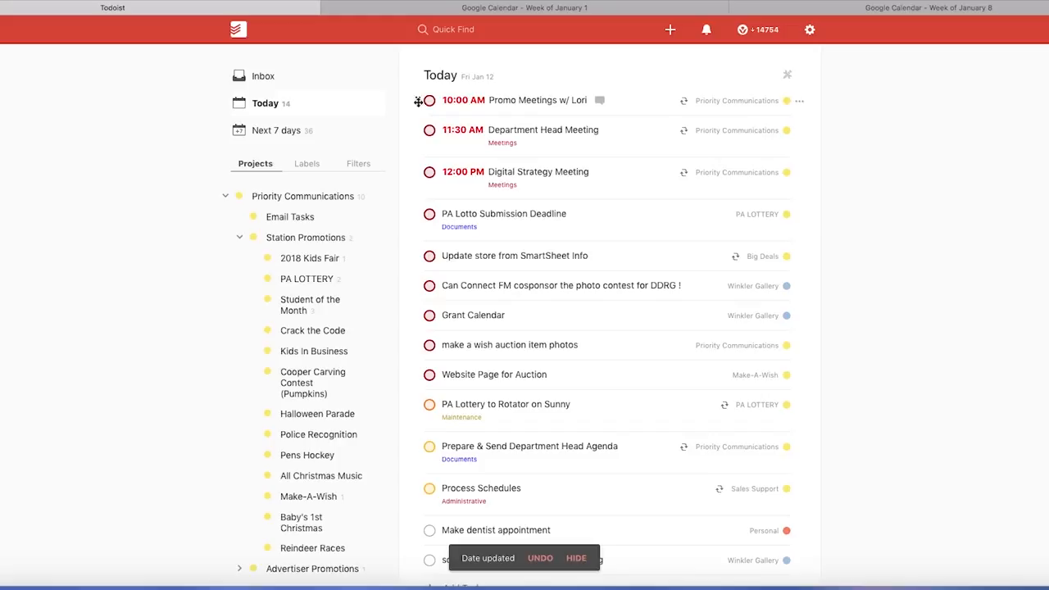
pyautogui.moveTo(858, 160)
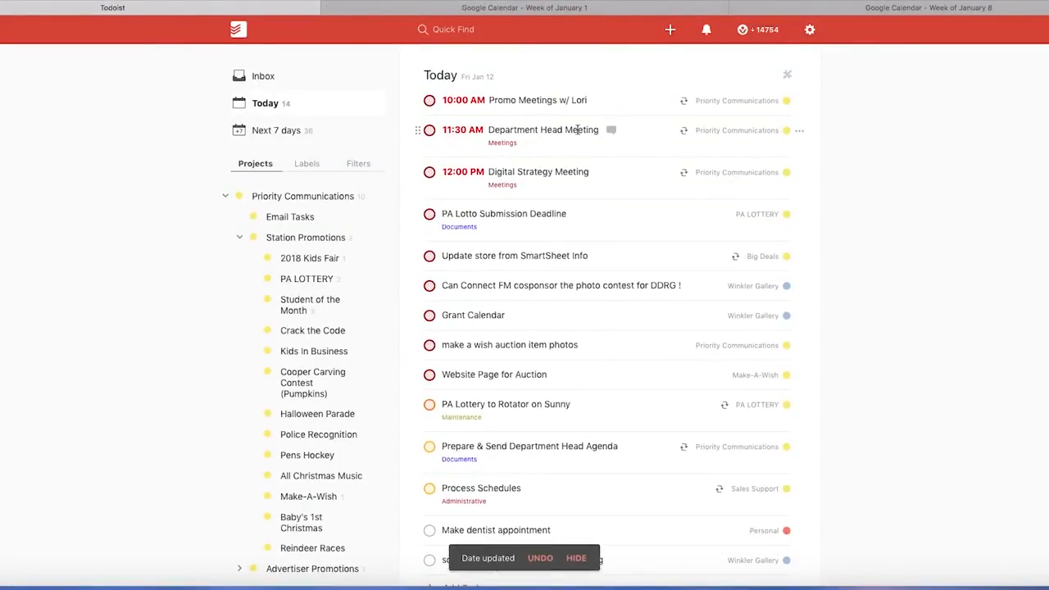
# Time PA Lotto at 12 PM, SmartSheet at 2:15 PM, and move Connect FM to tomorrow.
pyautogui.click(504, 213)
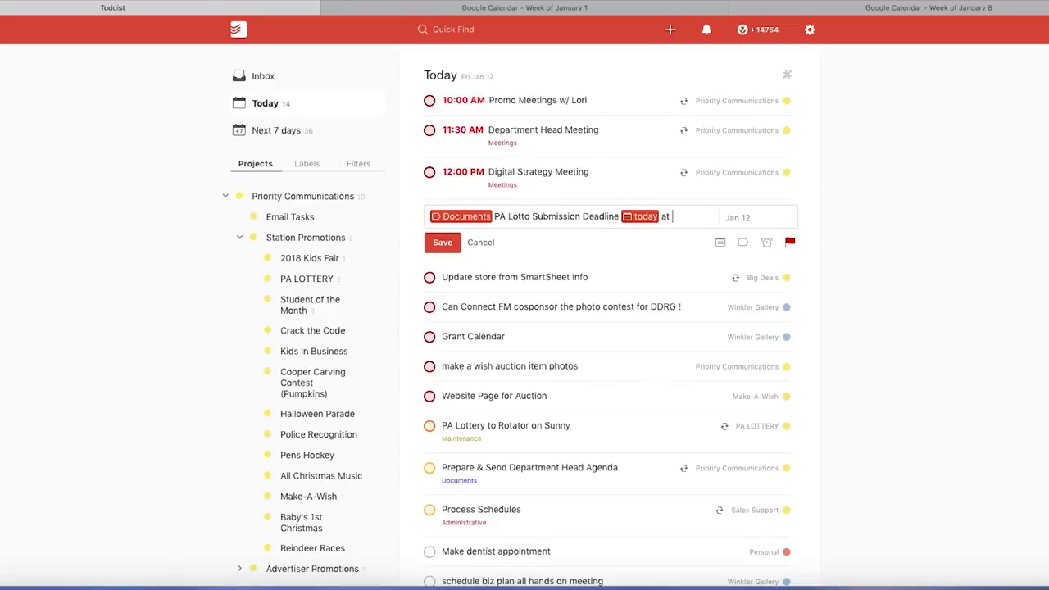
pyautogui.click(442, 242)
pyautogui.write(' today ')
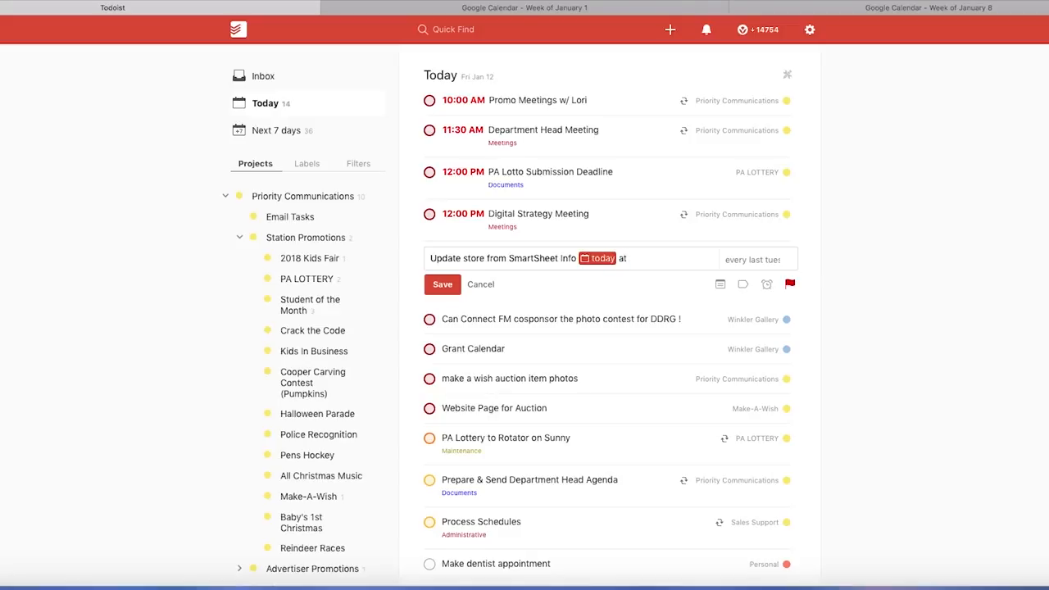
pyautogui.write('at 2:15')
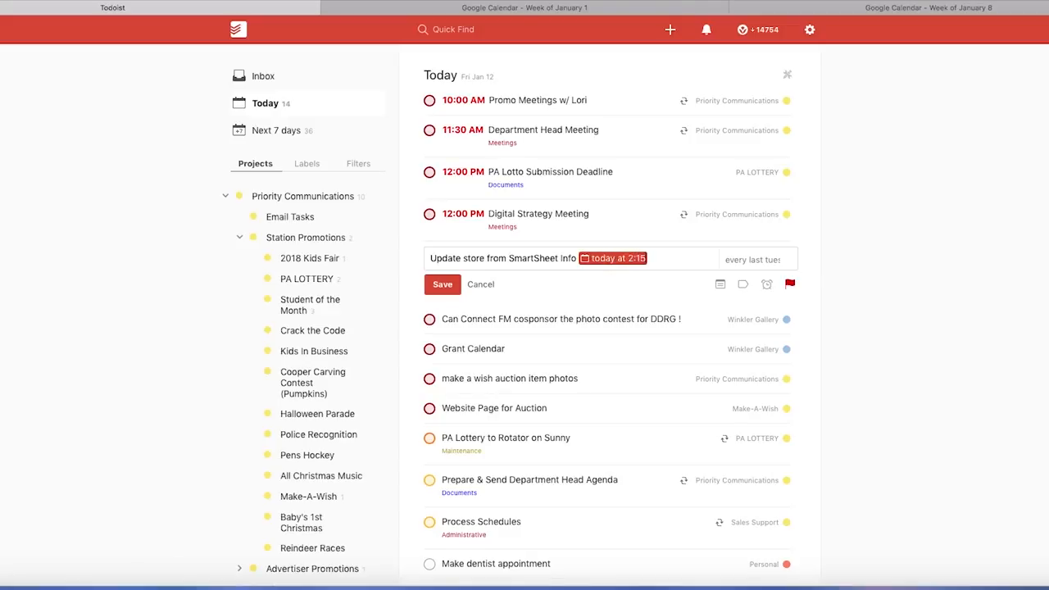
pyautogui.click(441, 284)
pyautogui.write(' tomorrow')
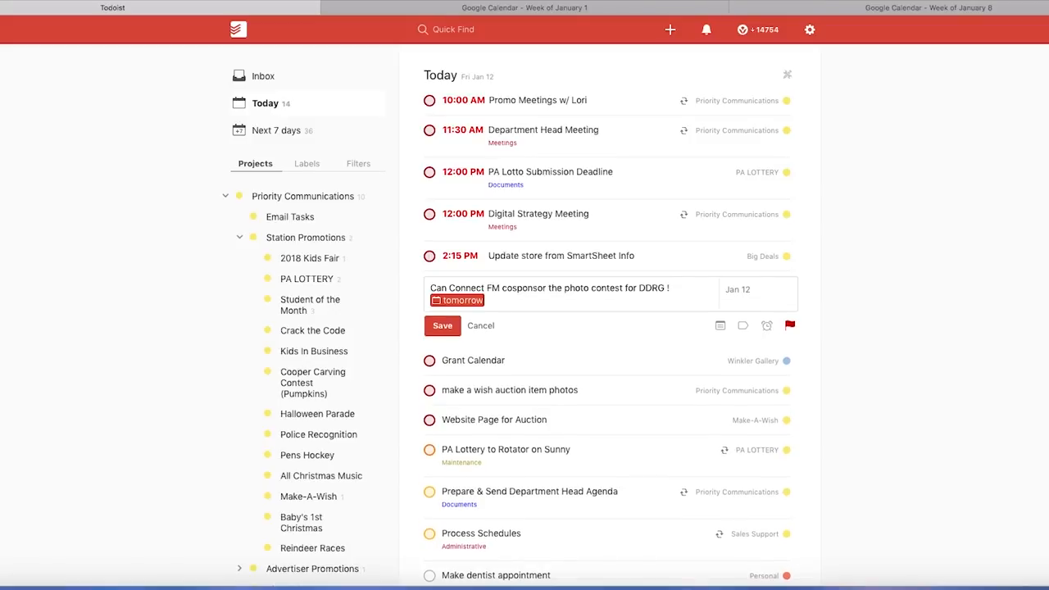
pyautogui.click(524, 8)
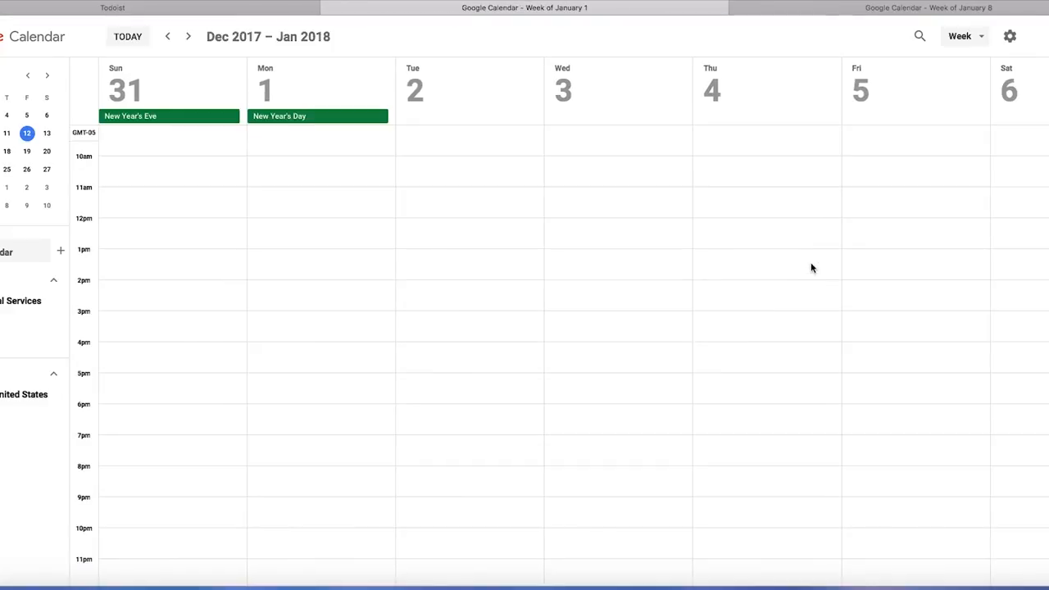
# Reopen Todoist Settings at Integrations to view the Google Calendar sync status.
pyautogui.click(809, 30)
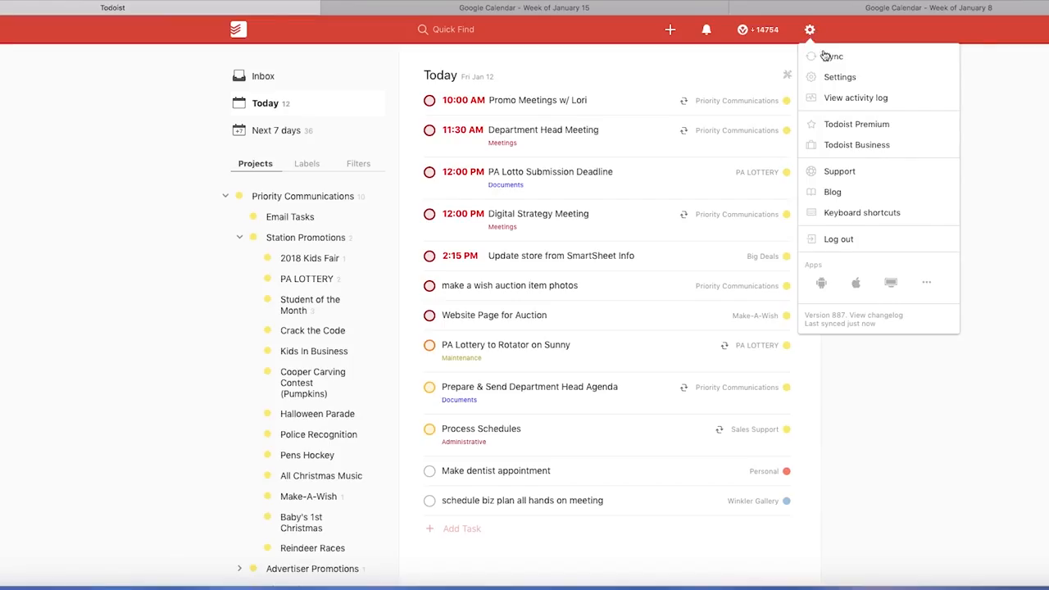
pyautogui.click(840, 76)
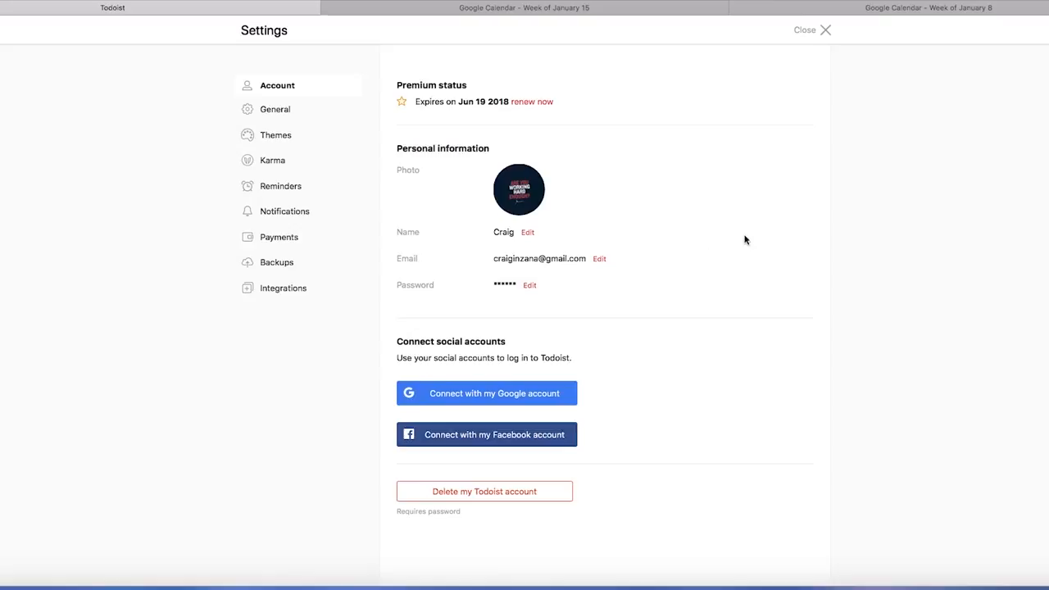
pyautogui.click(283, 287)
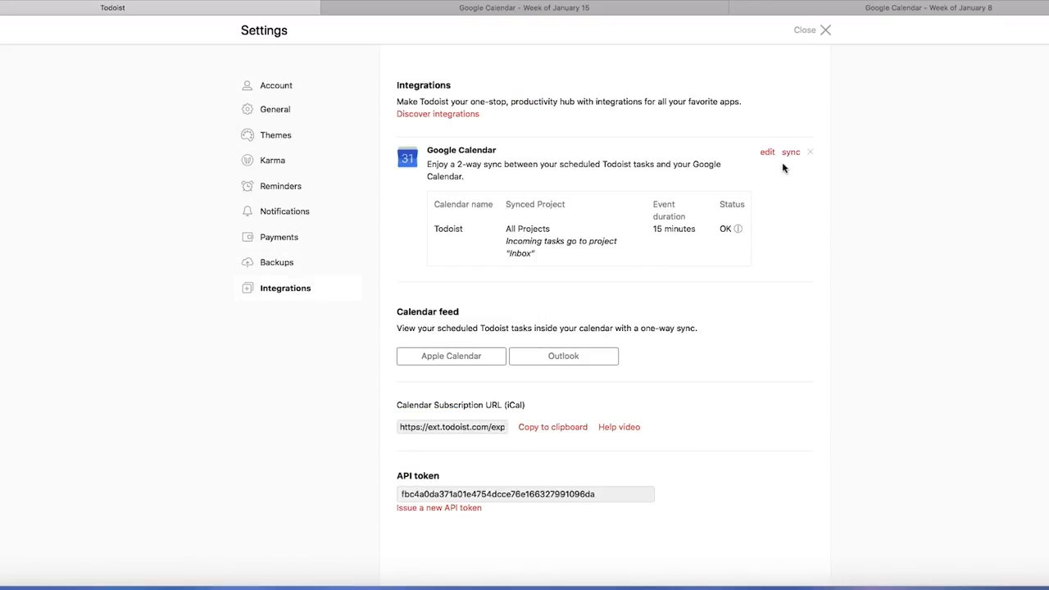
# Sync Todoist tasks to Google Calendar and go back to the January 8 week.
pyautogui.click(804, 29)
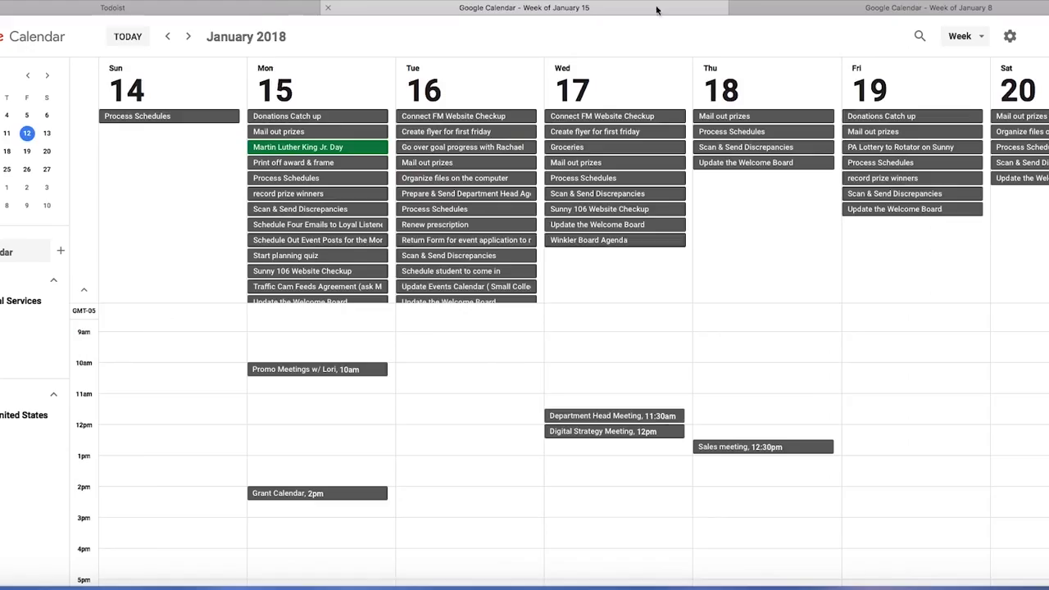
pyautogui.click(167, 36)
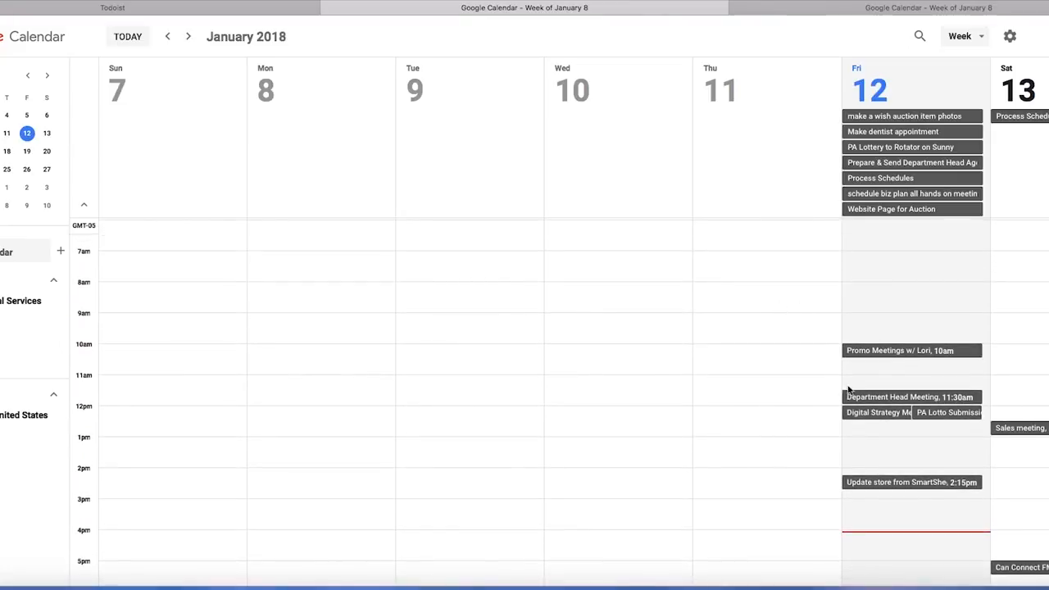
pyautogui.moveTo(951, 415)
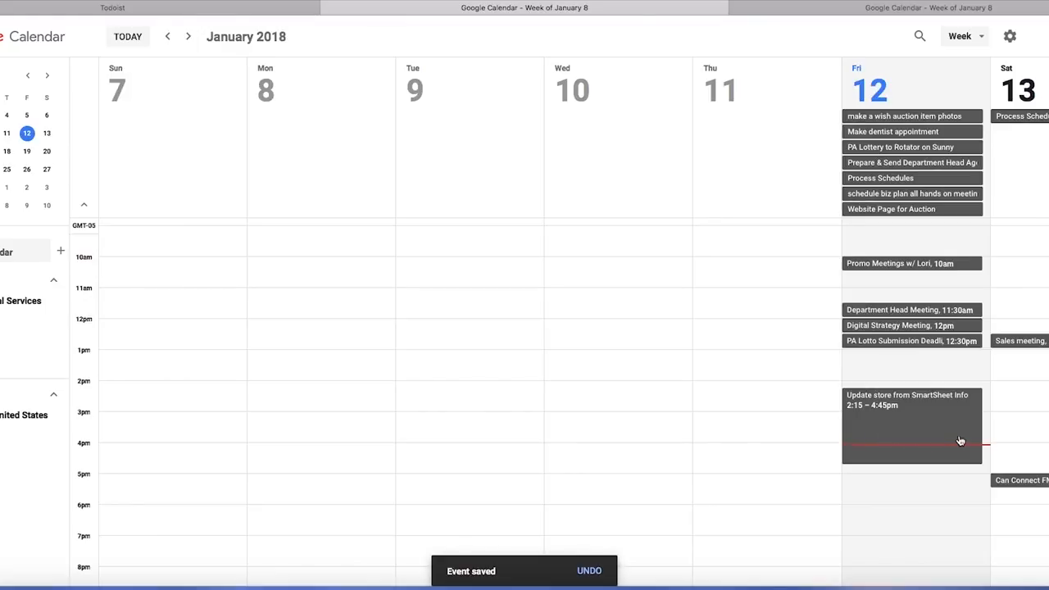
pyautogui.moveTo(969, 425)
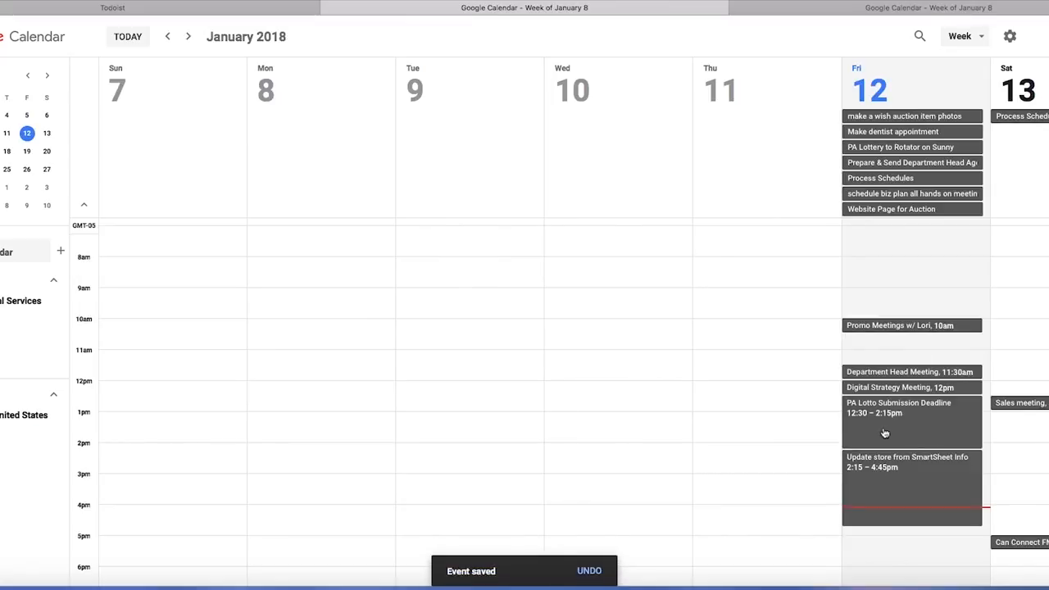
pyautogui.moveTo(665, 366)
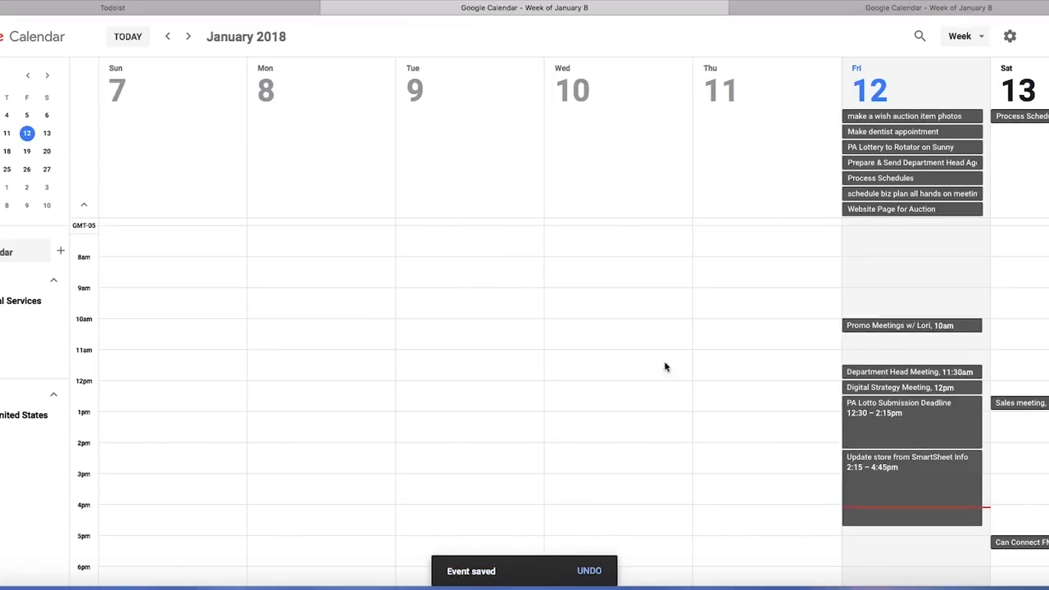
pyautogui.moveTo(470, 334)
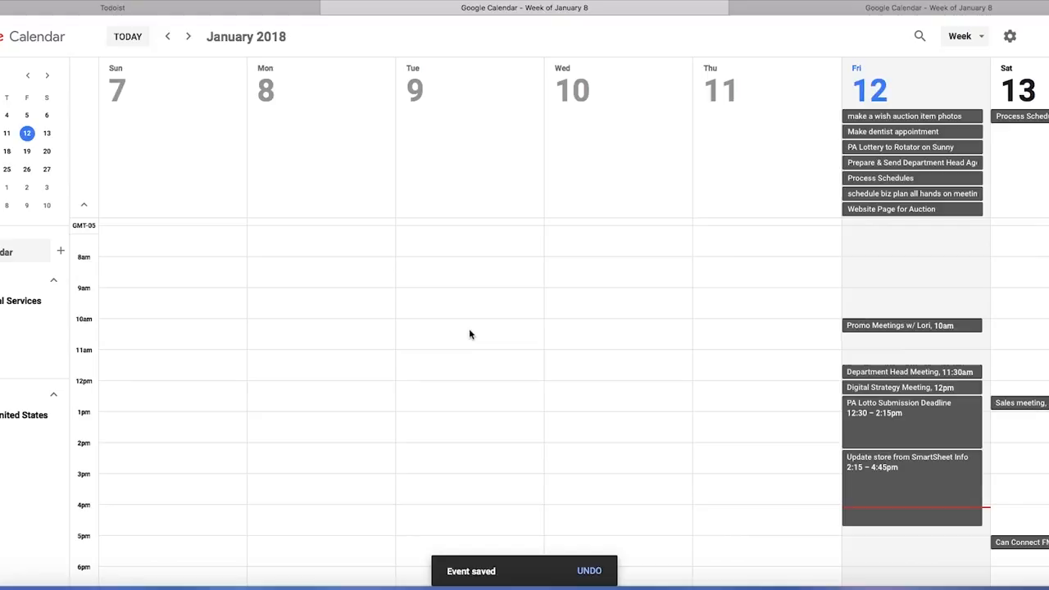
pyautogui.moveTo(878, 418)
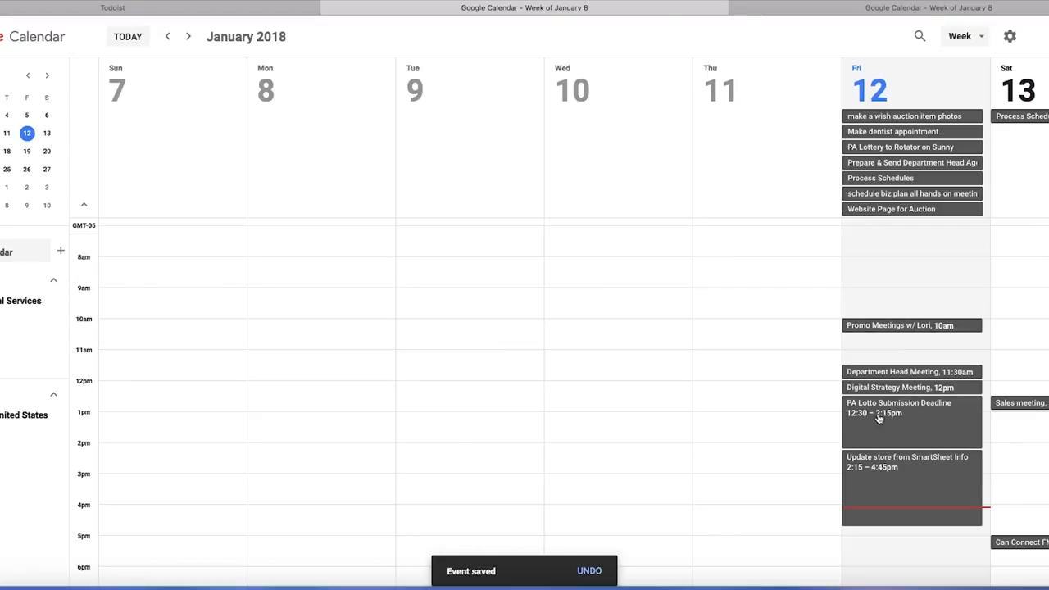
# Drag the PA Lotto deadline onto Saturday the 13th and scroll to check its placement.
pyautogui.moveTo(902, 418); pyautogui.dragTo(1020, 279)
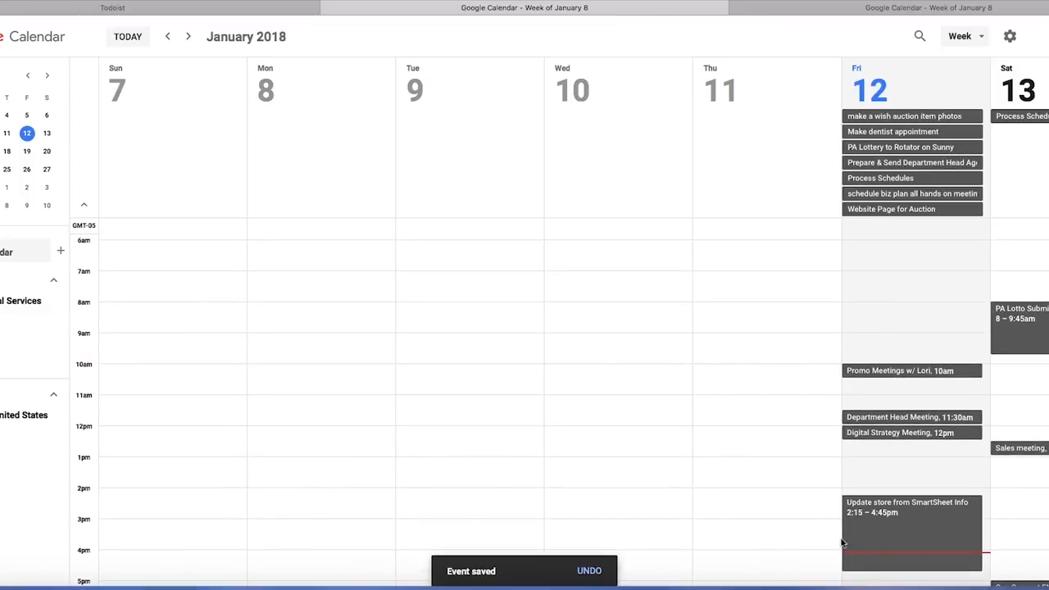
pyautogui.scroll(-3)
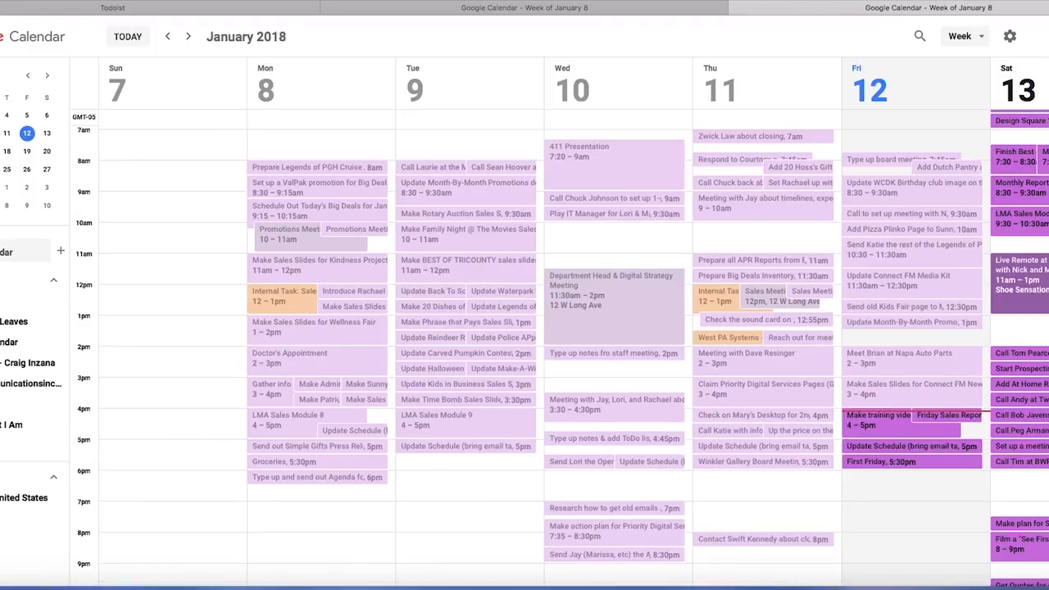
pyautogui.scroll(-3)
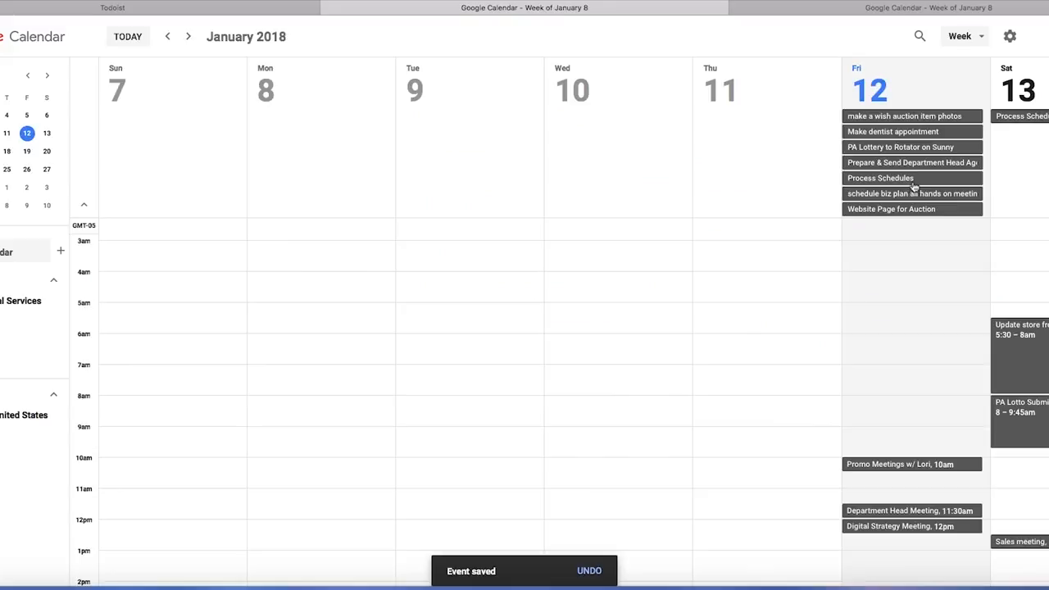
pyautogui.moveTo(996, 285)
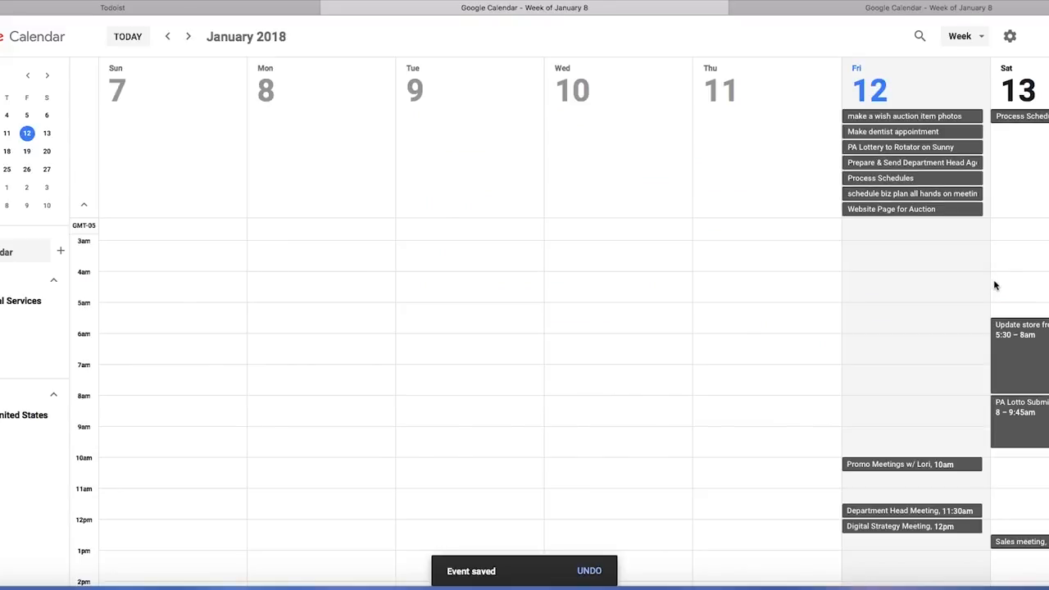
pyautogui.moveTo(393, 401)
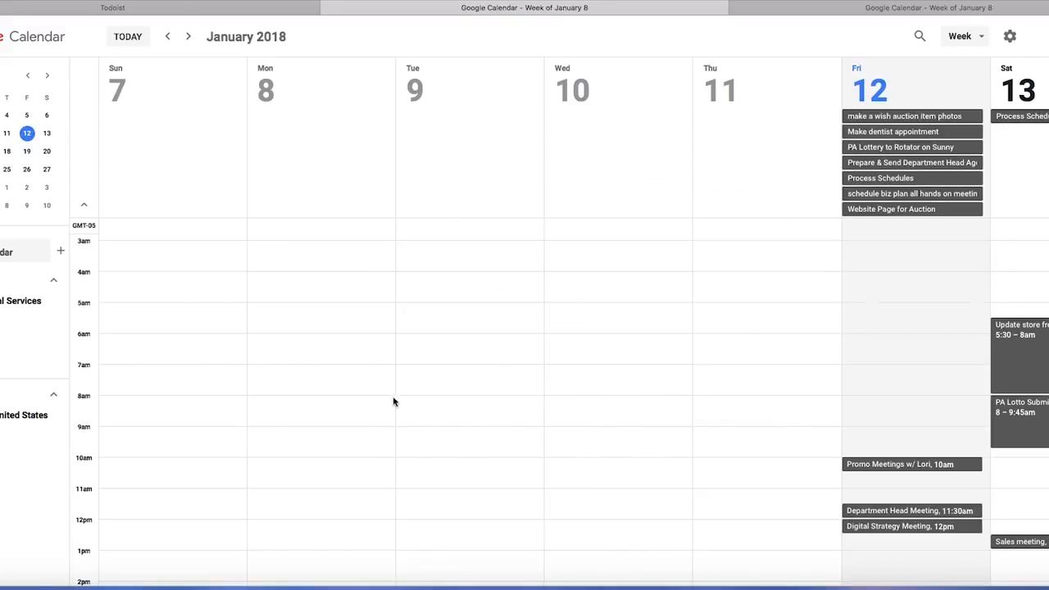
pyautogui.scroll(3)
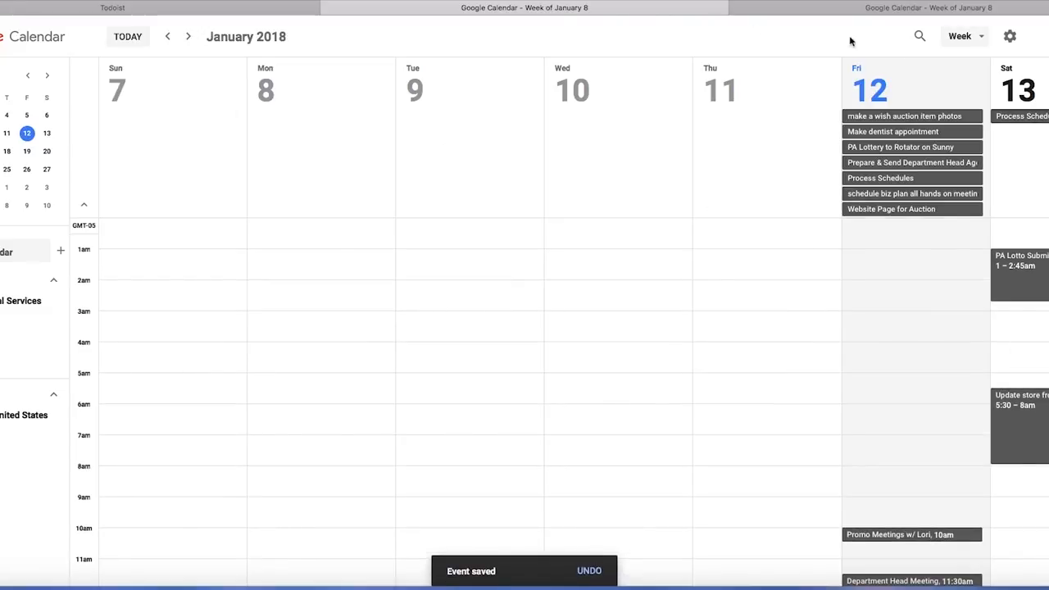
# Switch to Month view, browse November 2017 through February 2018, then return to today.
pyautogui.click(965, 36)
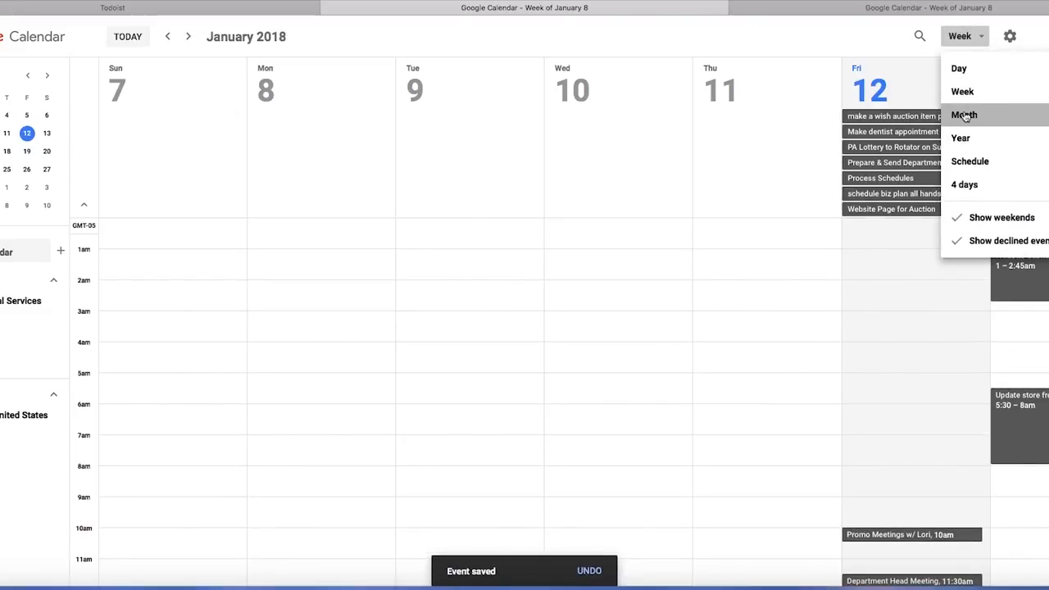
pyautogui.click(965, 115)
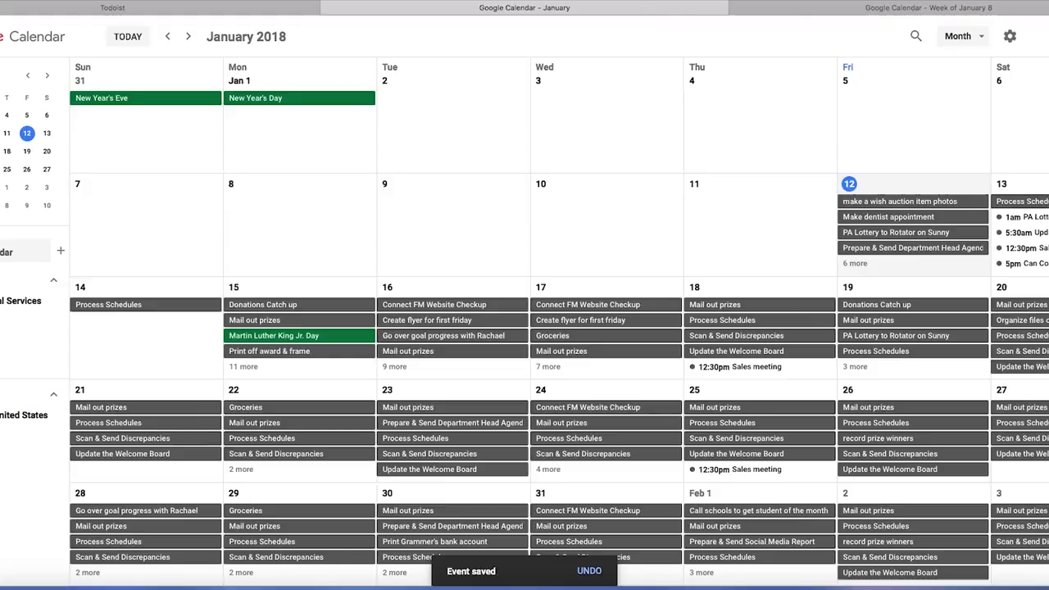
pyautogui.click(167, 36)
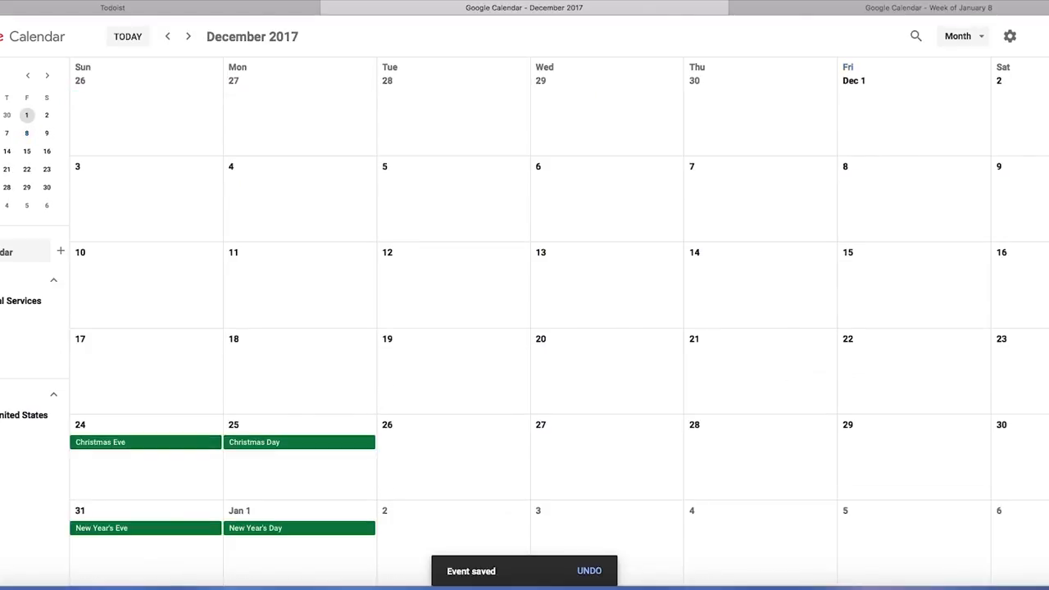
pyautogui.moveTo(188, 36)
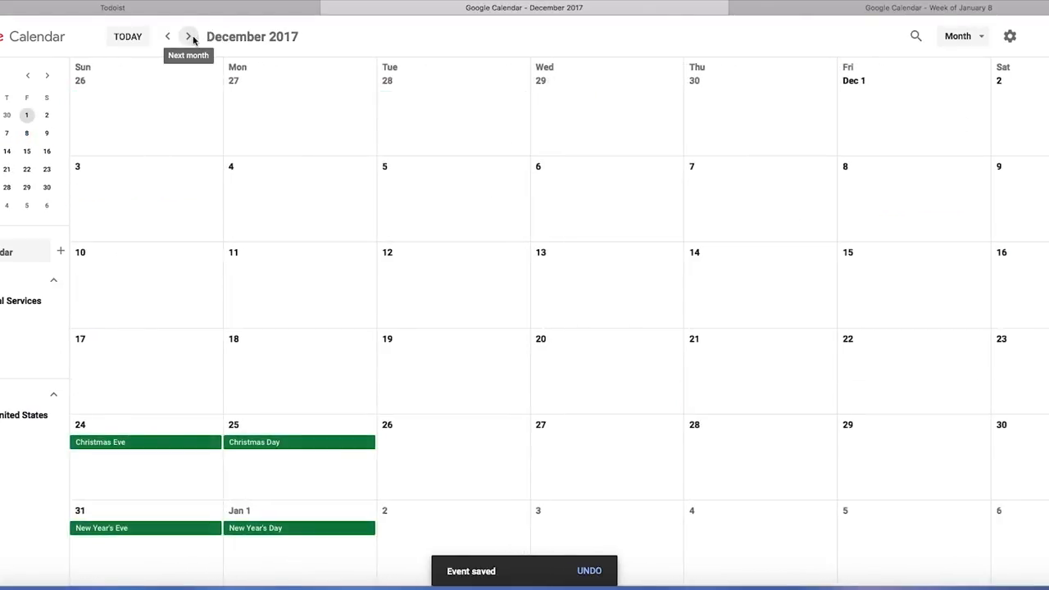
pyautogui.click(189, 37)
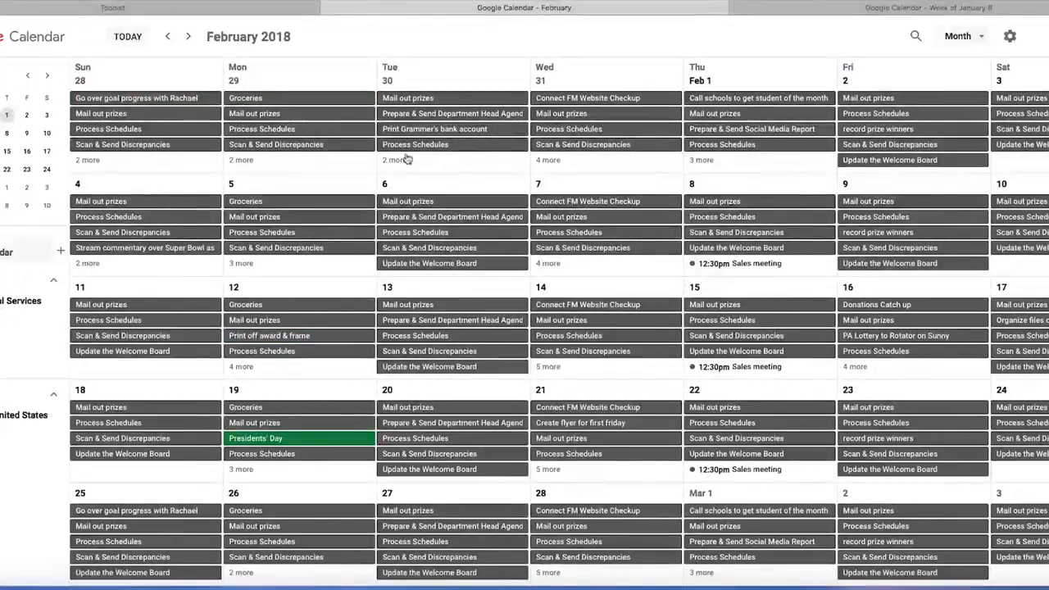
pyautogui.click(168, 36)
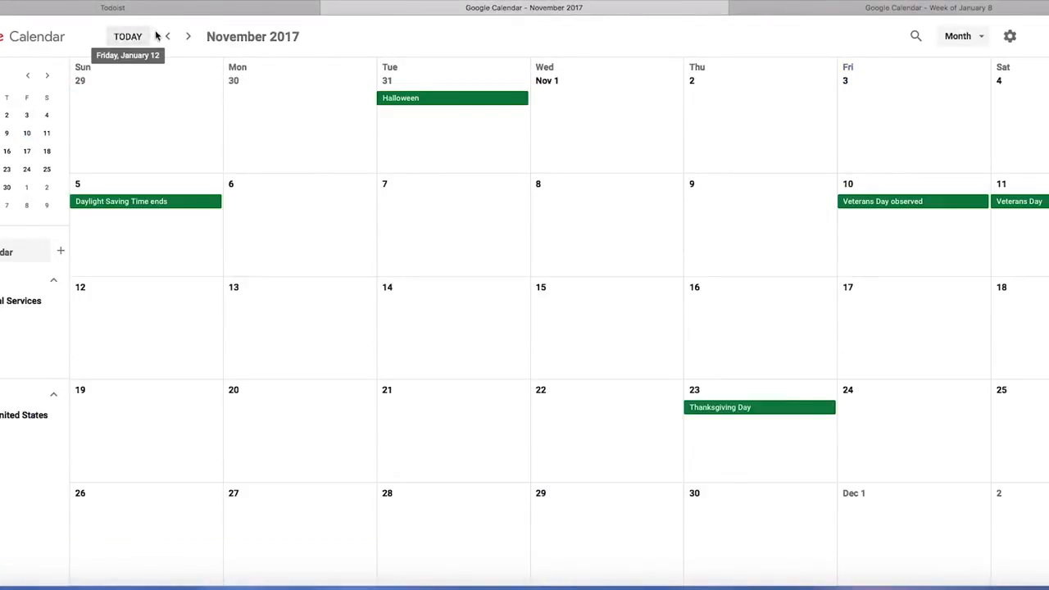
pyautogui.click(187, 36)
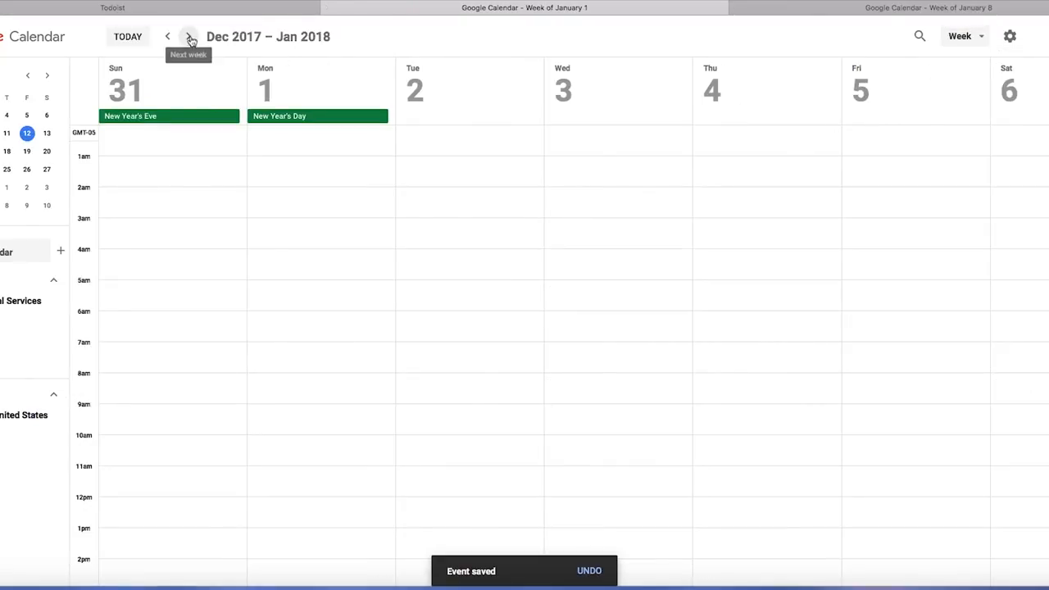
# Advance to the January 14–20 week and move PA Lotto Submission Deadline to Monday 8am.
pyautogui.click(189, 36)
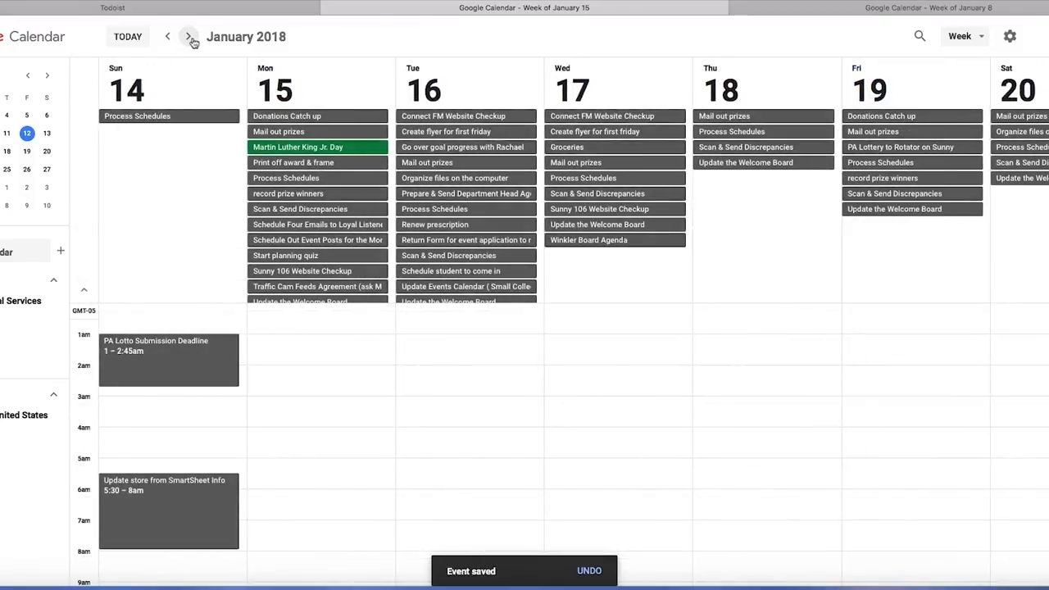
pyautogui.scroll(-3)
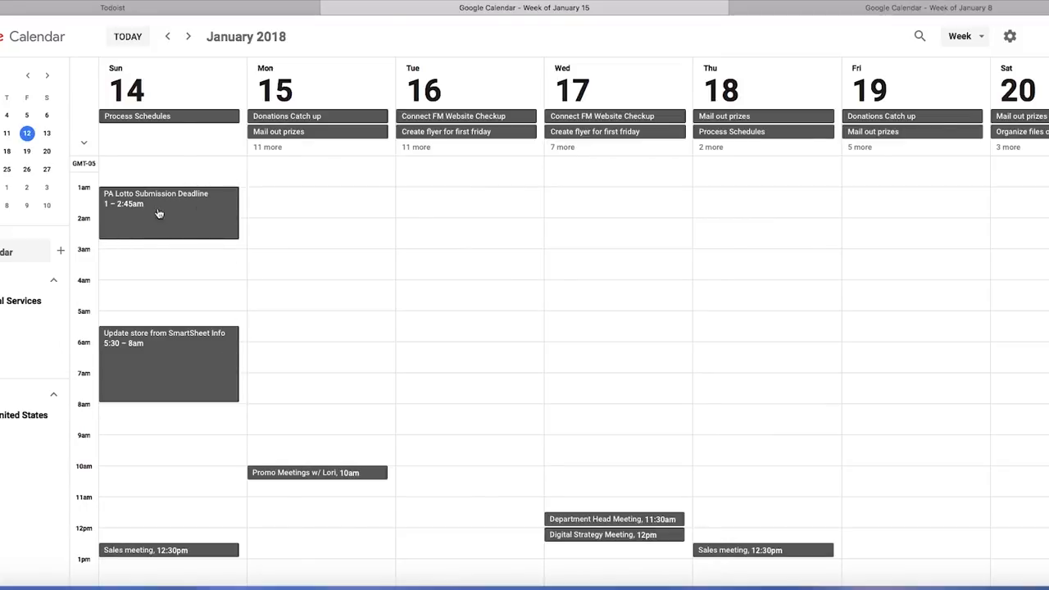
pyautogui.moveTo(159, 213); pyautogui.dragTo(288, 431)
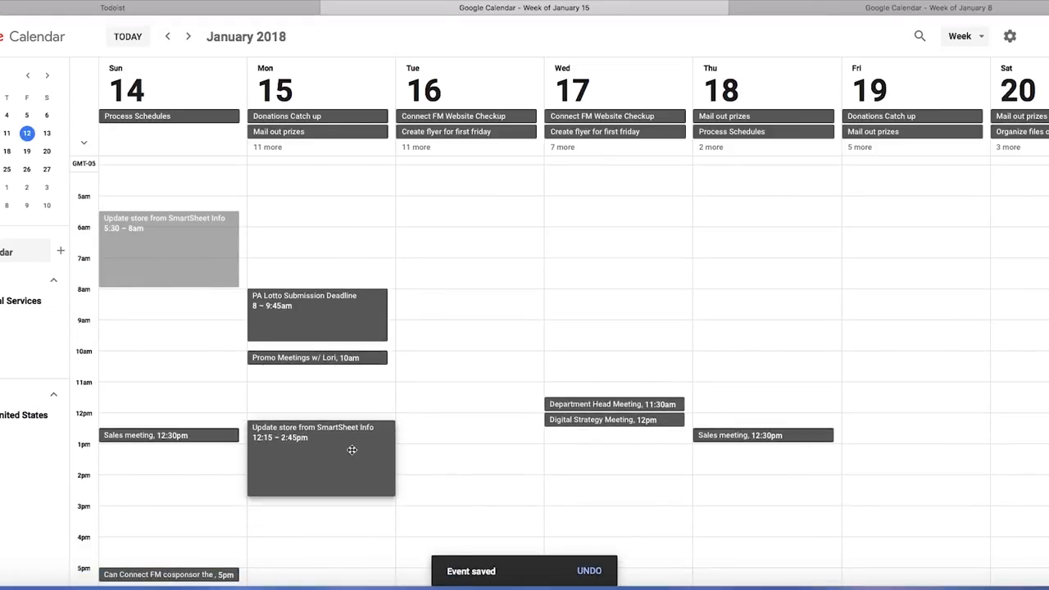
# Move Update store from SmartSheet Info from Sunday to Thursday 8am and view its details.
pyautogui.moveTo(319, 457); pyautogui.dragTo(617, 350)
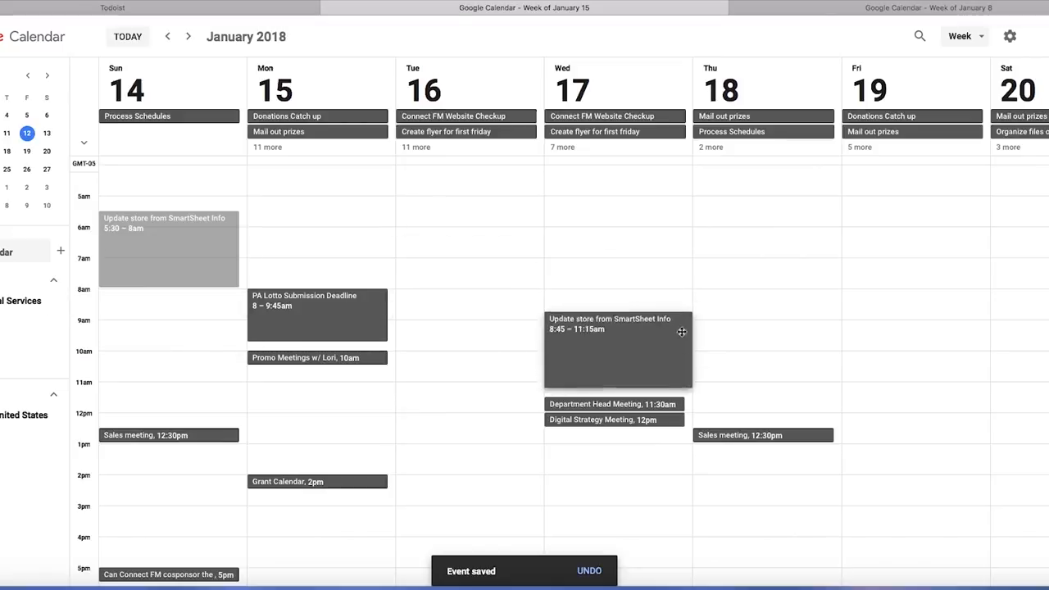
pyautogui.moveTo(617, 348); pyautogui.dragTo(762, 328)
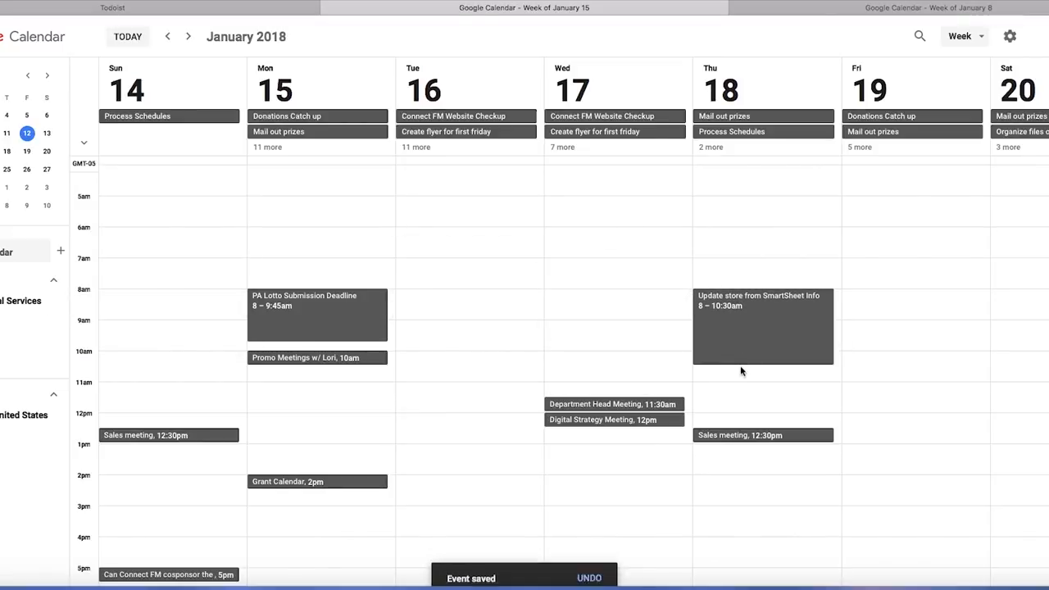
pyautogui.click(762, 328)
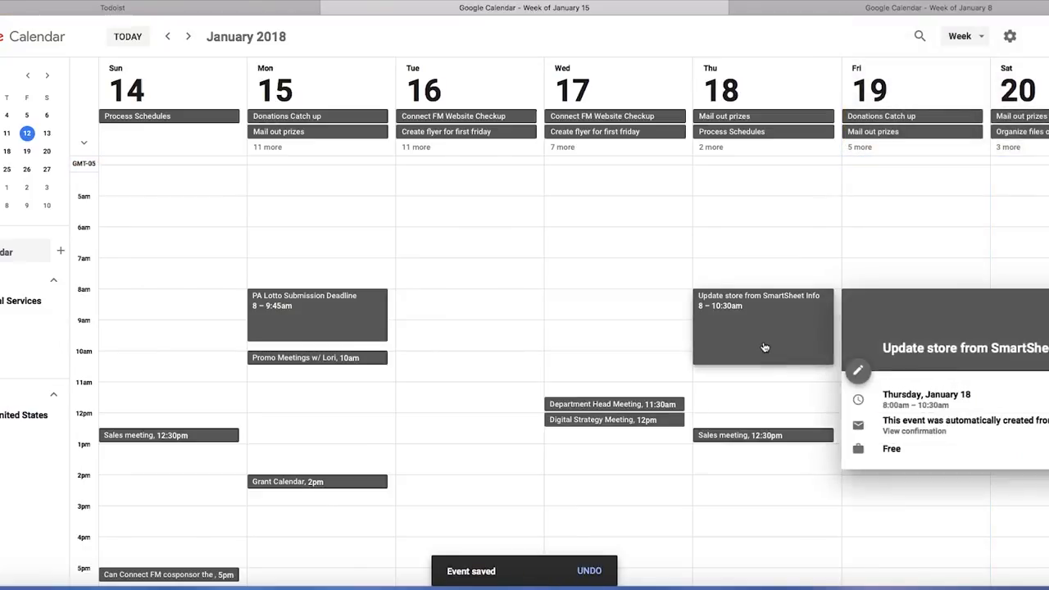
pyautogui.moveTo(762, 369)
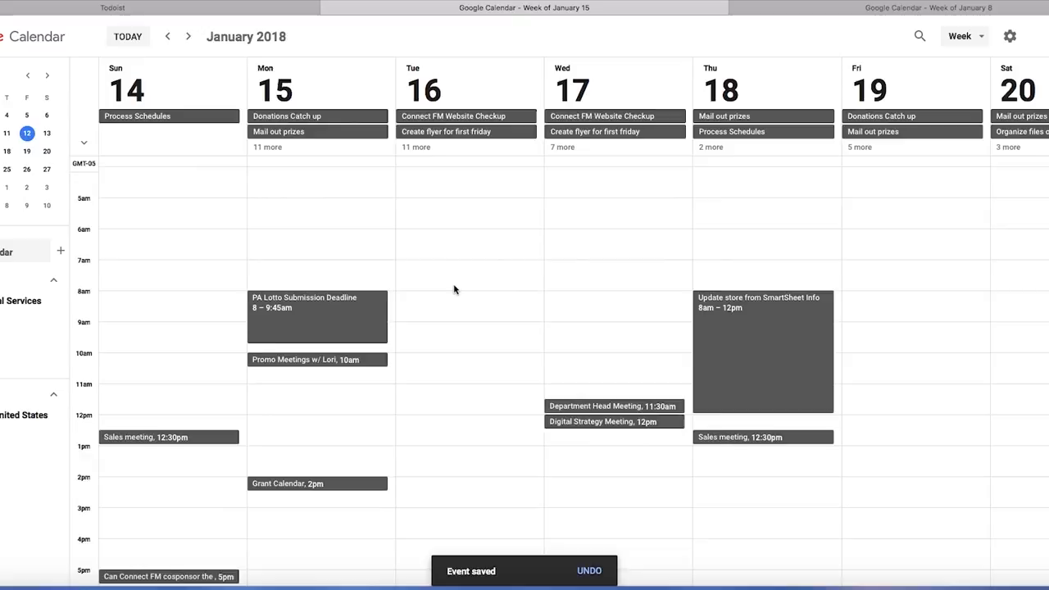
pyautogui.scroll(3)
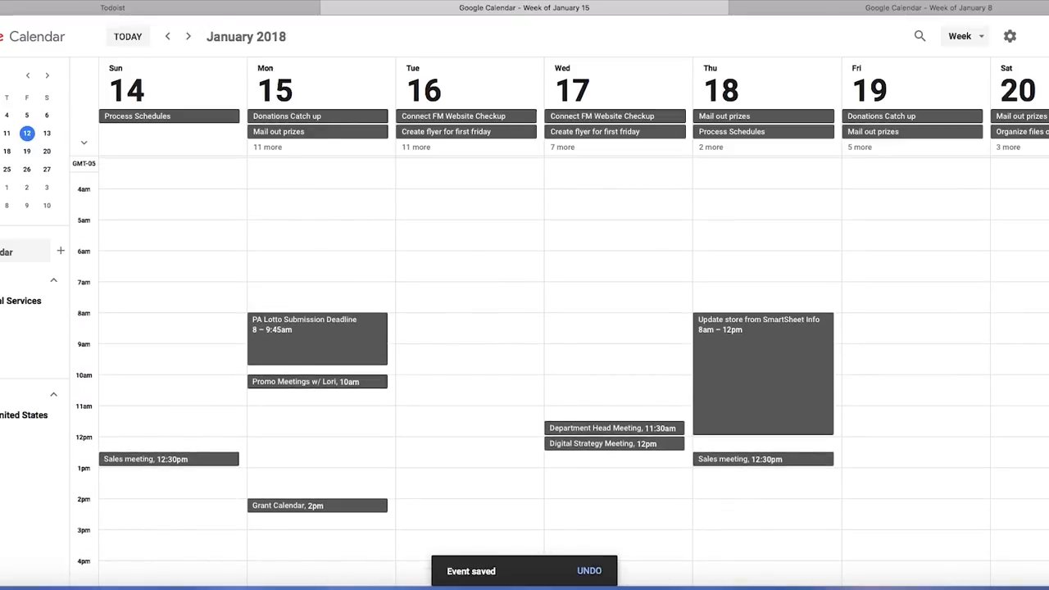
pyautogui.moveTo(168, 36)
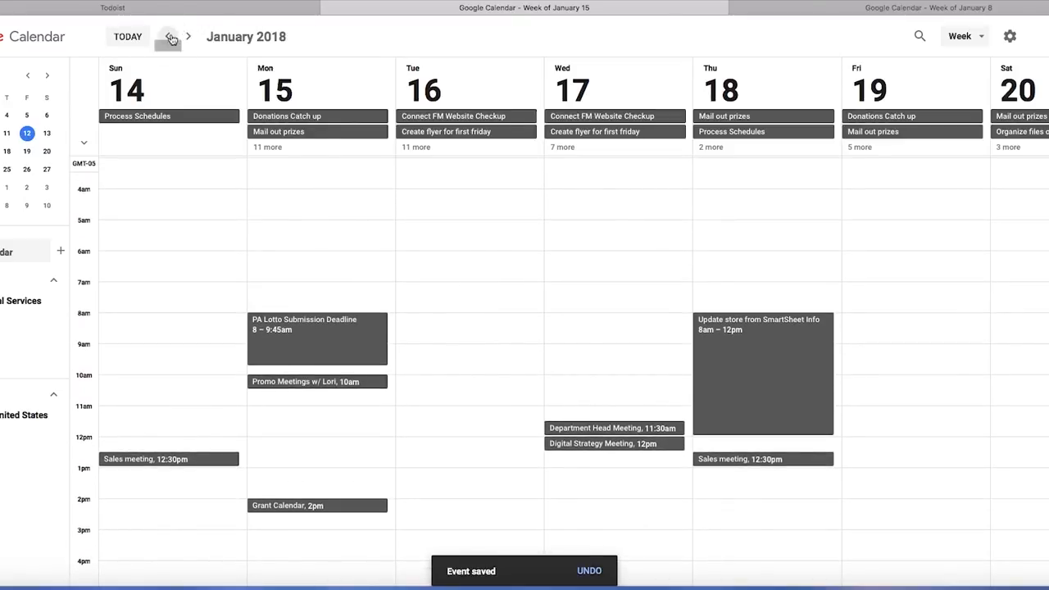
pyautogui.moveTo(519, 280)
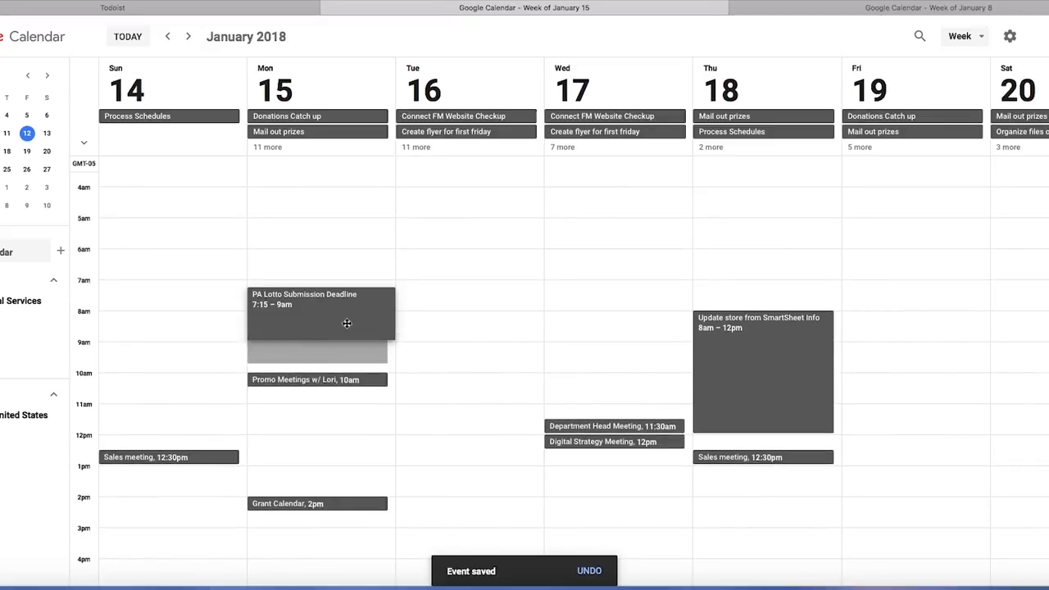
# Page the other calendar back to the December 31 week and return to January 8.
pyautogui.click(168, 36)
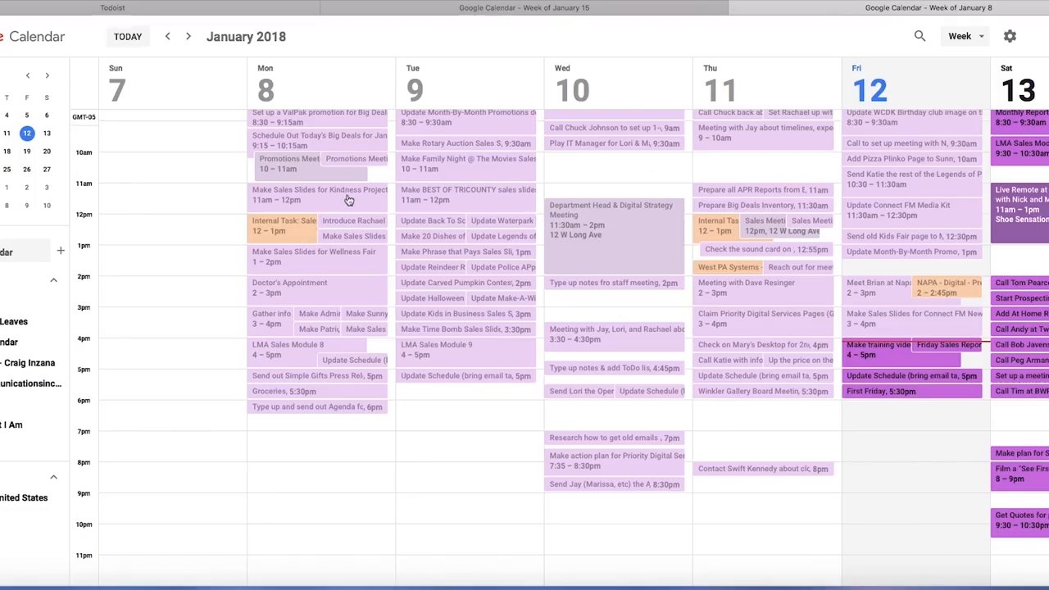
pyautogui.click(168, 36)
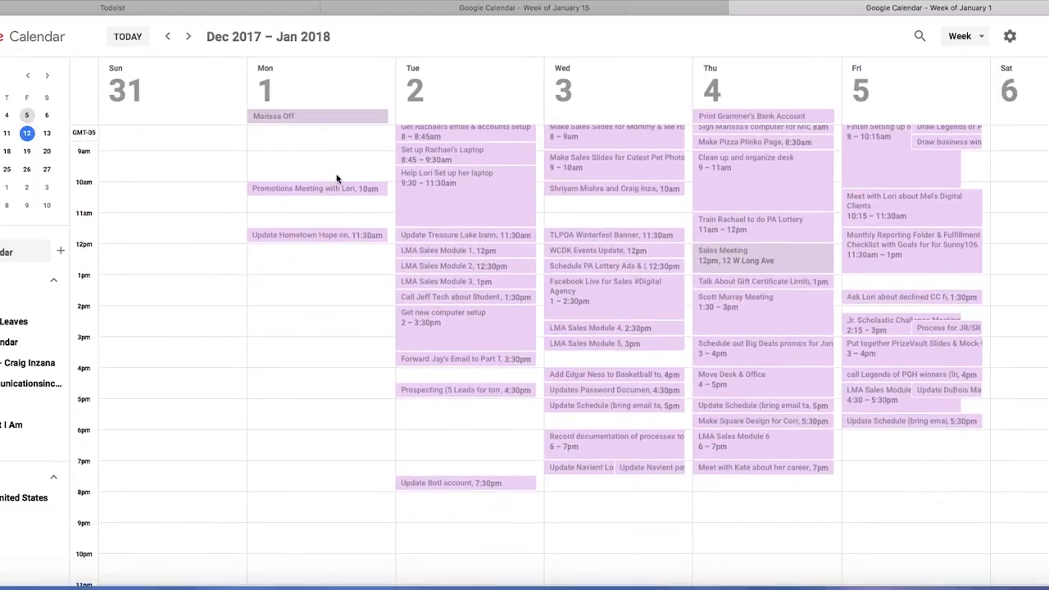
pyautogui.scroll(3)
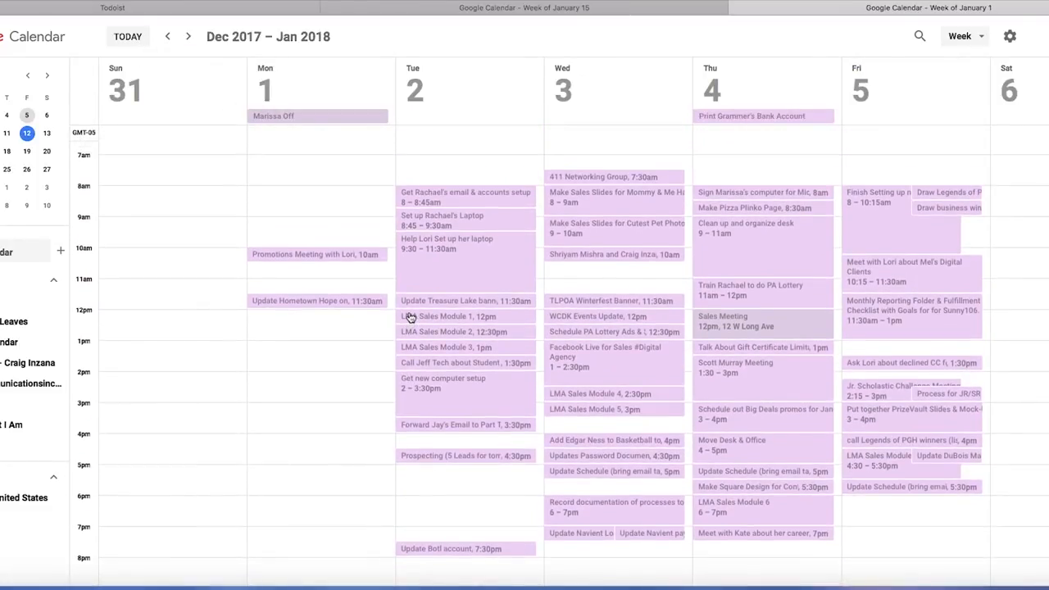
pyautogui.scroll(3)
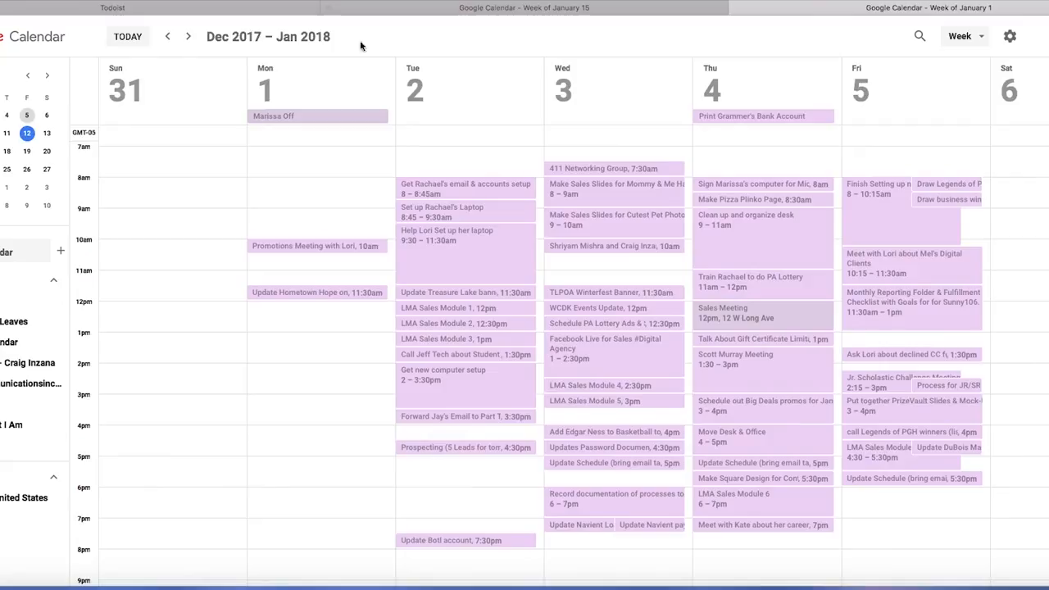
pyautogui.click(188, 36)
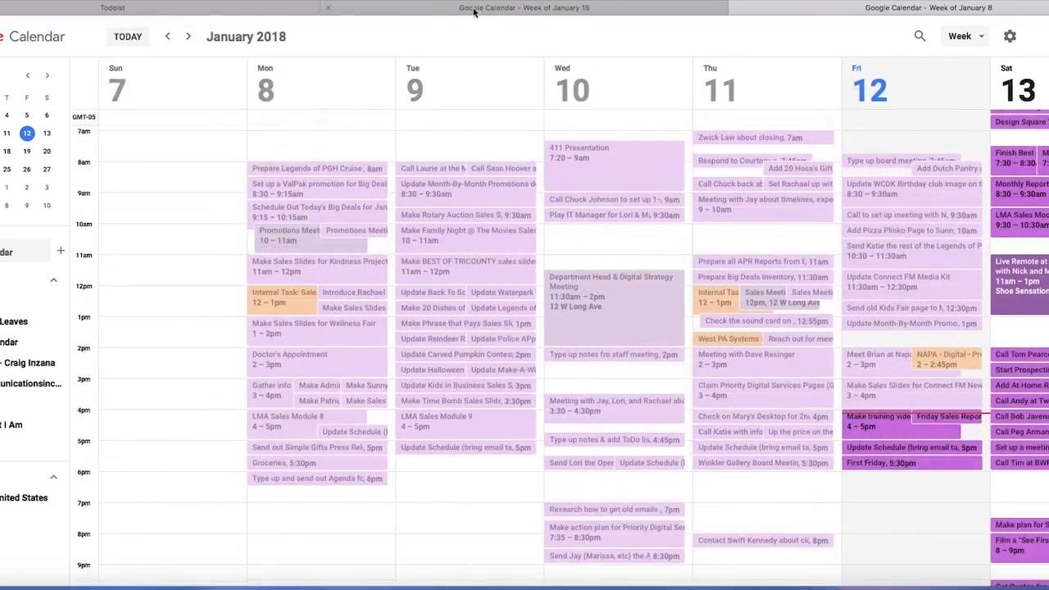
# Check the Todoist task list and busy calendar, then look up 'prioritydigital' in a new tab.
pyautogui.click(113, 8)
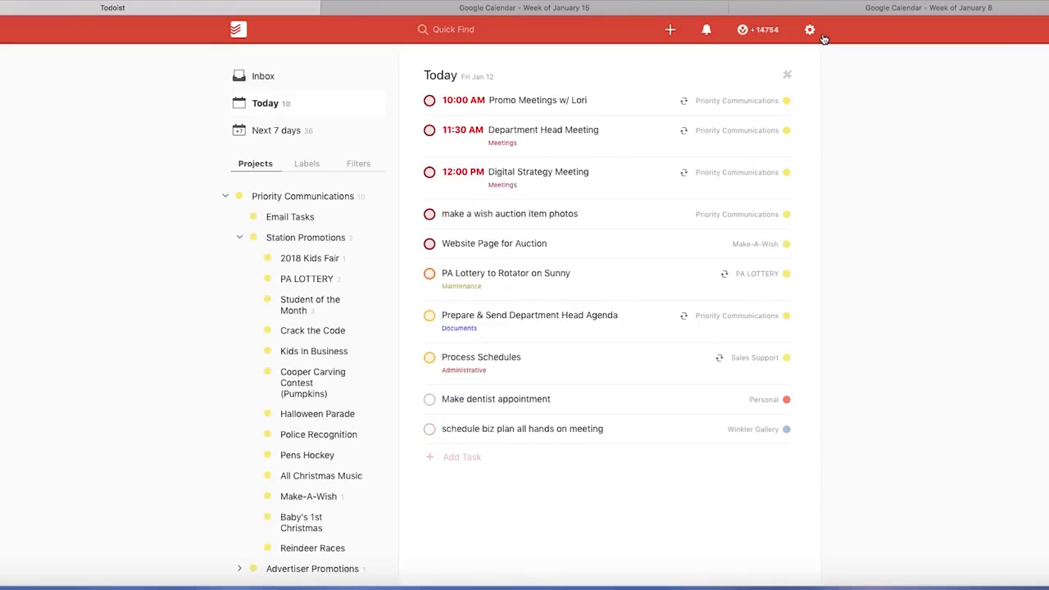
pyautogui.click(524, 7)
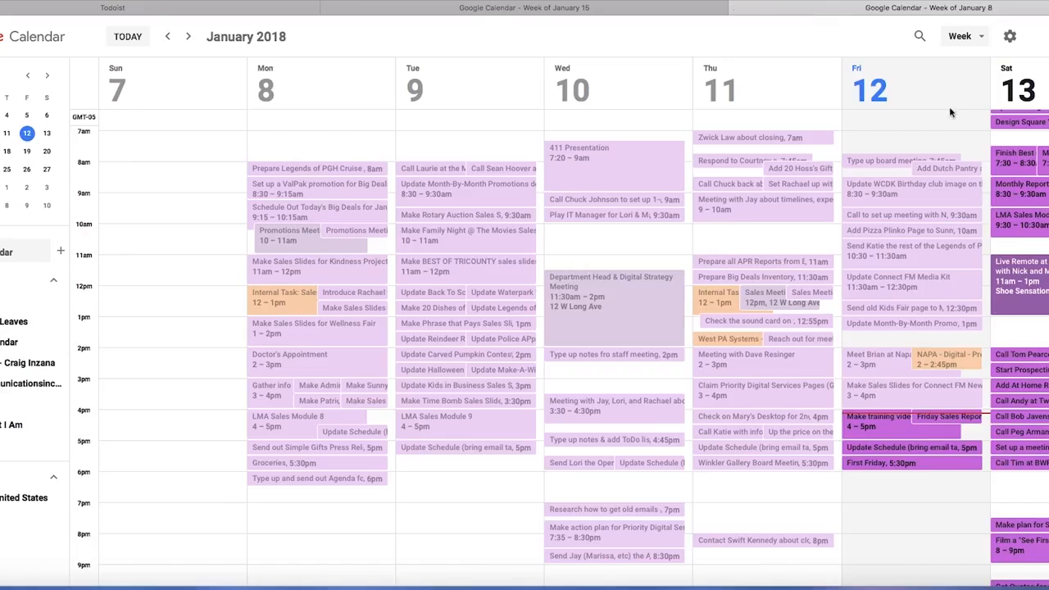
pyautogui.click(188, 36)
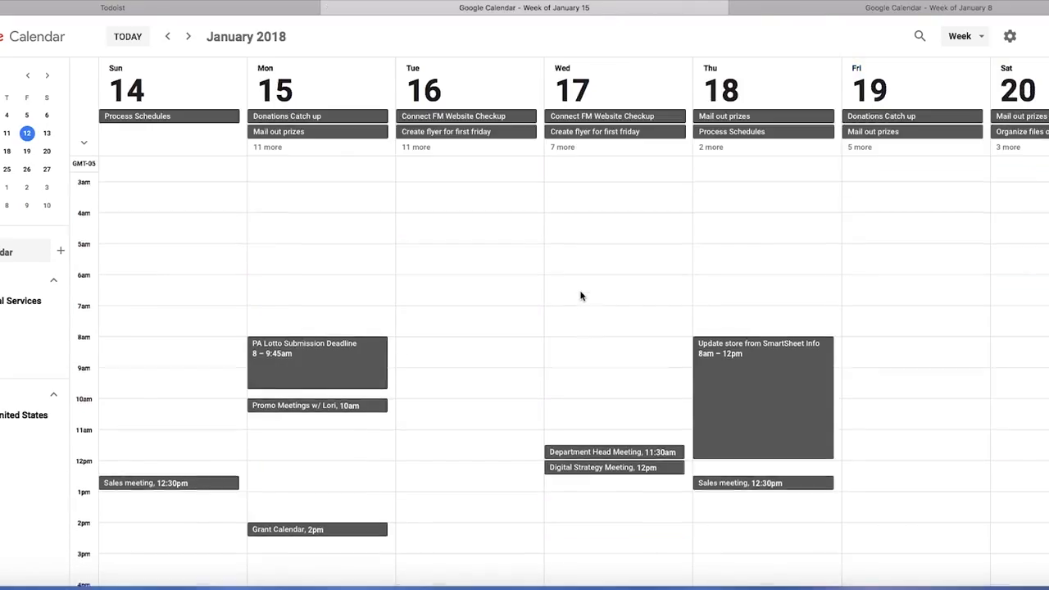
pyautogui.scroll(3)
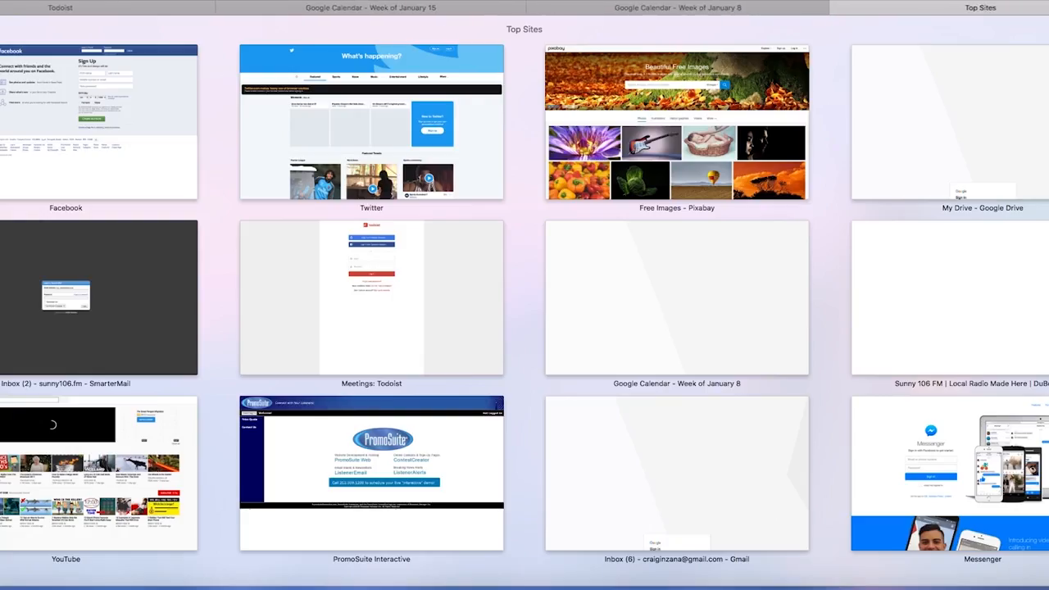
pyautogui.write('prioritydigital')
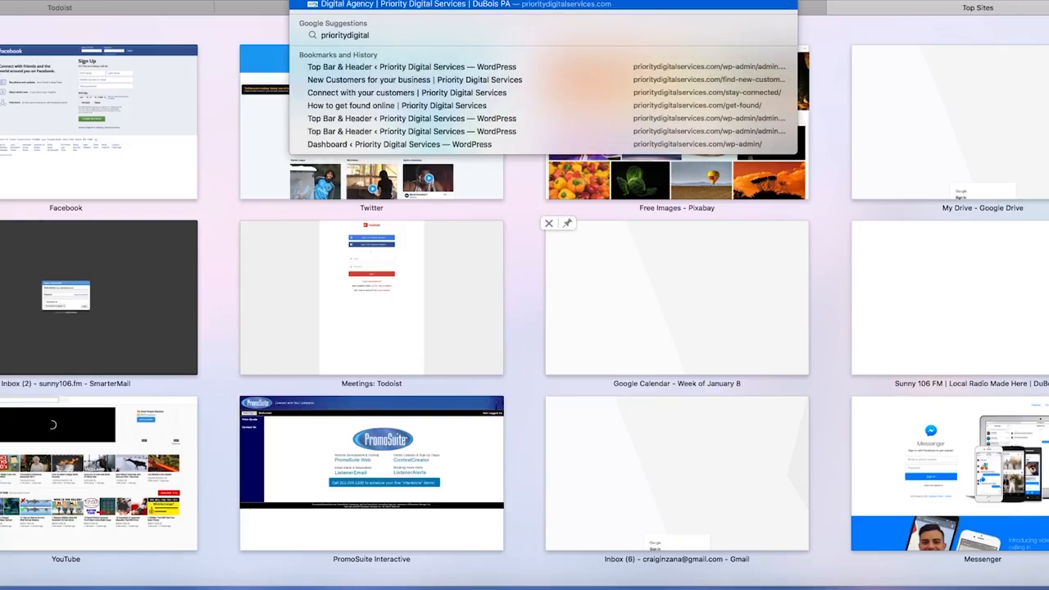